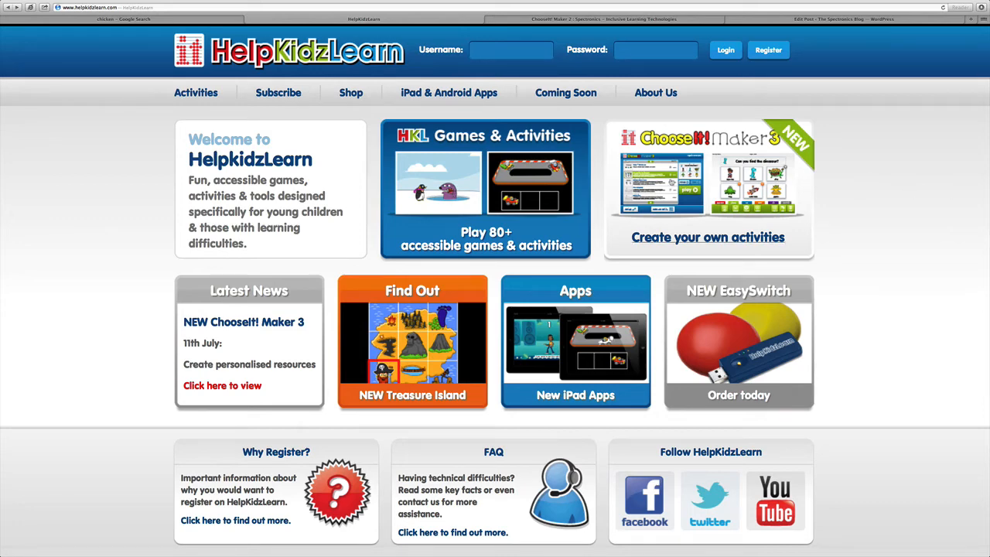
# Sign in to the ChooseIt! Maker 3 account with username and password on HelpKidzLearn
pyautogui.click(708, 189)
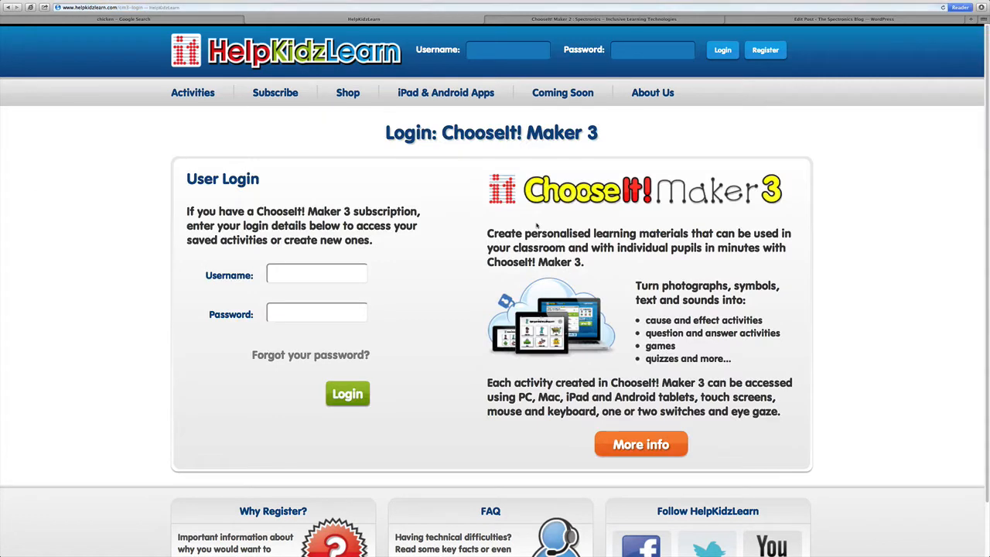
pyautogui.write('spectronics')
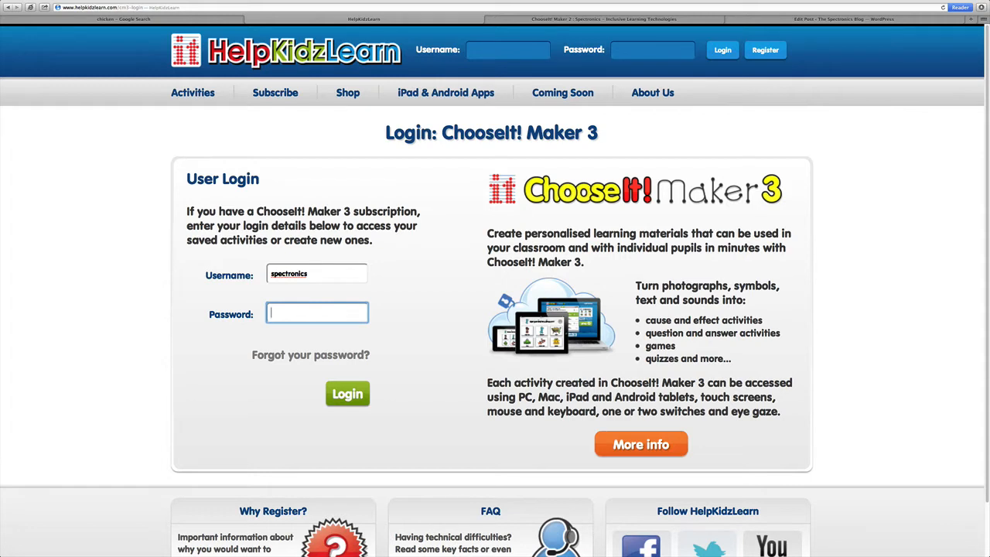
pyautogui.write('•')
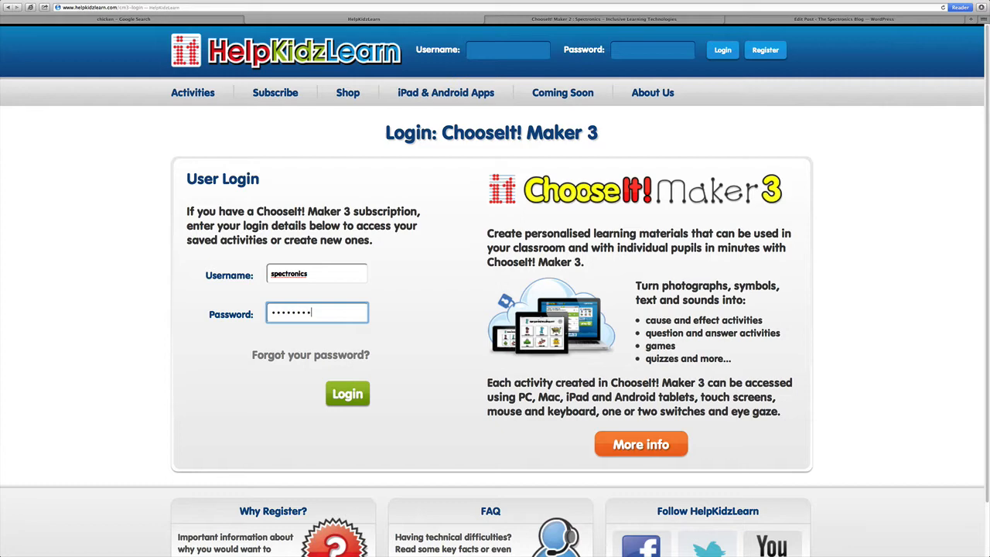
pyautogui.write('•••••')
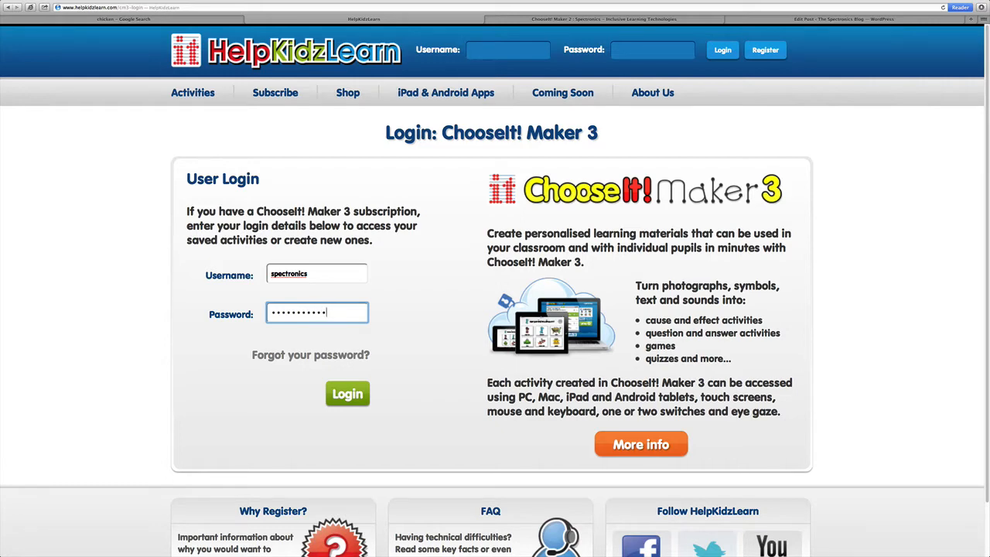
pyautogui.click(346, 395)
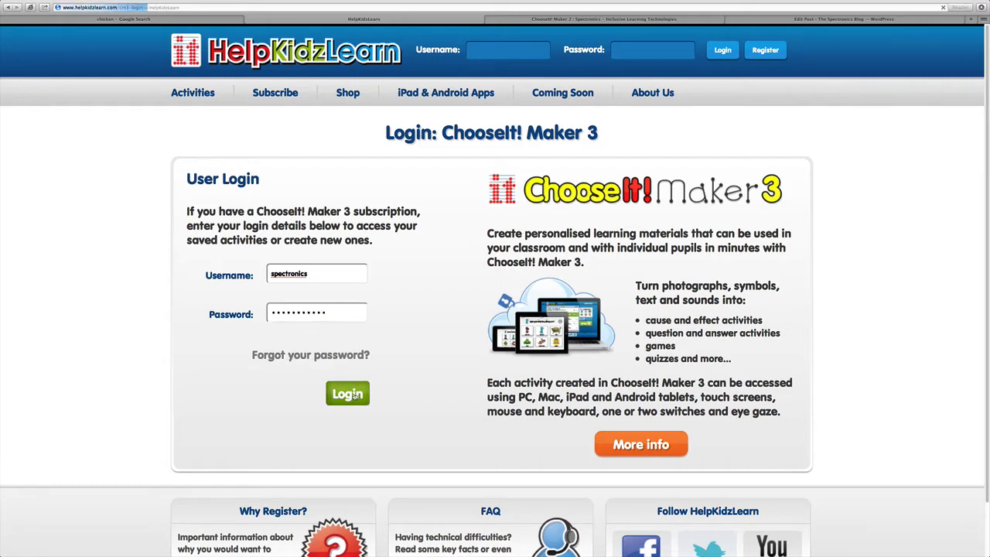
pyautogui.click(346, 392)
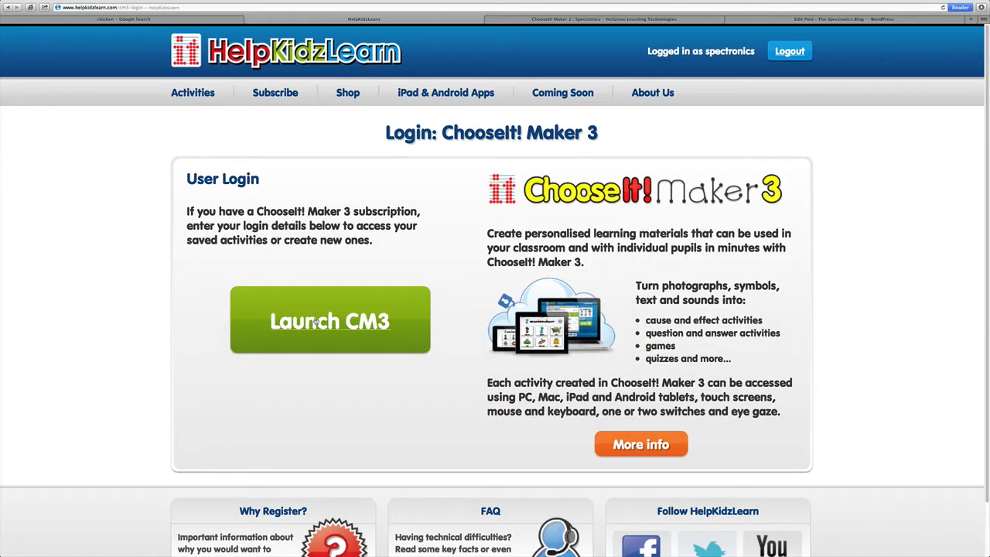
# Launch ChooseIt! Maker 3 to reach the saved activities list
pyautogui.click(330, 320)
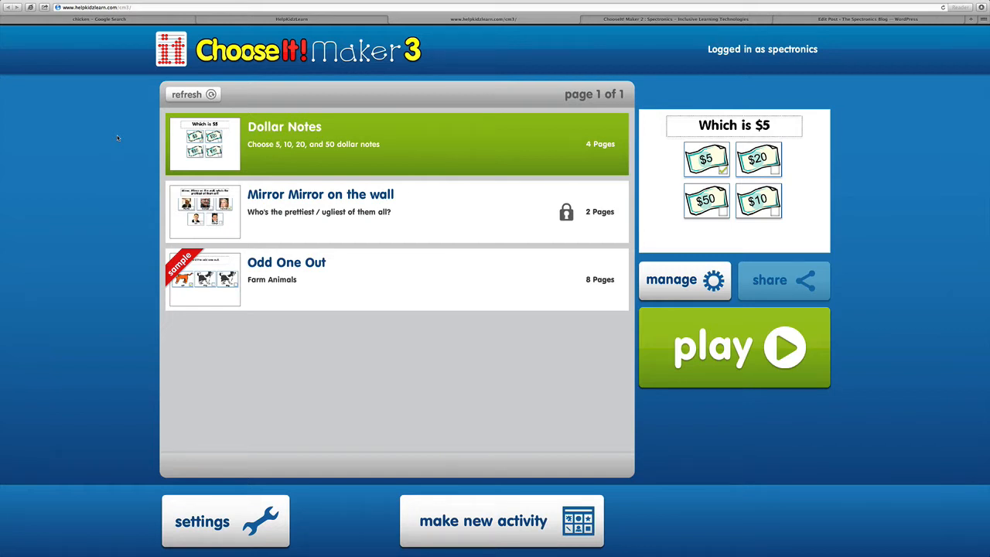
pyautogui.moveTo(412, 284)
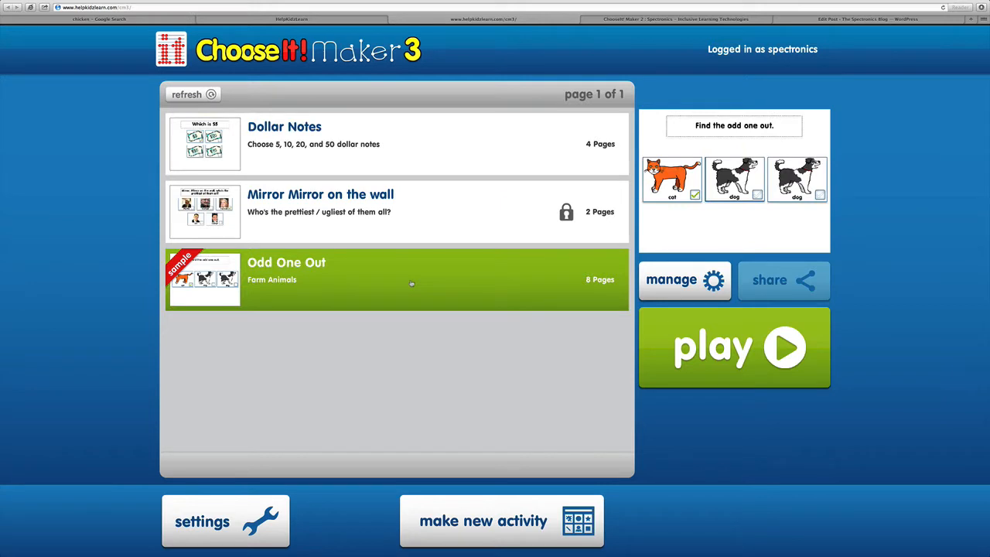
pyautogui.moveTo(699, 334)
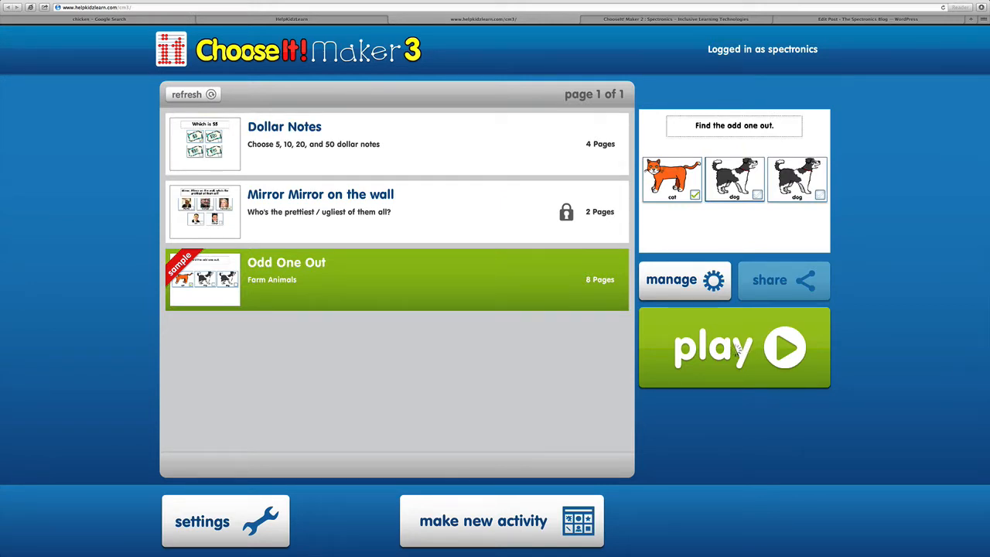
# Play Odd One Out, answering the cat on page 1 and picking the cow on page 2
pyautogui.click(733, 346)
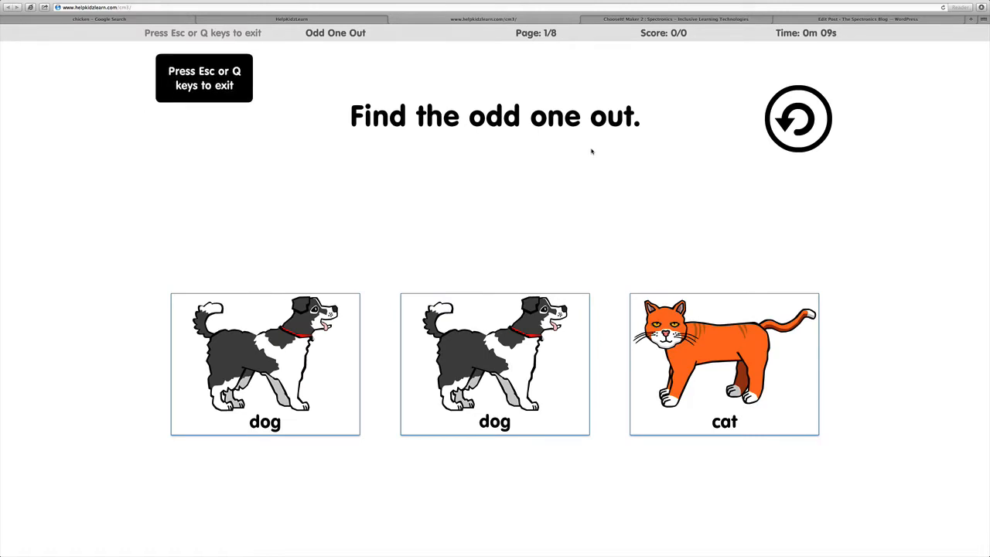
pyautogui.moveTo(606, 192)
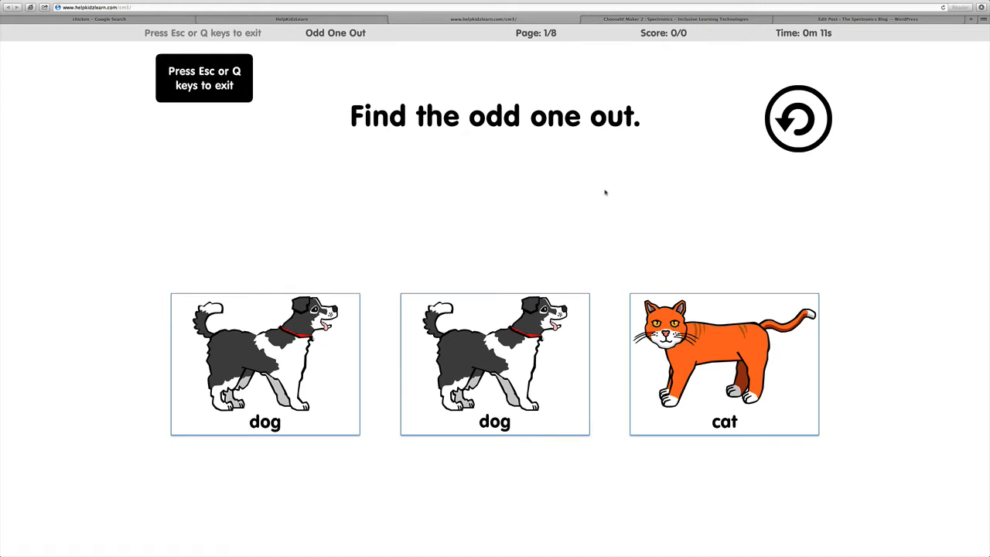
pyautogui.click(724, 363)
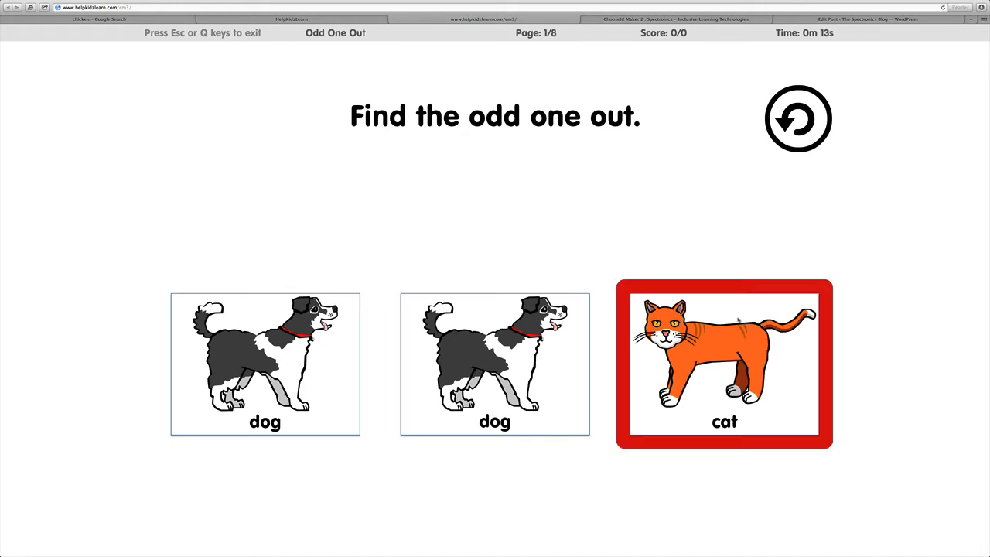
pyautogui.click(724, 363)
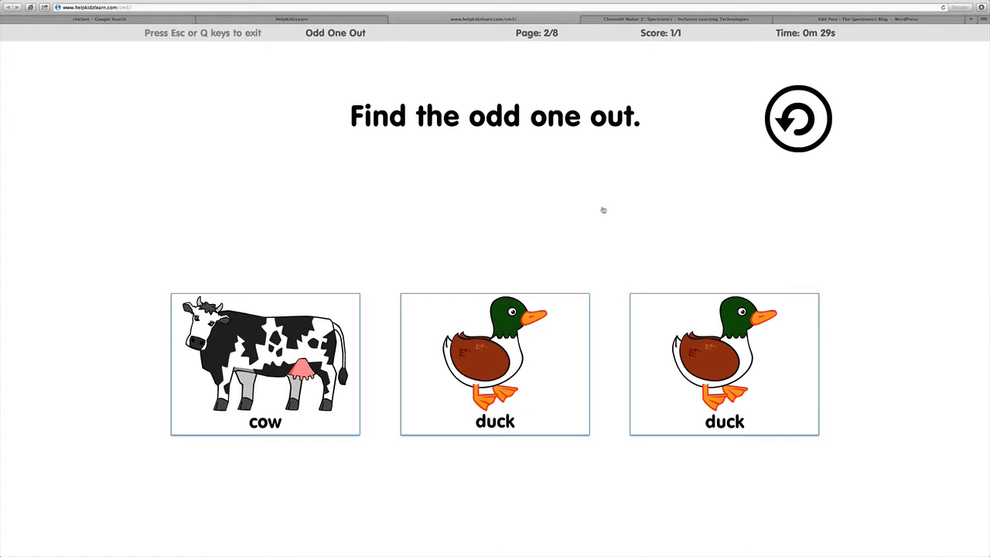
pyautogui.moveTo(359, 272)
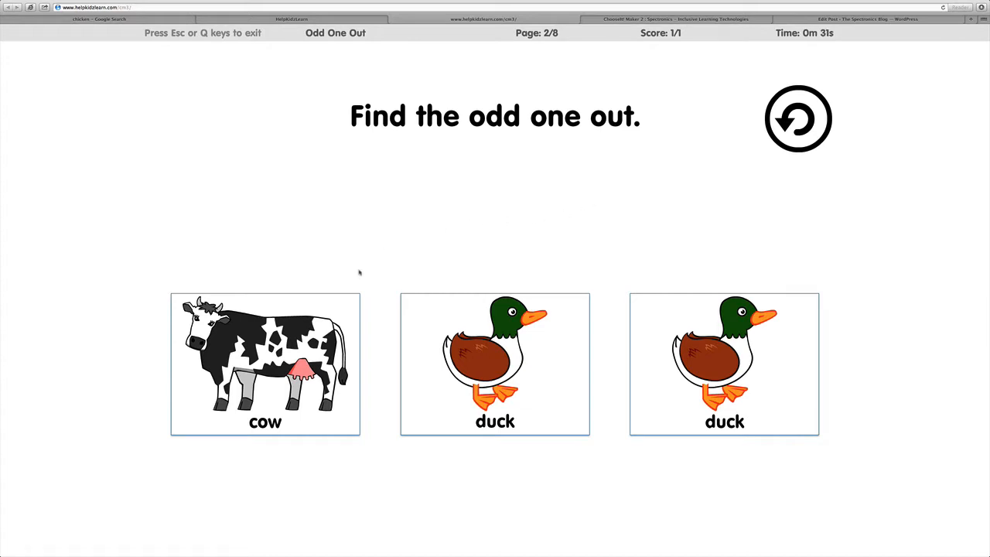
pyautogui.click(264, 363)
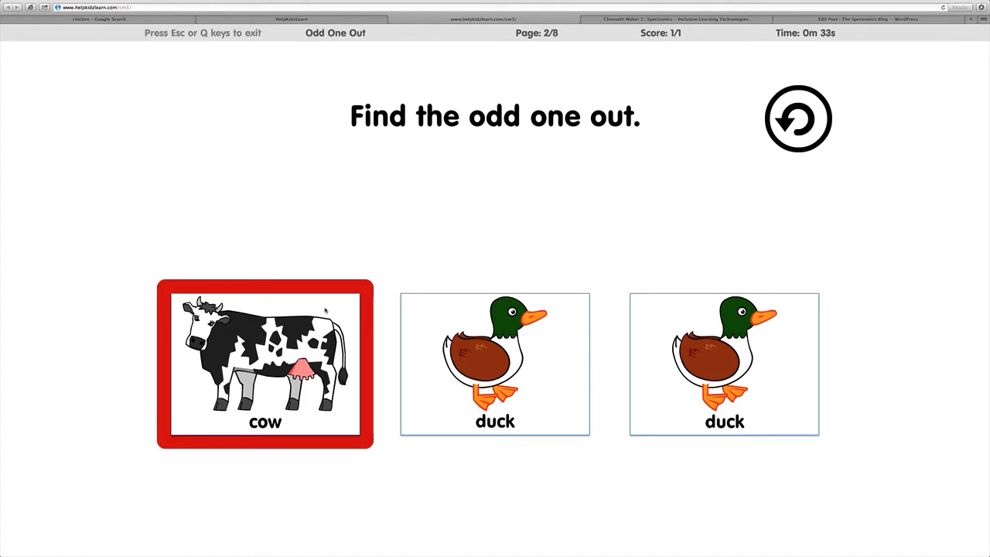
pyautogui.click(494, 364)
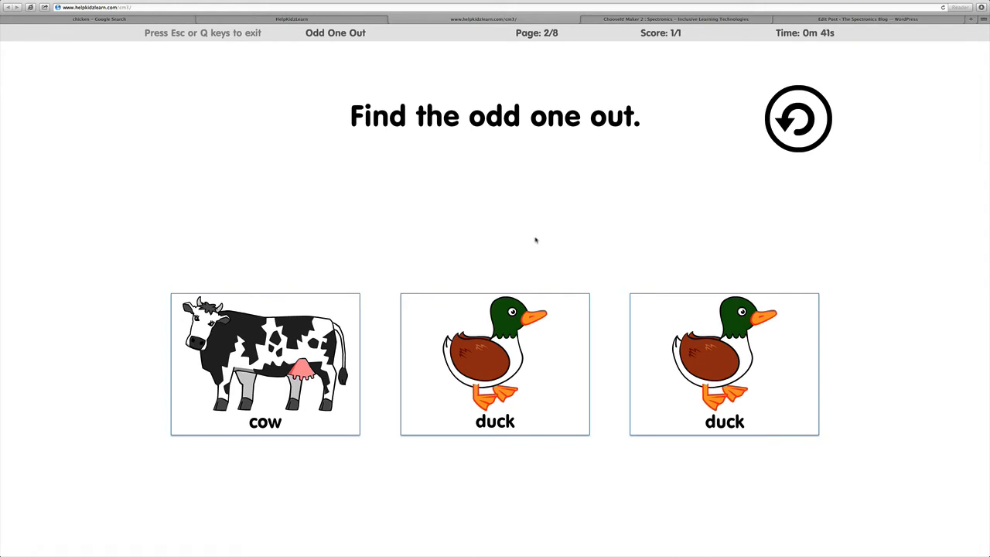
pyautogui.moveTo(525, 235)
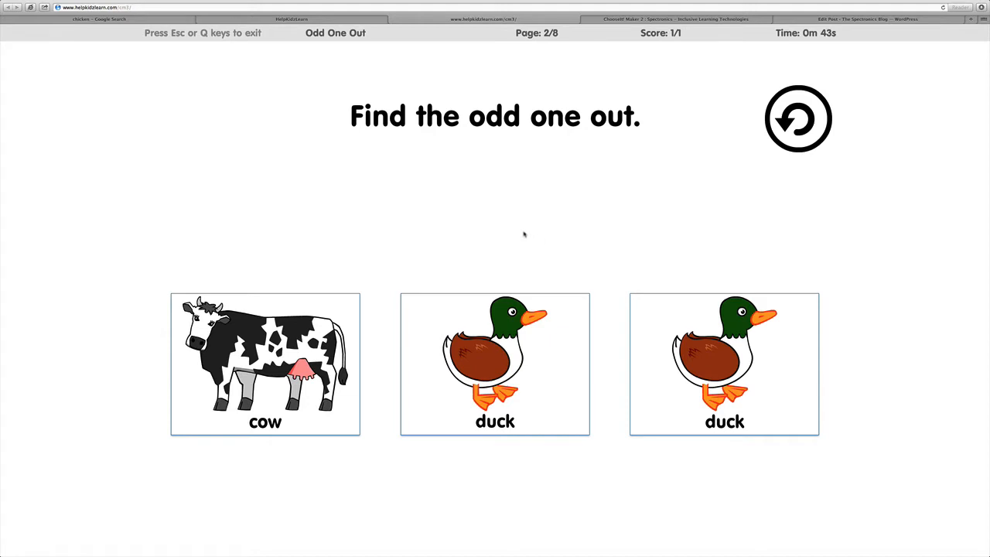
pyautogui.moveTo(260, 115)
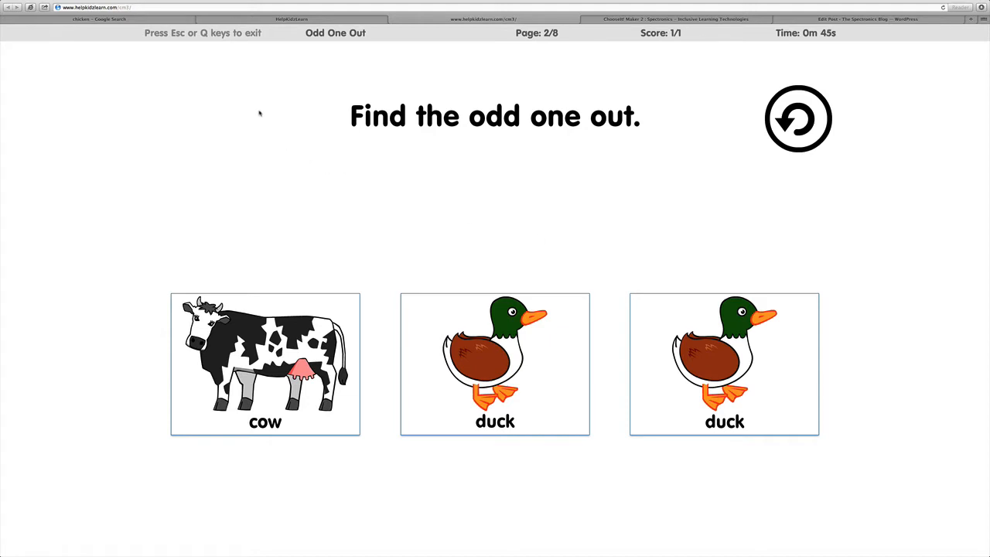
# Quit the game, view the 100% results summary and return to the activities list
pyautogui.click(265, 364)
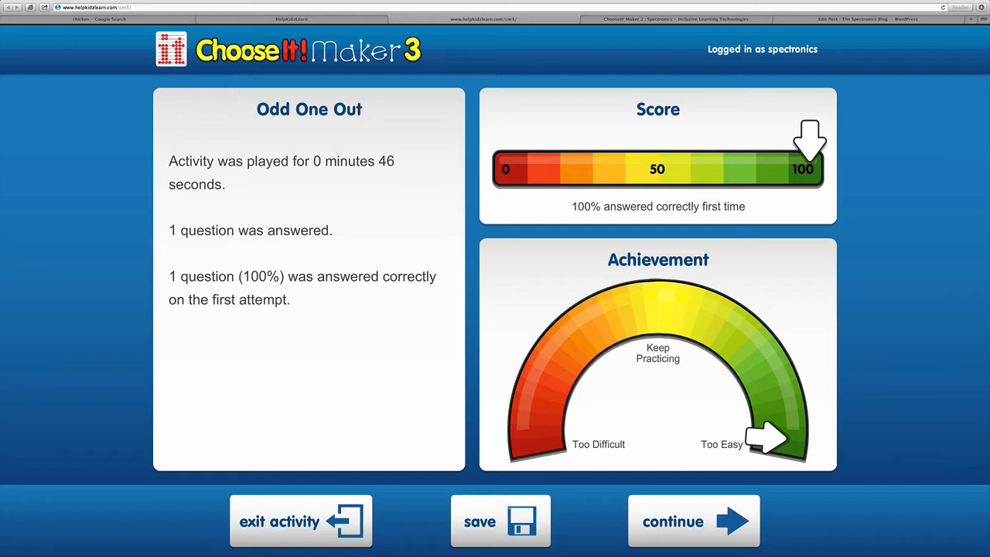
pyautogui.moveTo(178, 331)
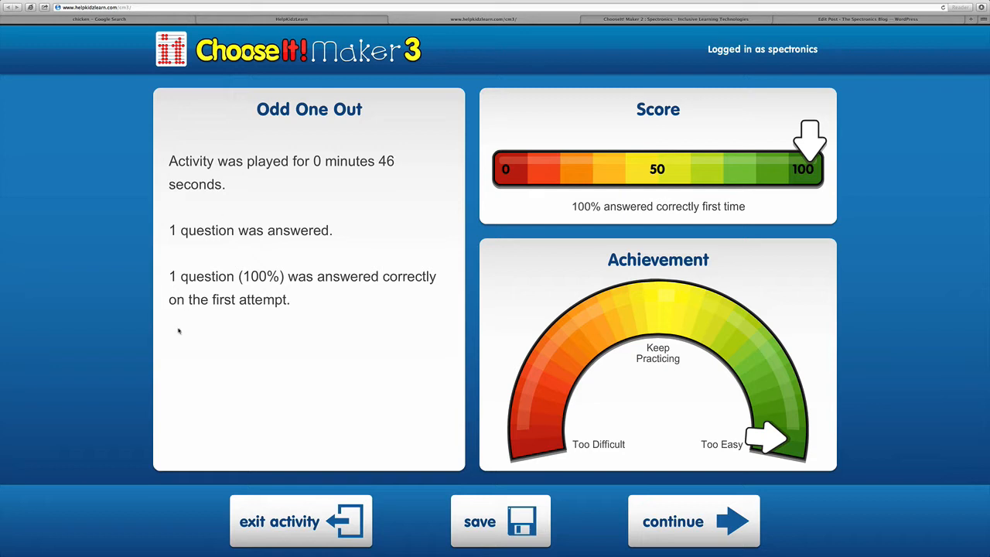
pyautogui.click(300, 520)
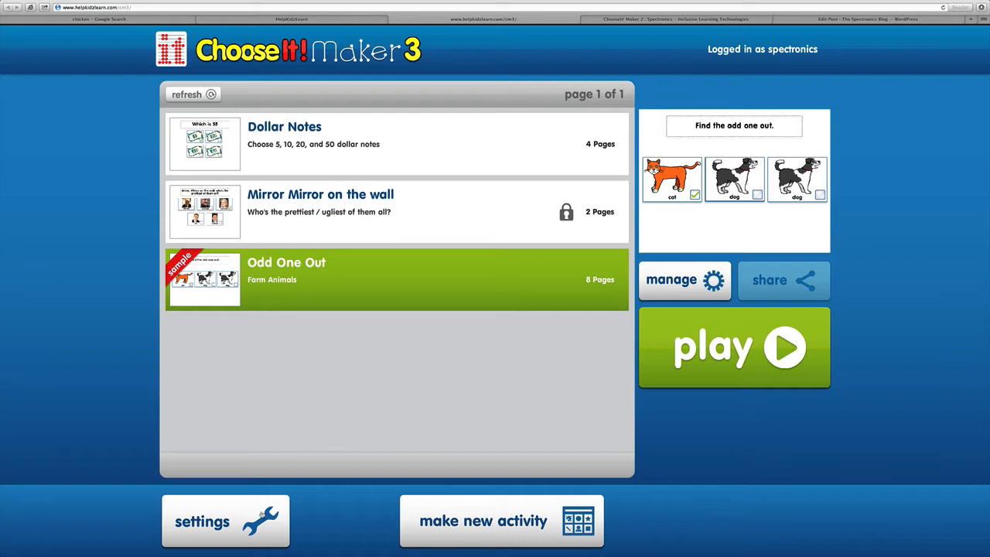
# In Settings, set the access method to Mouse with Single Switch Scanning enabled, then view rewards options
pyautogui.click(226, 519)
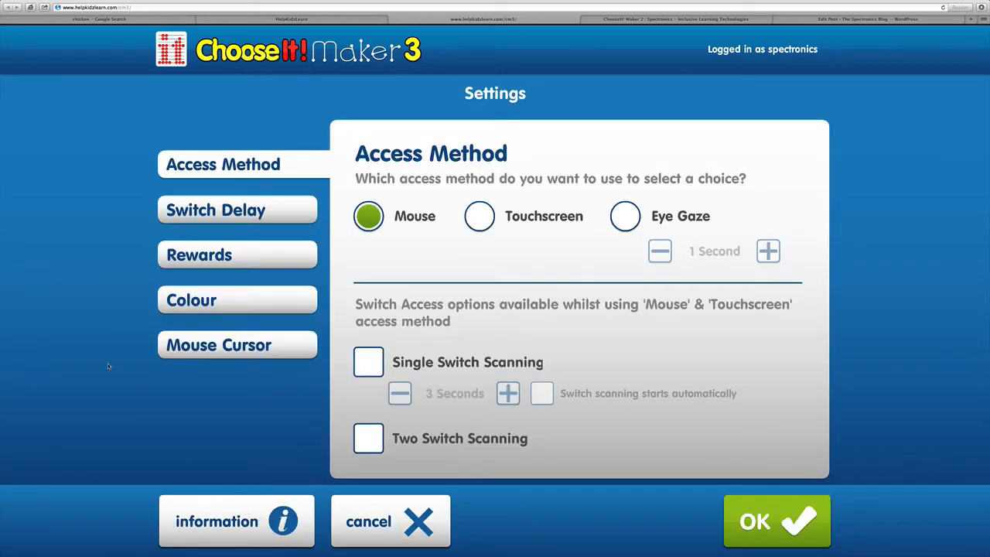
pyautogui.moveTo(96, 315)
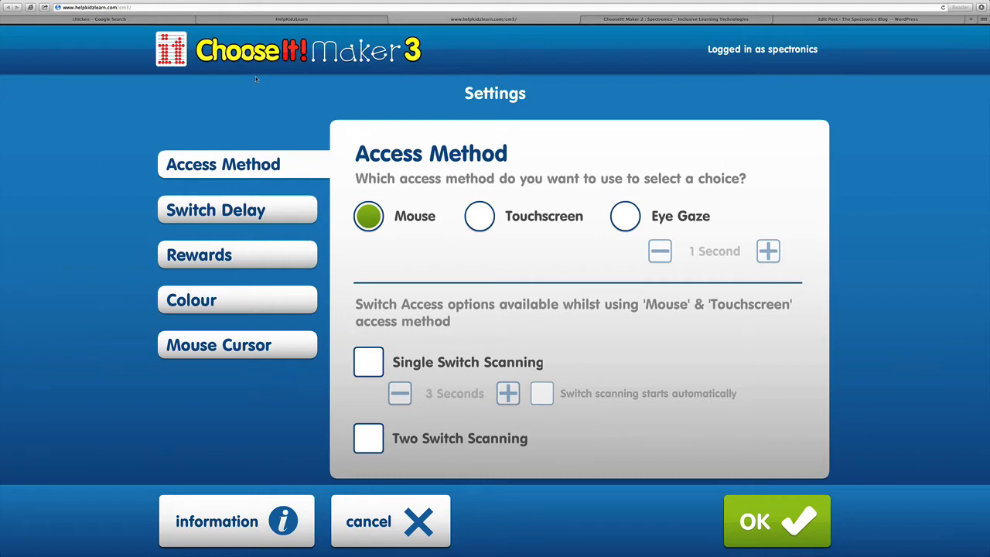
pyautogui.moveTo(290, 116)
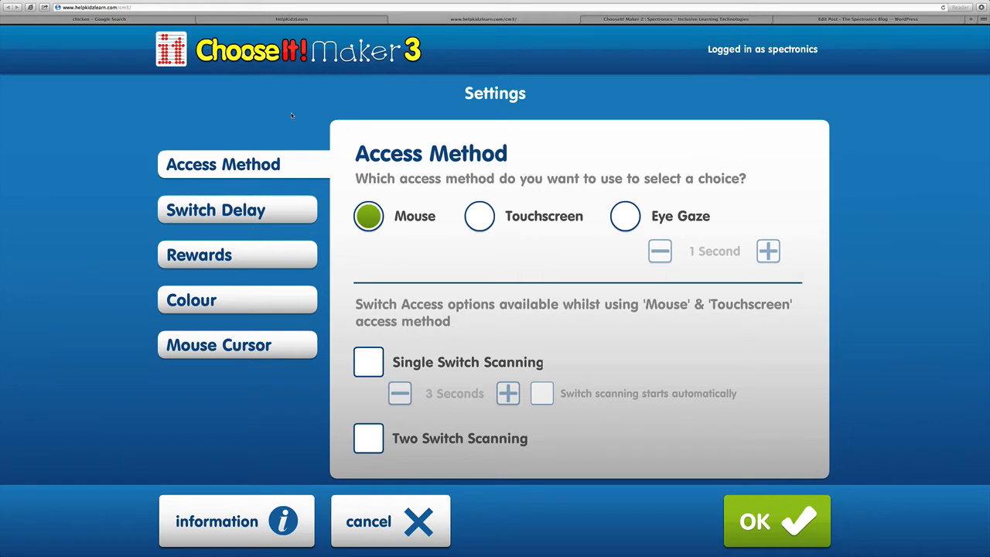
pyautogui.moveTo(411, 224)
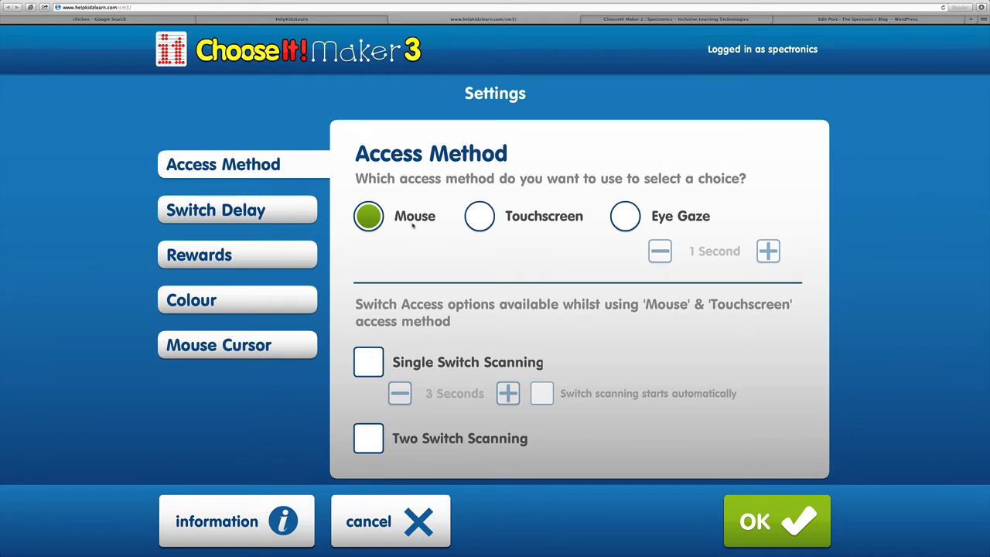
pyautogui.click(480, 217)
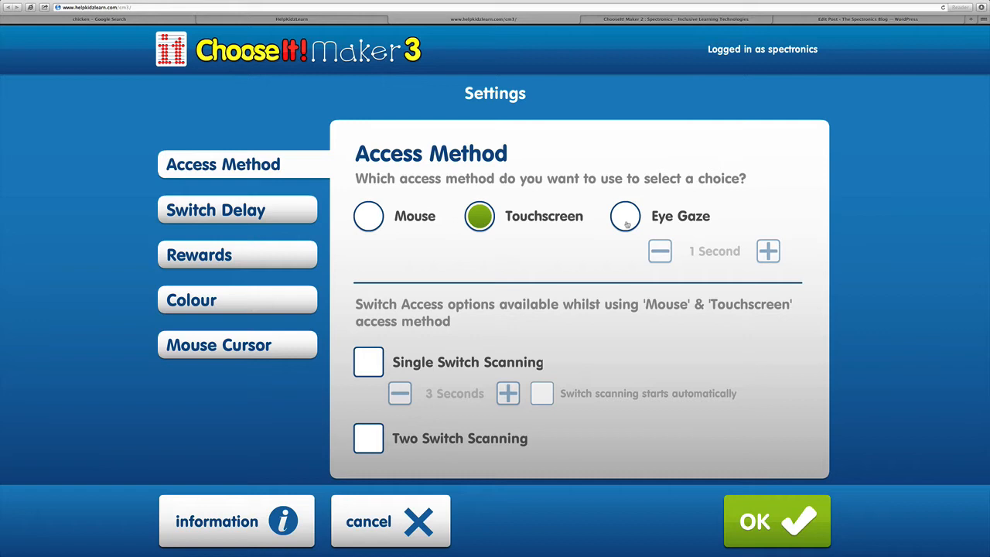
pyautogui.click(625, 217)
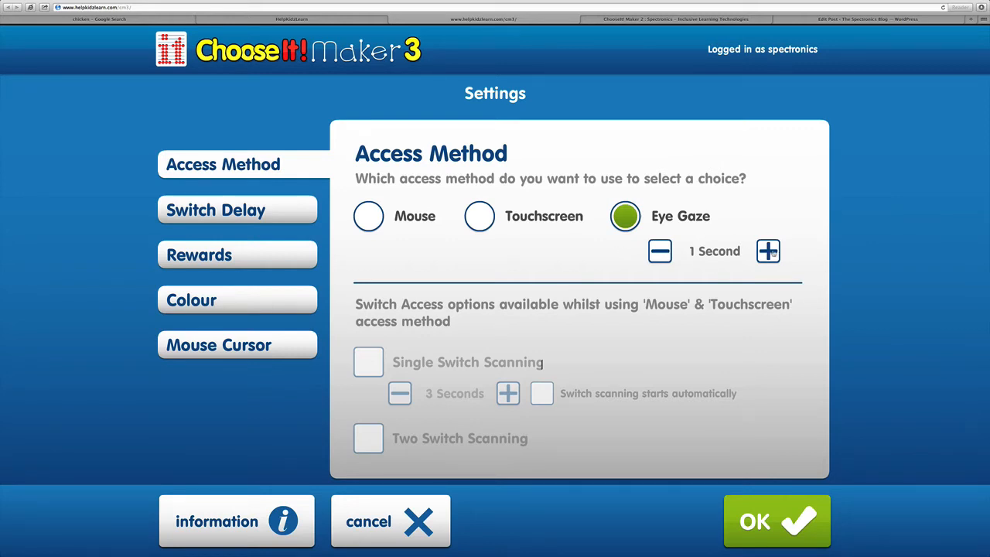
pyautogui.moveTo(476, 266)
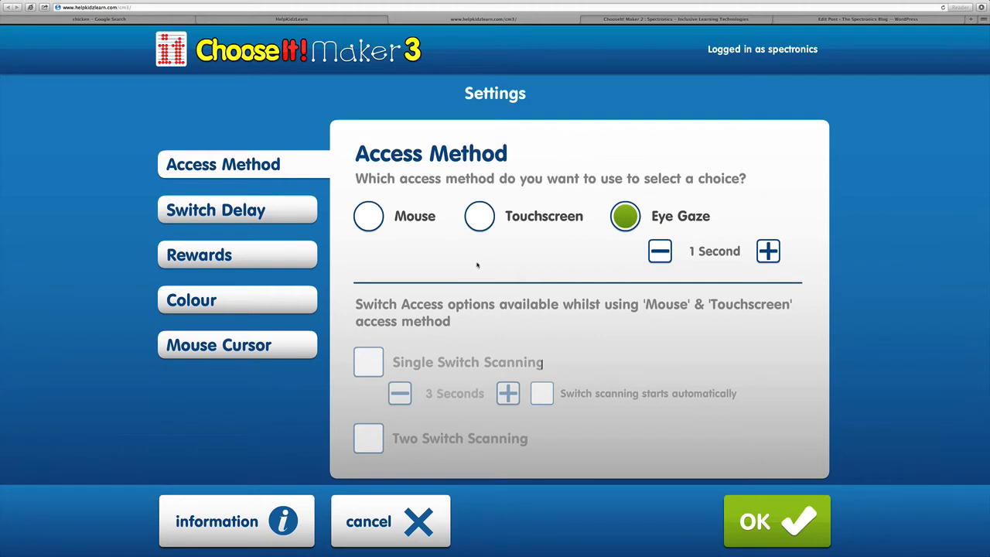
pyautogui.click(368, 217)
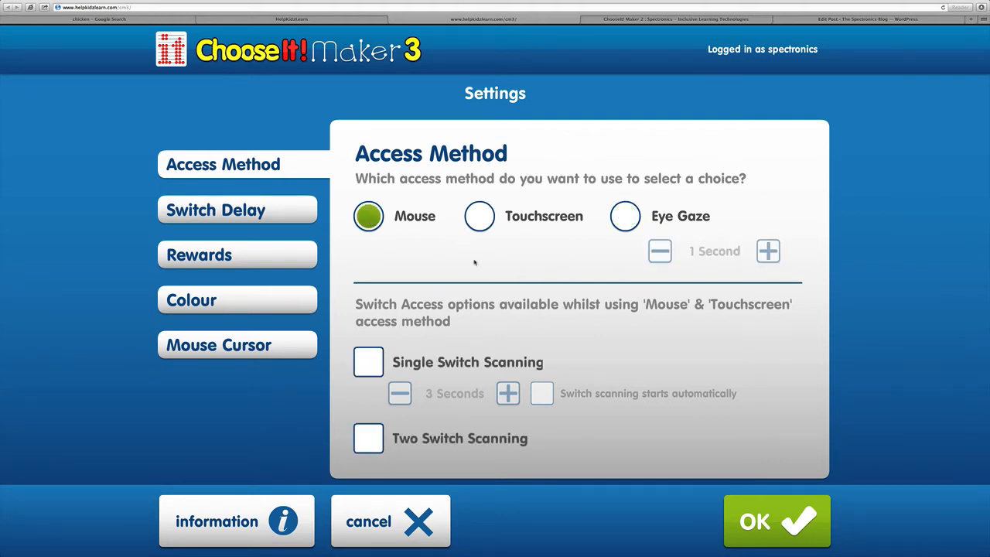
pyautogui.moveTo(405, 313)
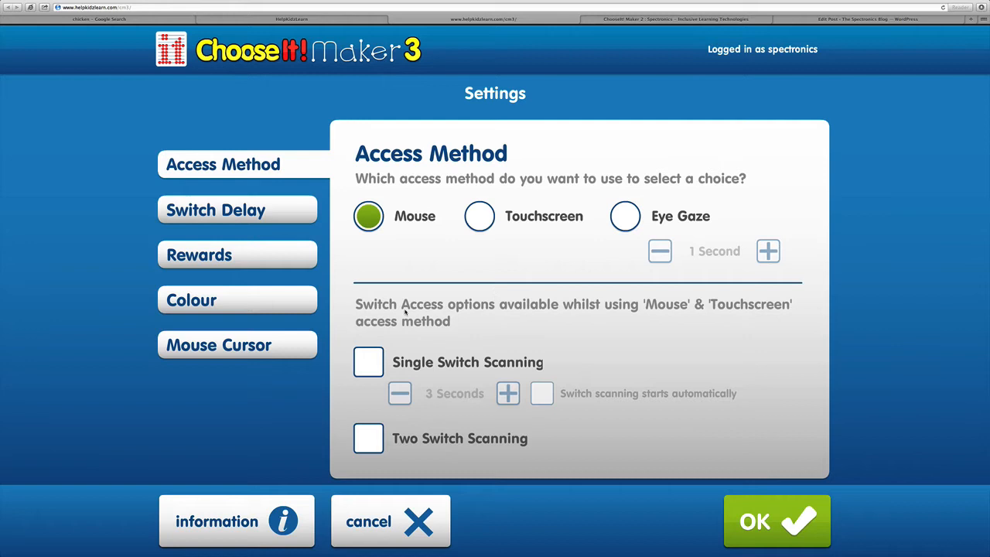
pyautogui.moveTo(456, 332)
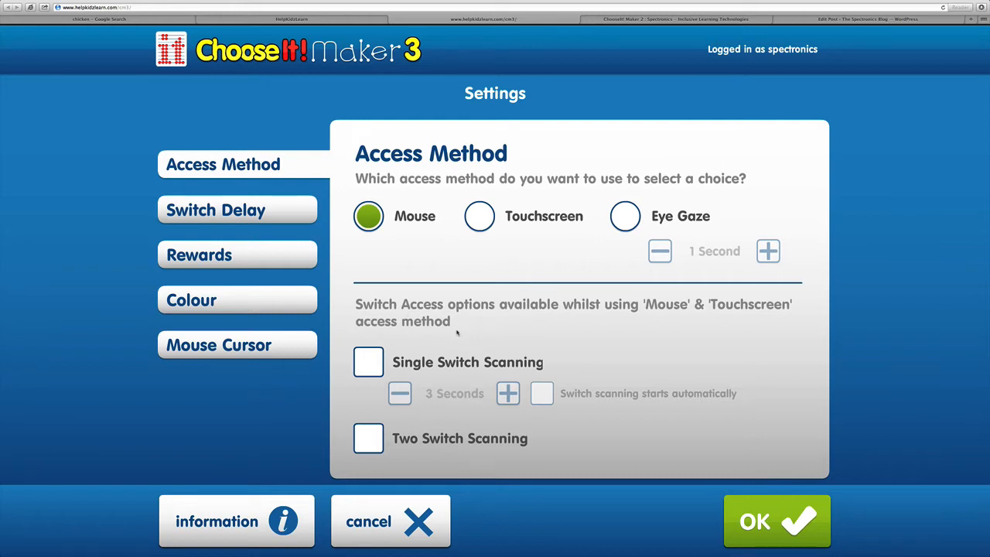
pyautogui.click(368, 362)
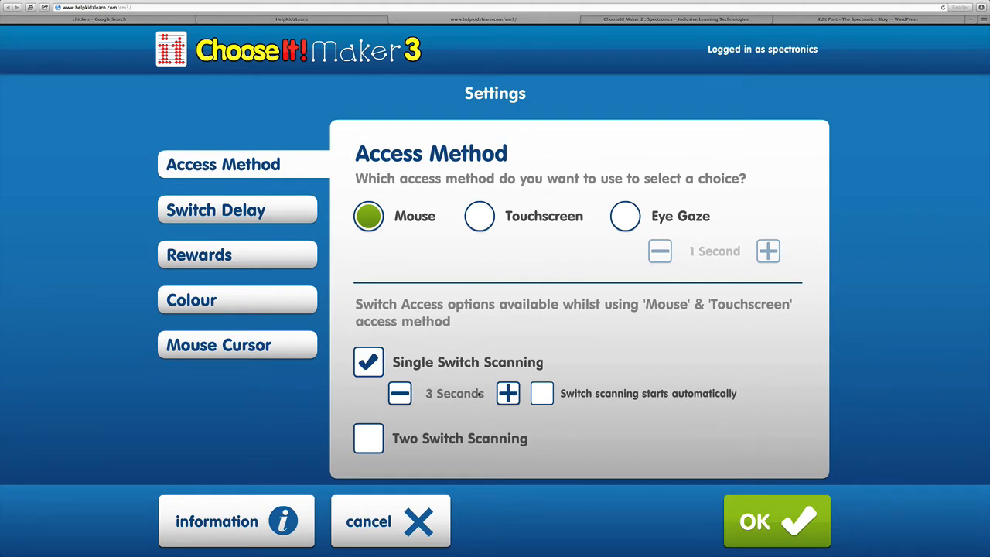
pyautogui.moveTo(396, 253)
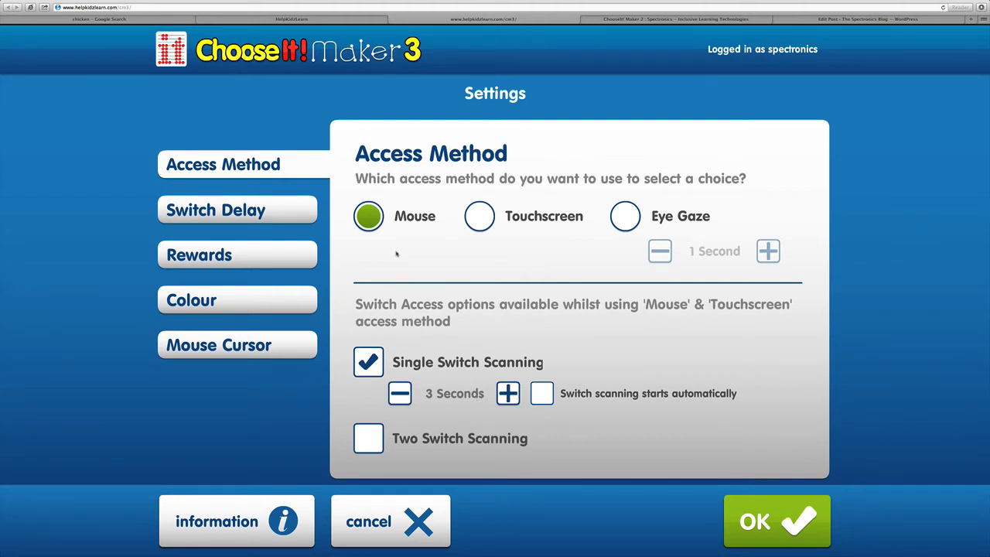
pyautogui.click(237, 208)
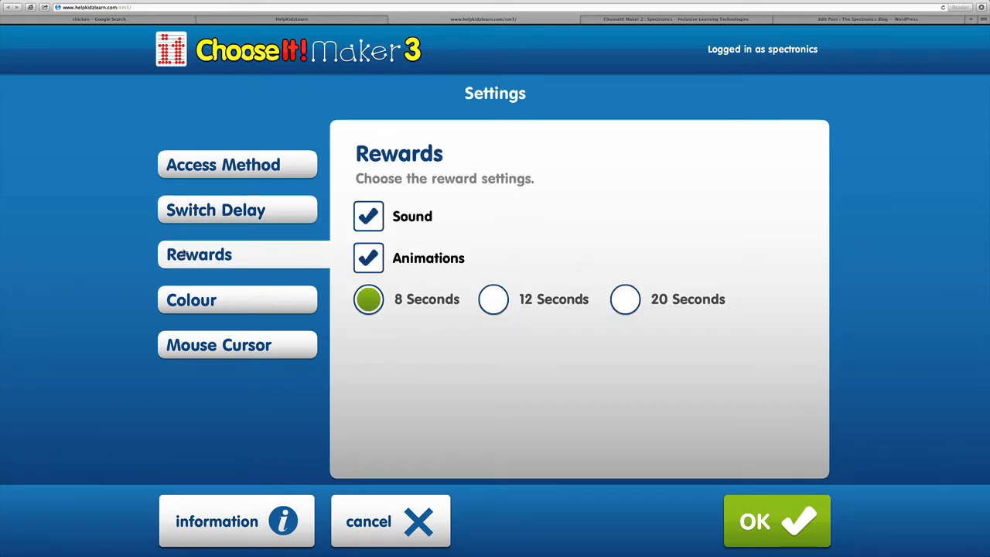
pyautogui.moveTo(294, 255)
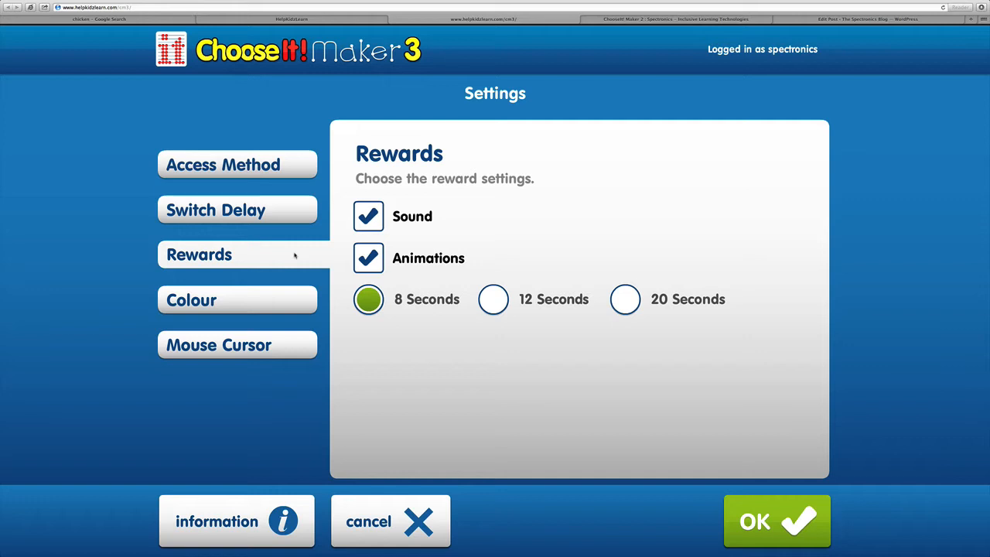
pyautogui.moveTo(446, 311)
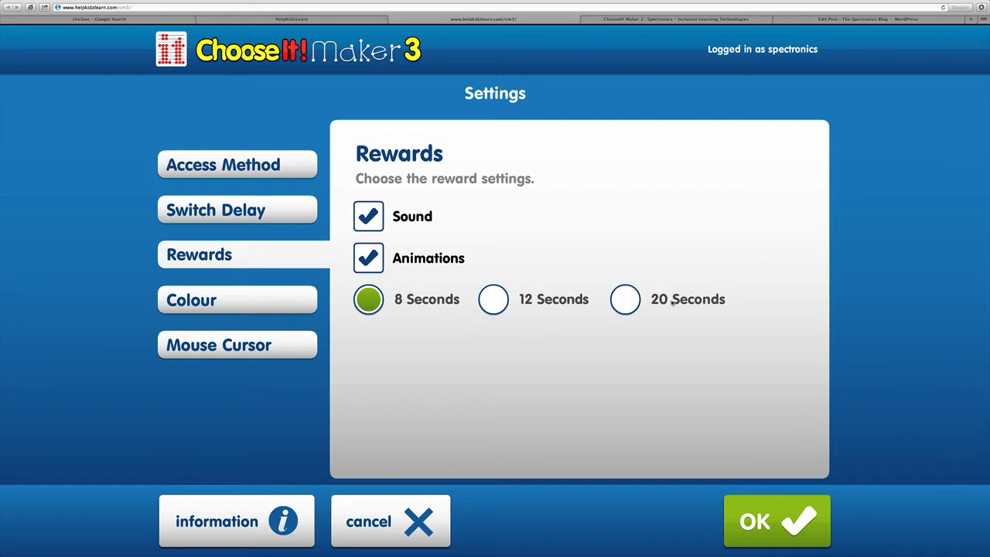
pyautogui.moveTo(414, 324)
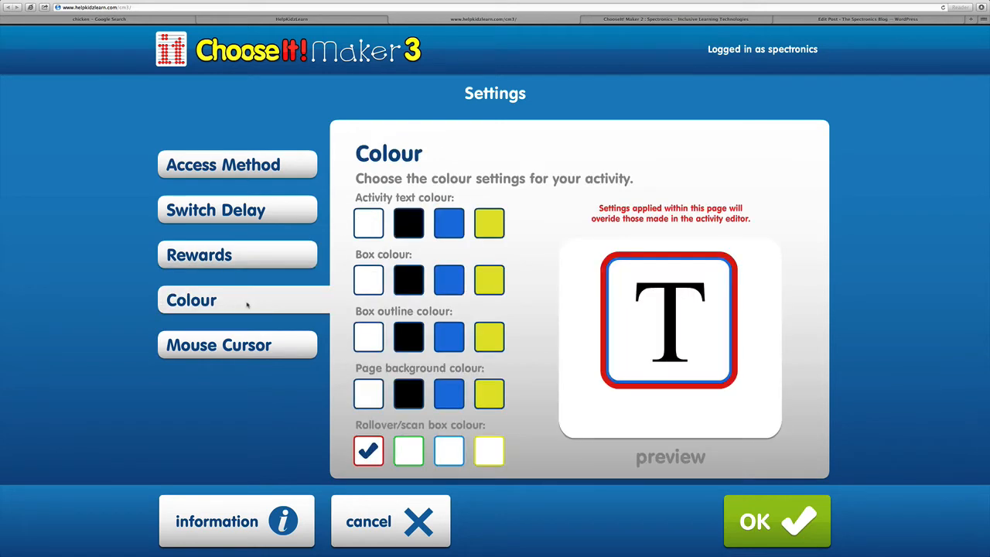
pyautogui.moveTo(272, 325)
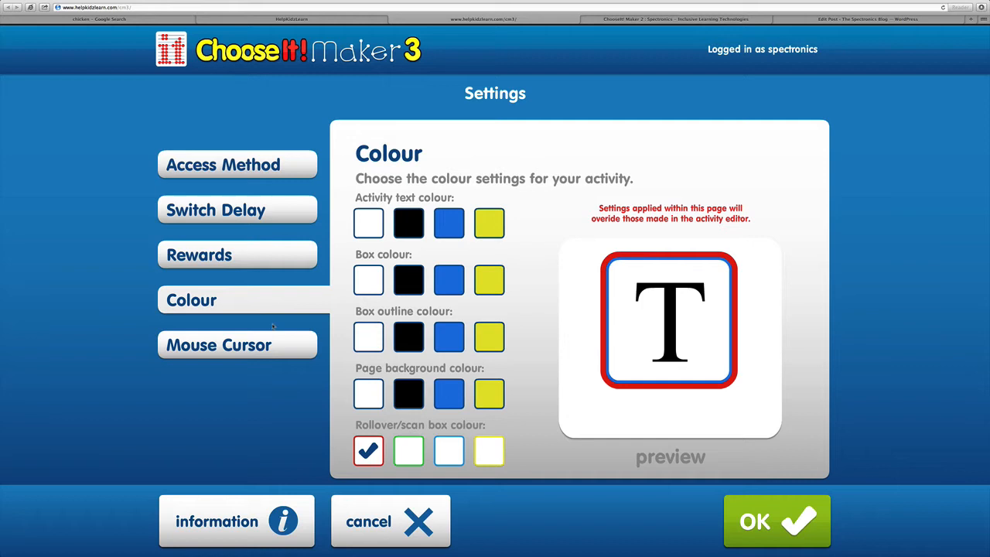
# Show the Mouse Cursor options in the Settings sidebar
pyautogui.click(220, 343)
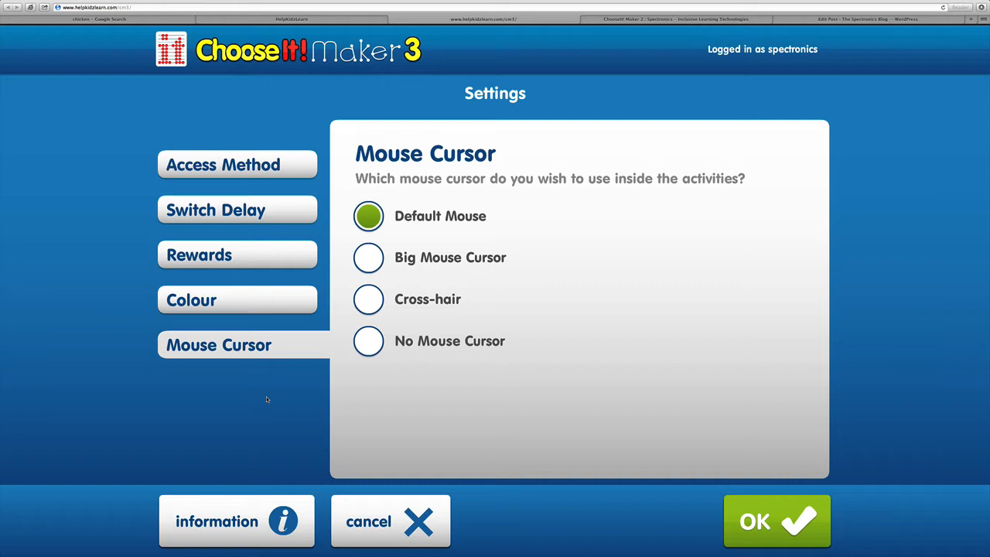
pyautogui.moveTo(311, 368)
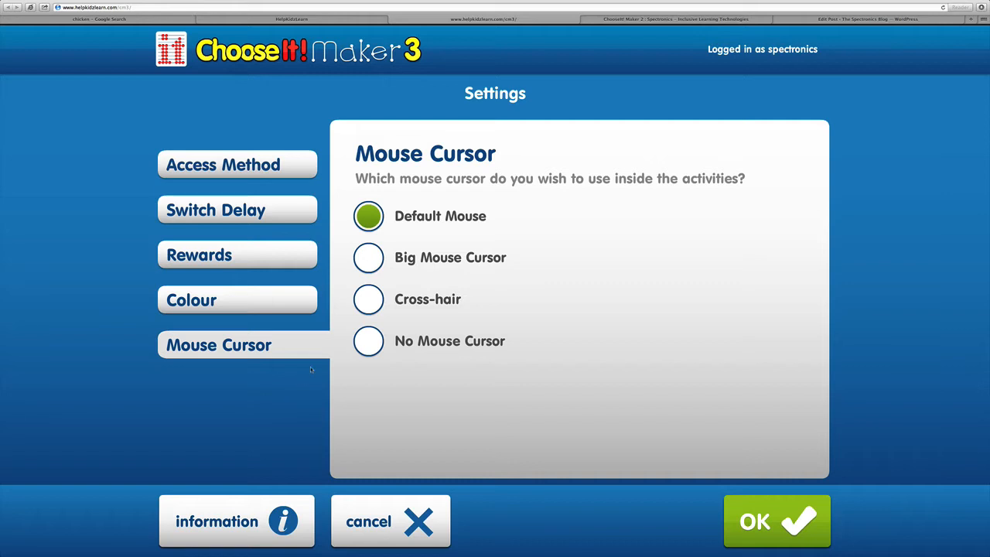
pyautogui.moveTo(467, 270)
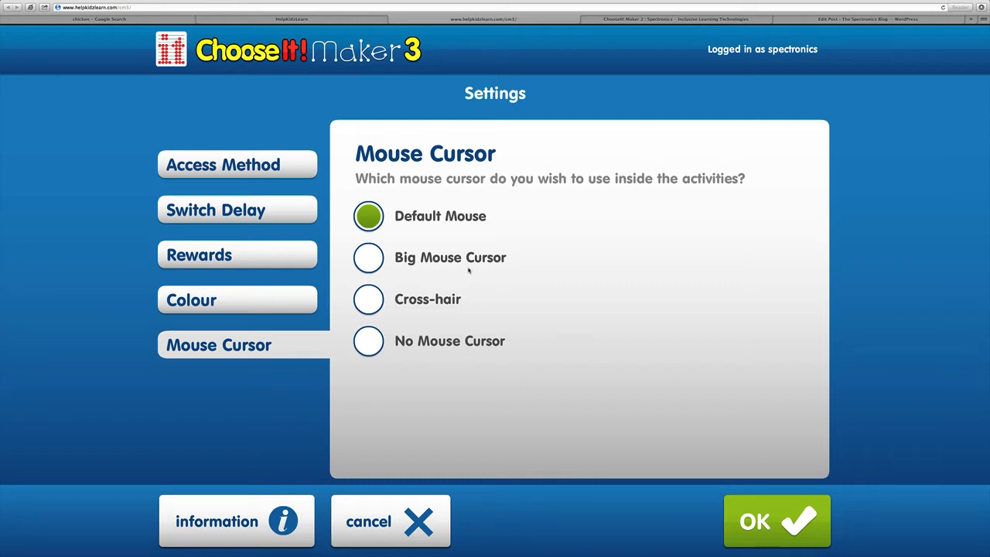
# Try the big, cross-hair and hidden cursors, keep Default Mouse, save settings and start a new activity
pyautogui.click(368, 256)
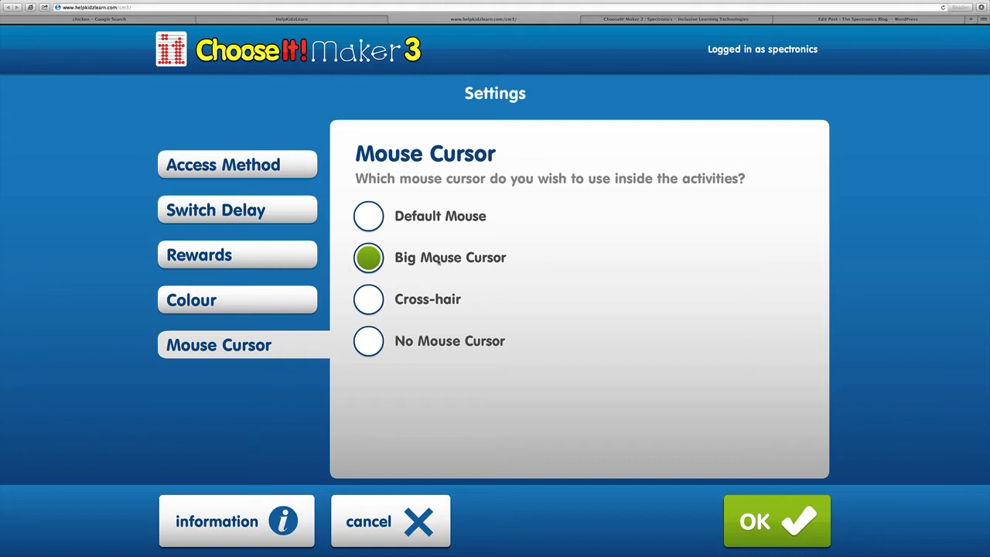
pyautogui.click(368, 300)
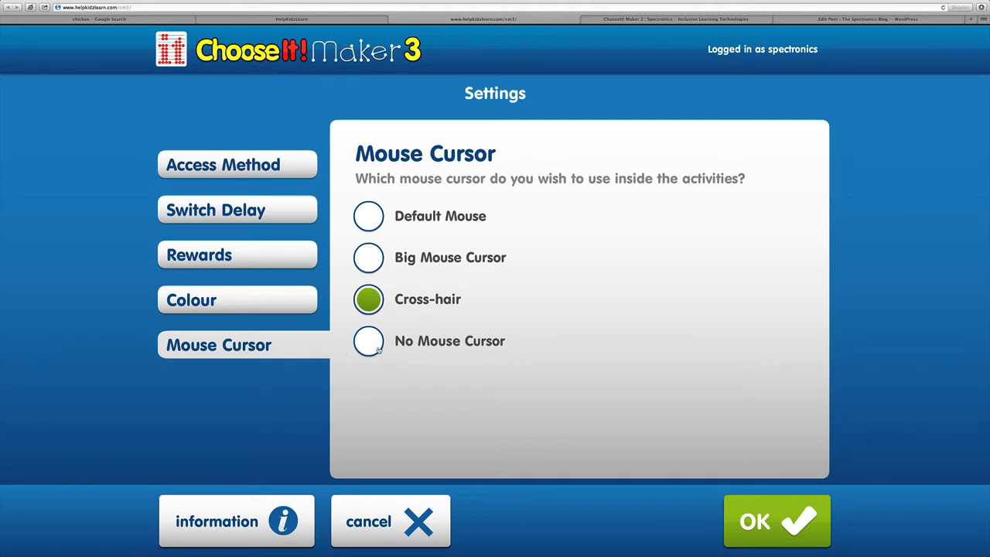
pyautogui.click(368, 340)
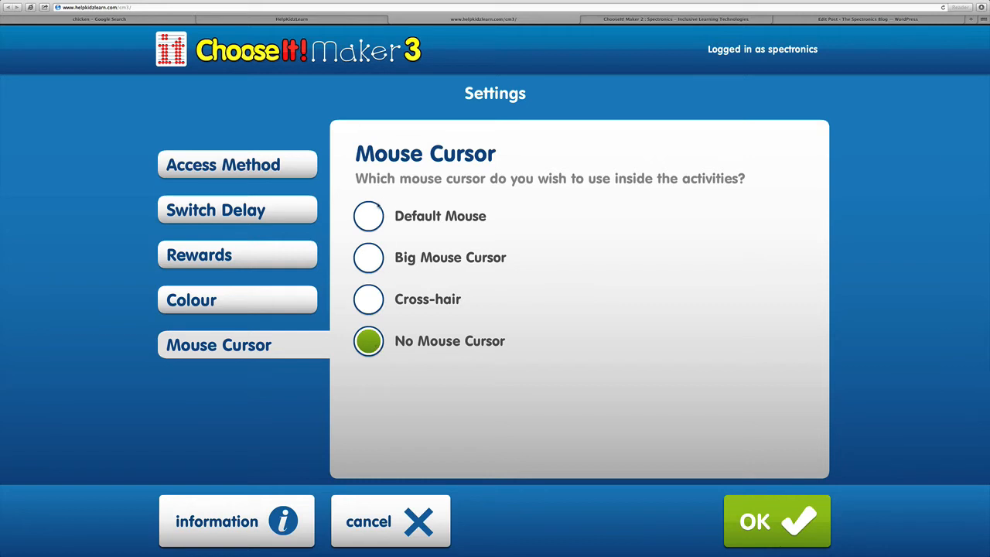
pyautogui.click(368, 216)
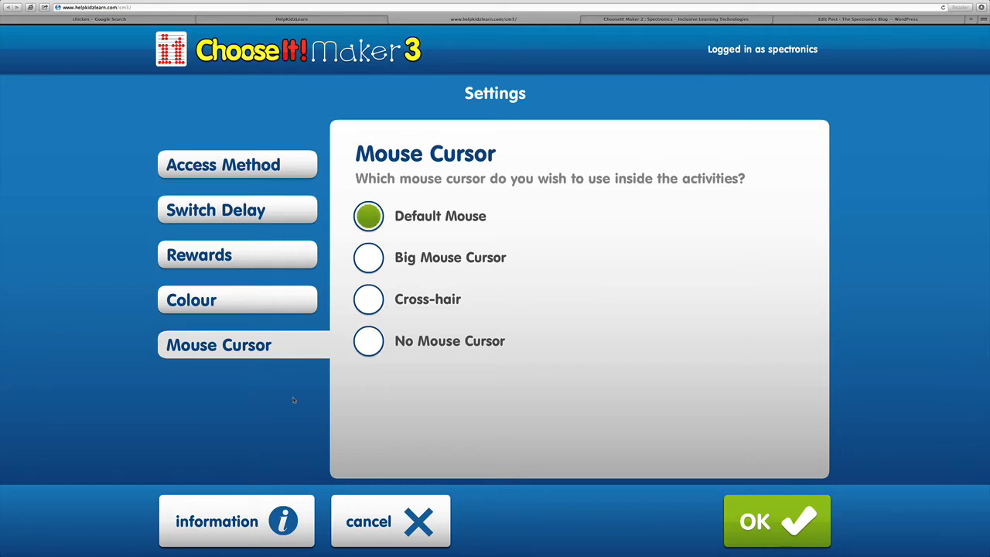
pyautogui.click(776, 519)
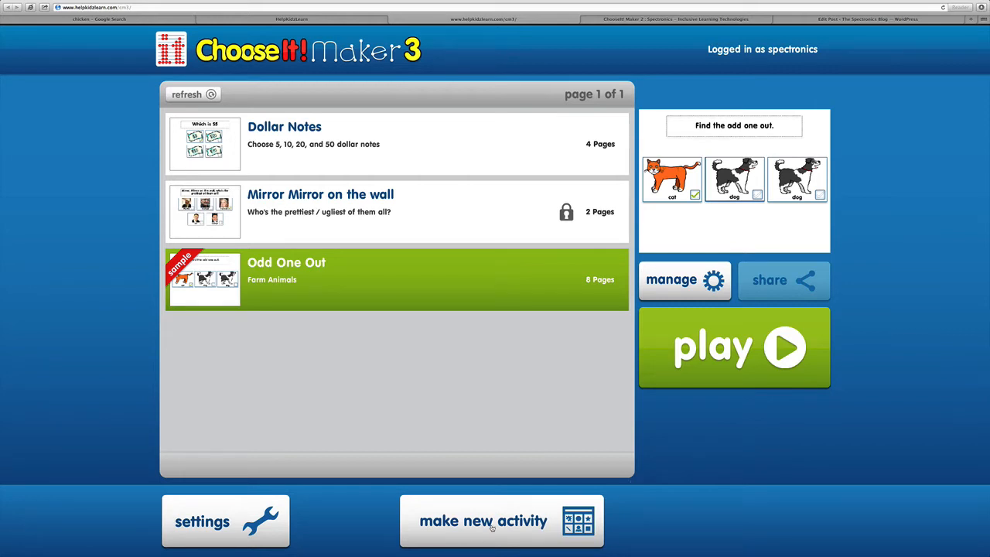
pyautogui.click(501, 520)
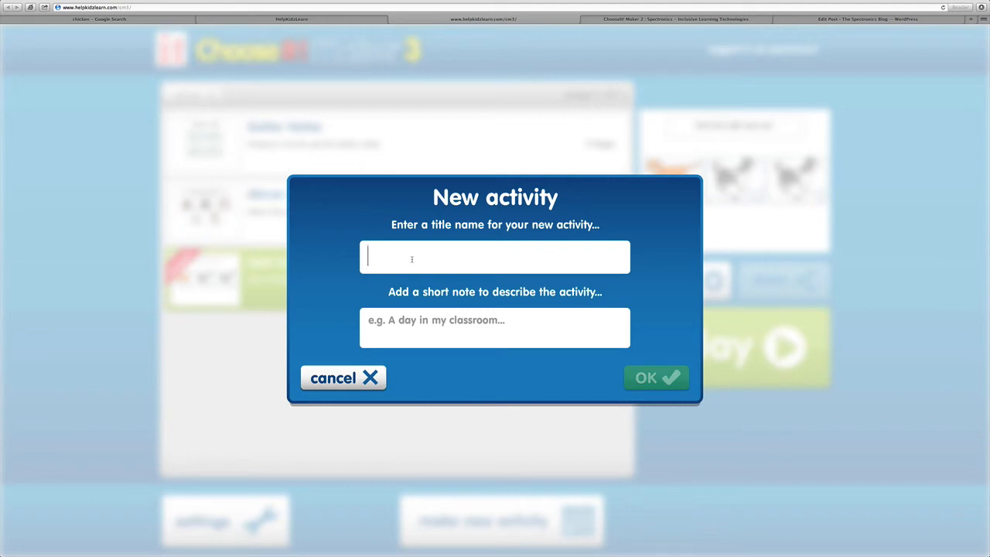
# Create the activity 'Word picture match' described as matching the written word to an animal picture
pyautogui.write('Word pic')
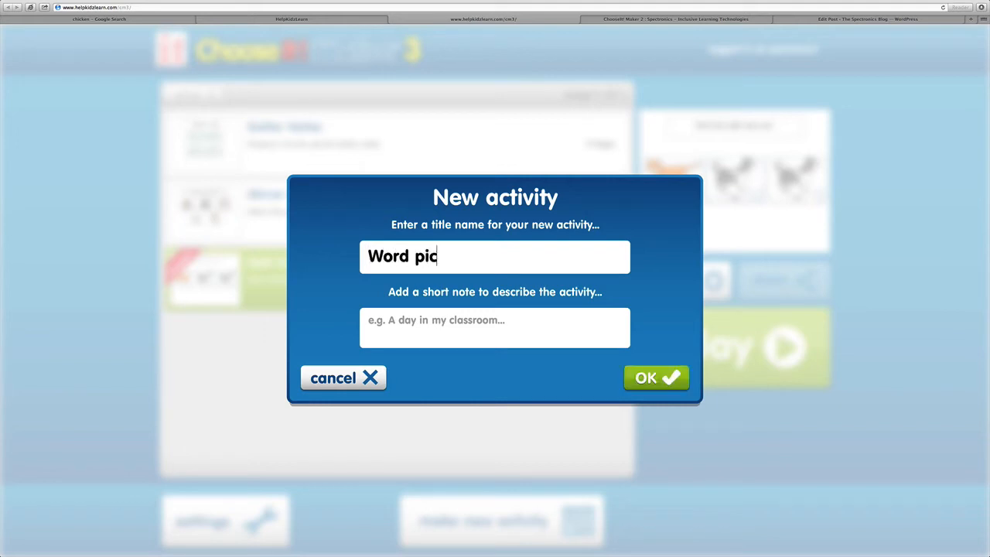
pyautogui.write('ture match')
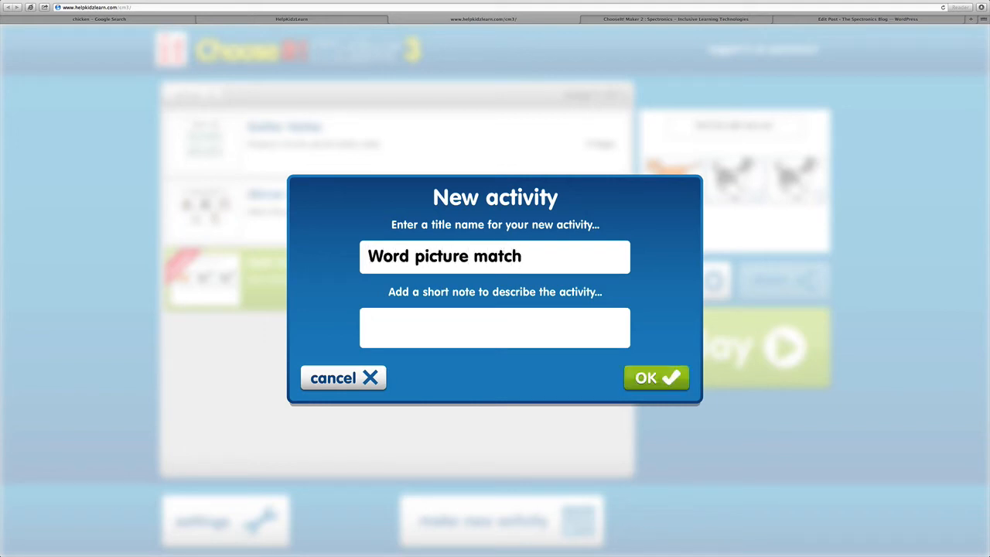
pyautogui.write('Stud')
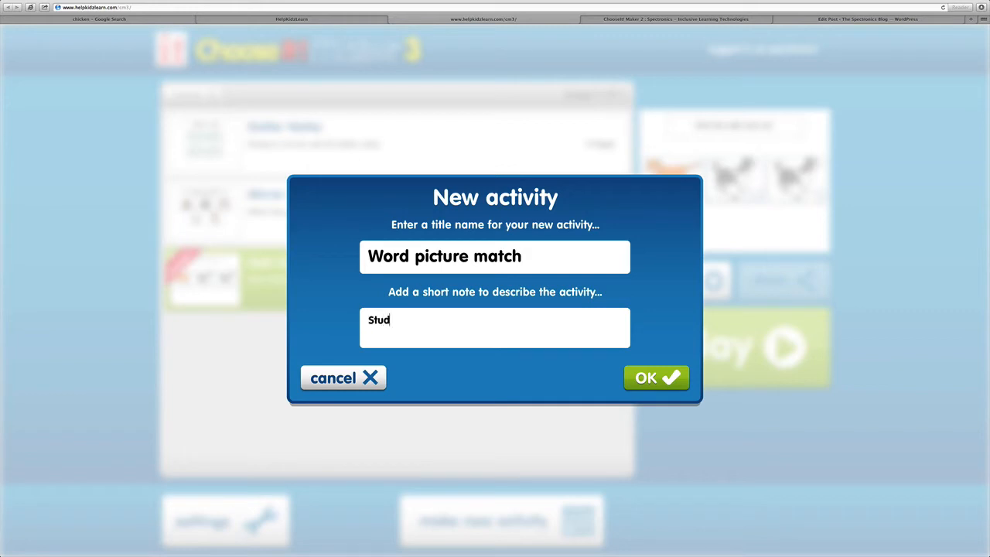
pyautogui.write('ent needs to')
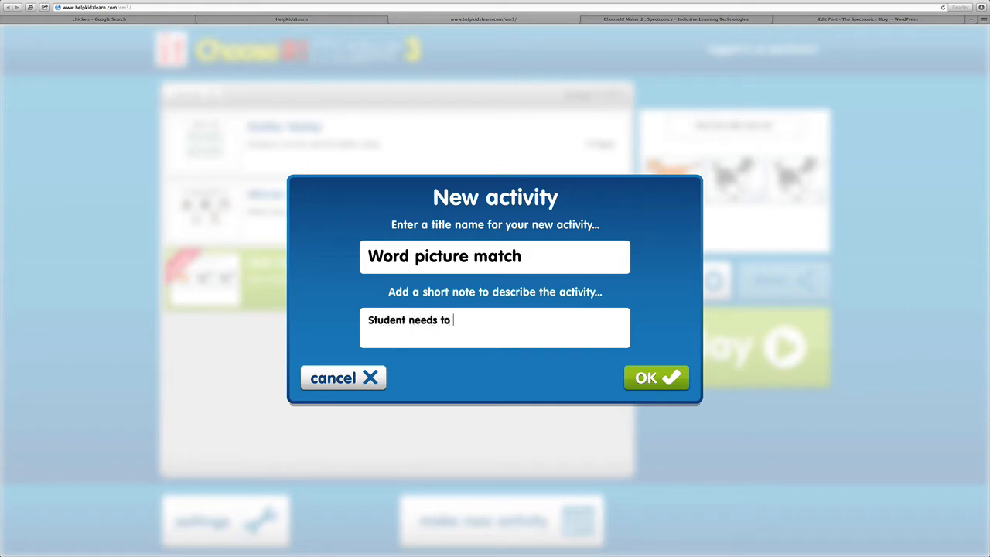
pyautogui.write('match the wit')
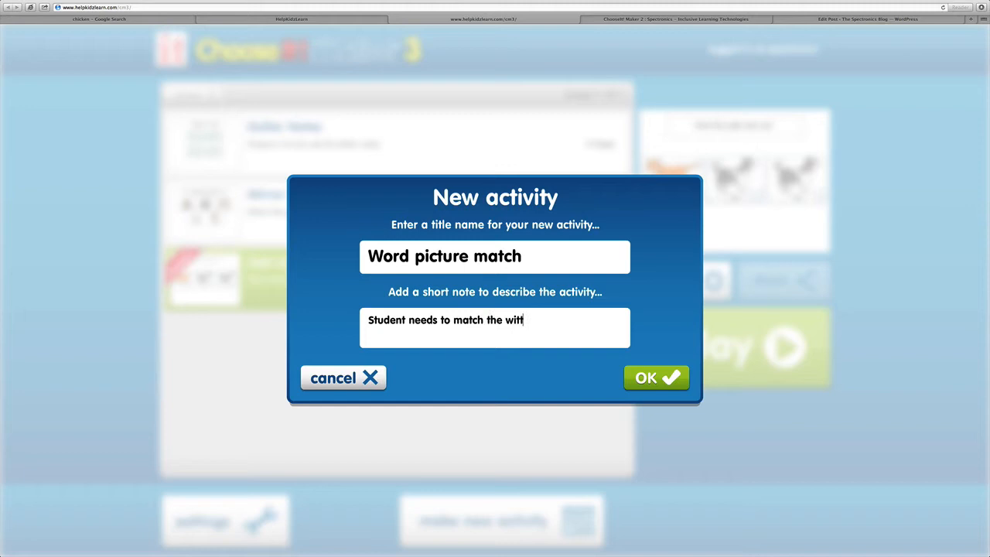
pyautogui.write('ten')
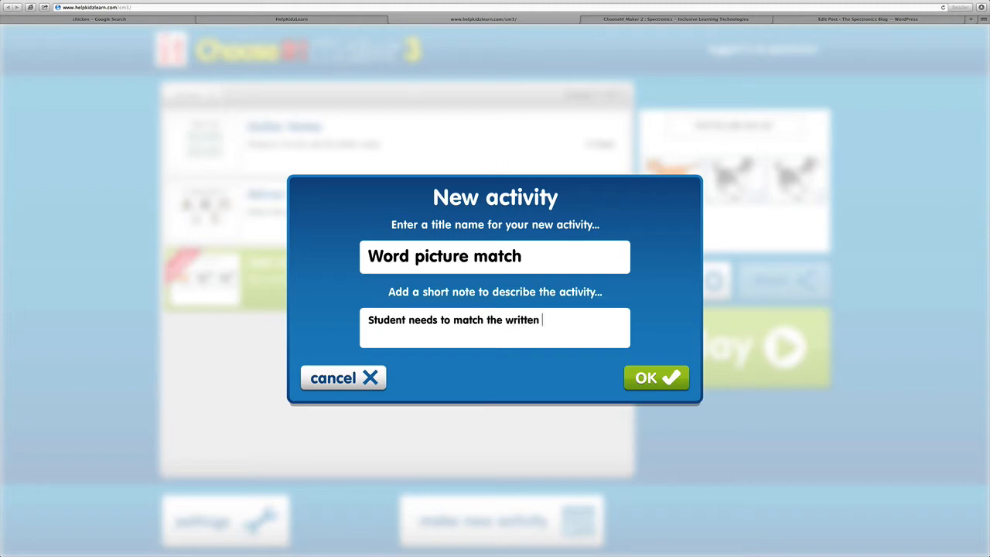
pyautogui.write('word to a an')
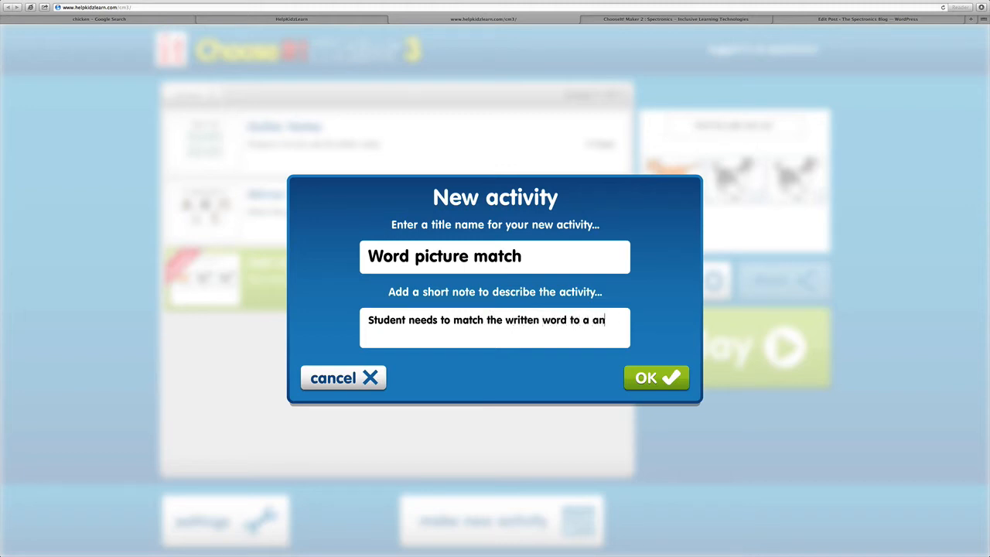
pyautogui.write('animal picture')
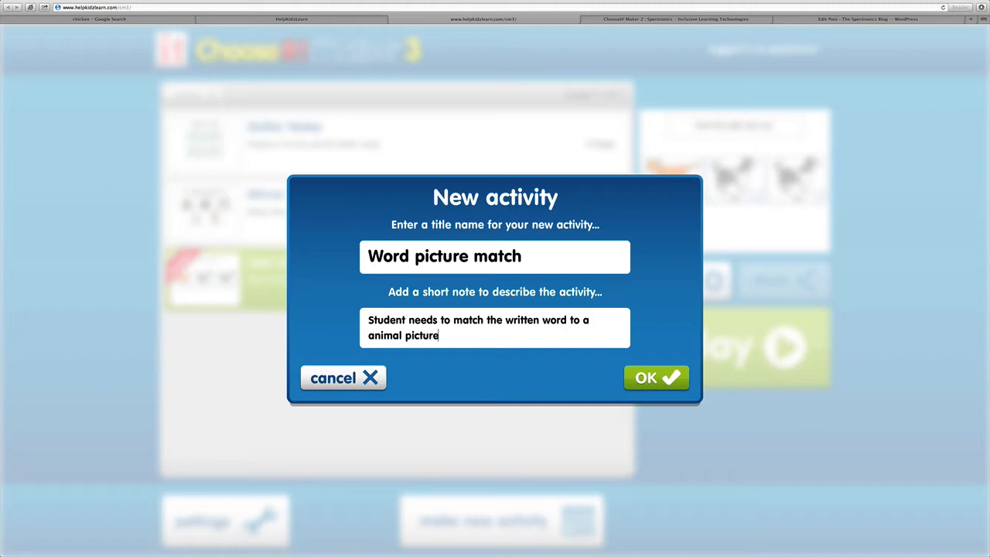
pyautogui.click(656, 378)
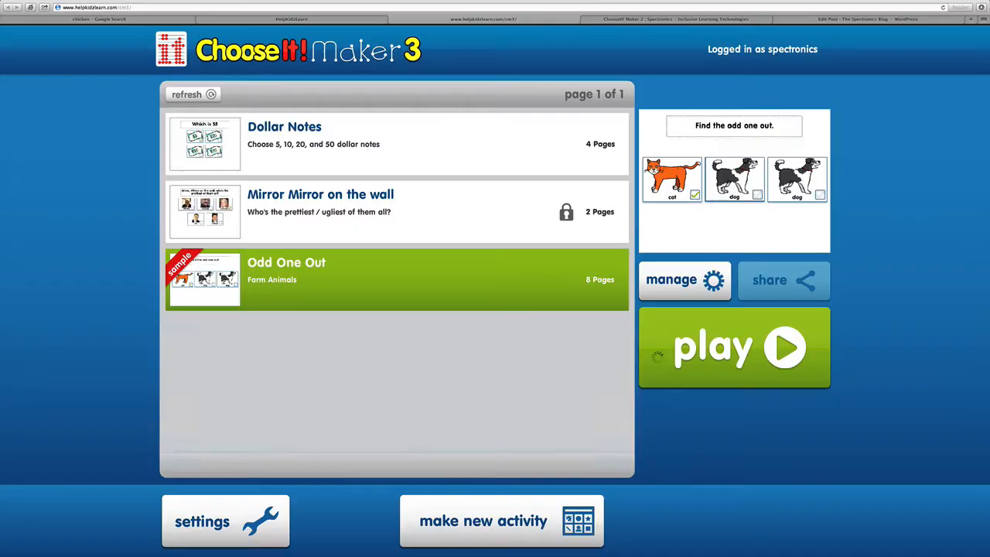
pyautogui.click(501, 520)
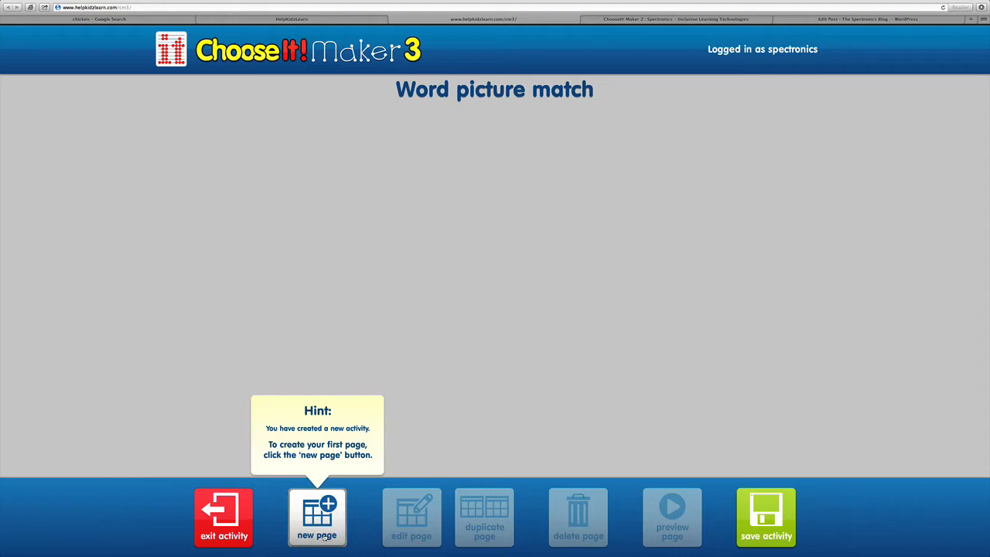
# Add the first page with a third answer box and bring up the background colour choices
pyautogui.click(316, 516)
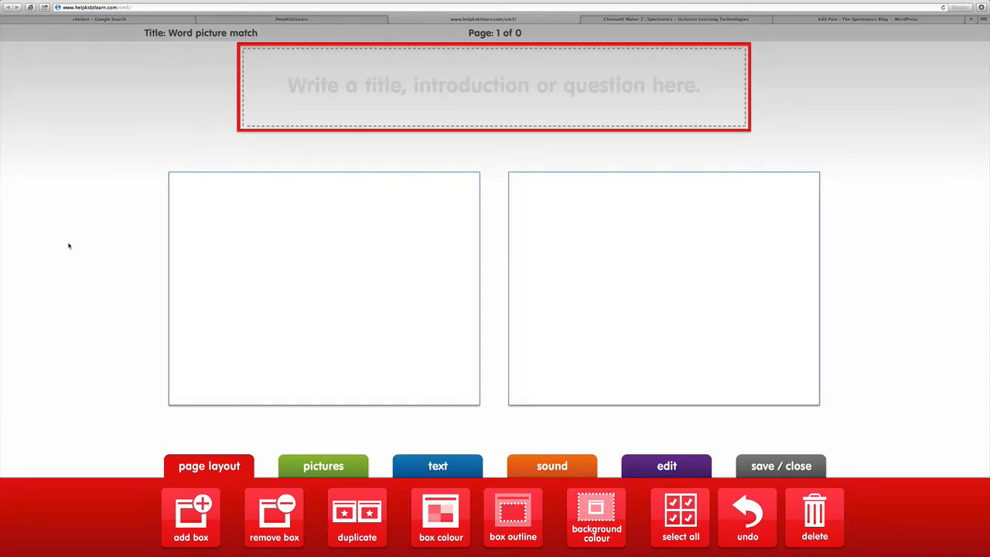
pyautogui.moveTo(107, 148)
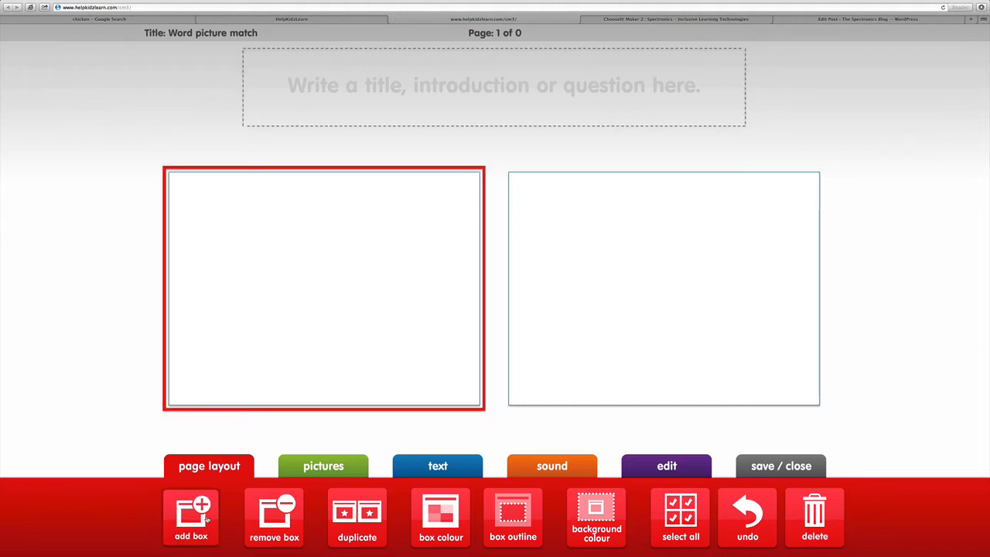
pyautogui.click(191, 517)
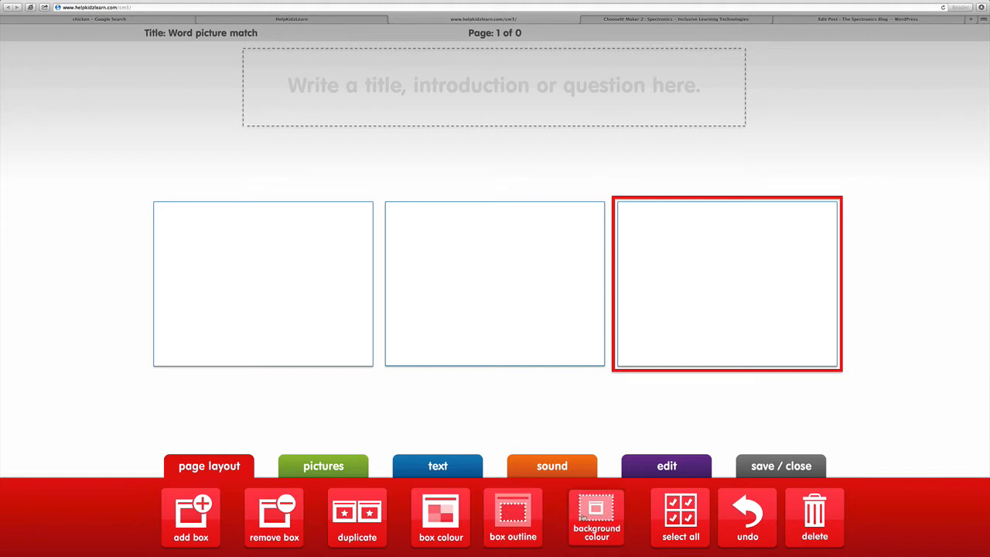
pyautogui.click(595, 517)
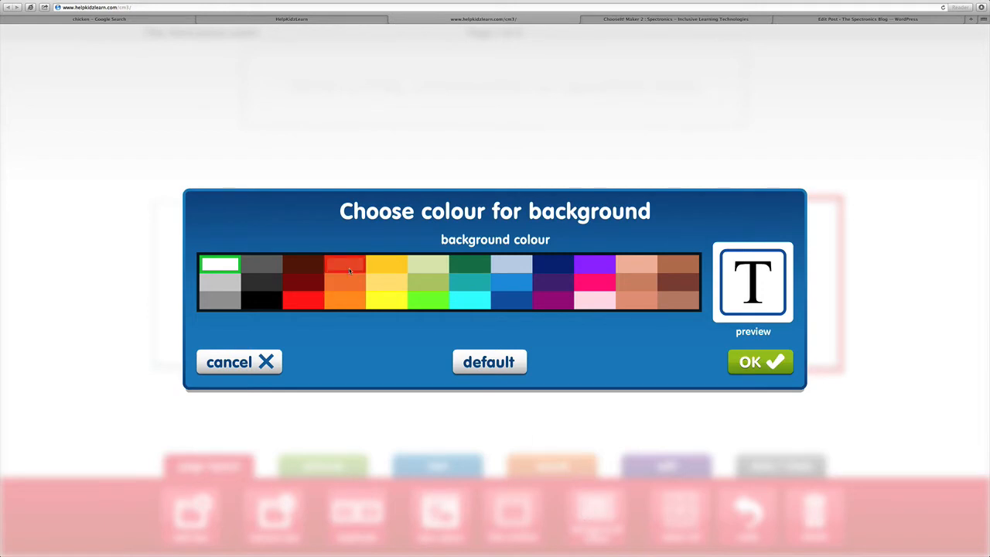
# Apply a pale yellow page background and begin editing the page title
pyautogui.click(386, 282)
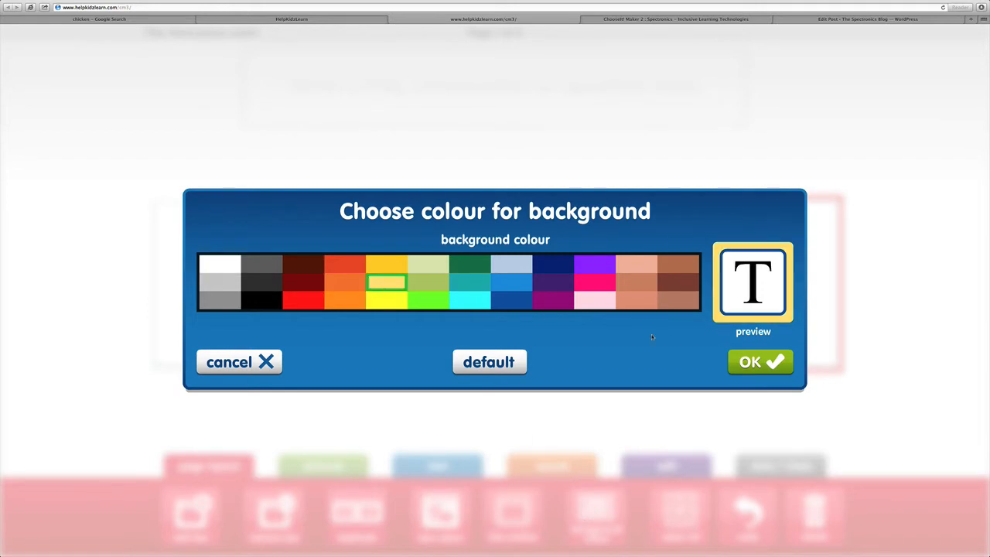
pyautogui.click(759, 362)
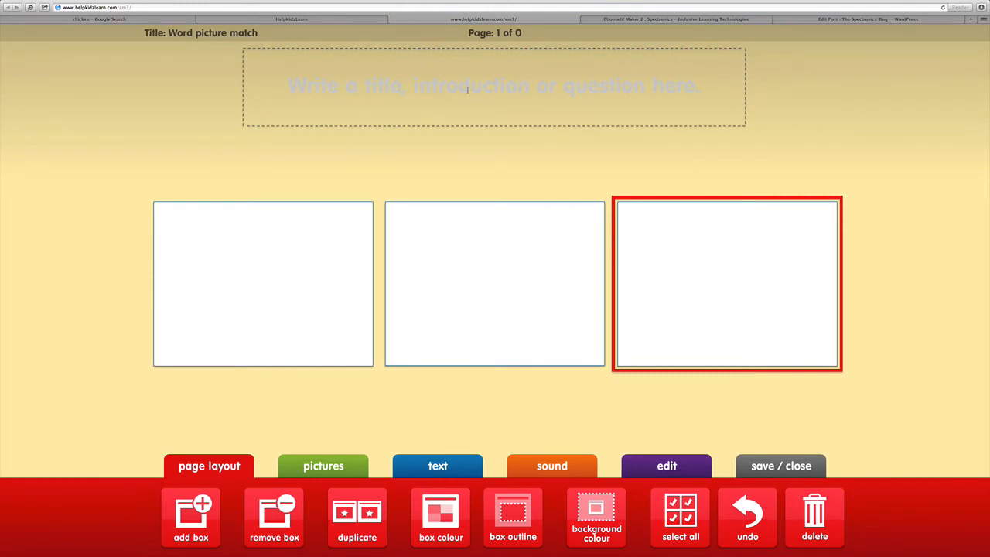
pyautogui.click(493, 86)
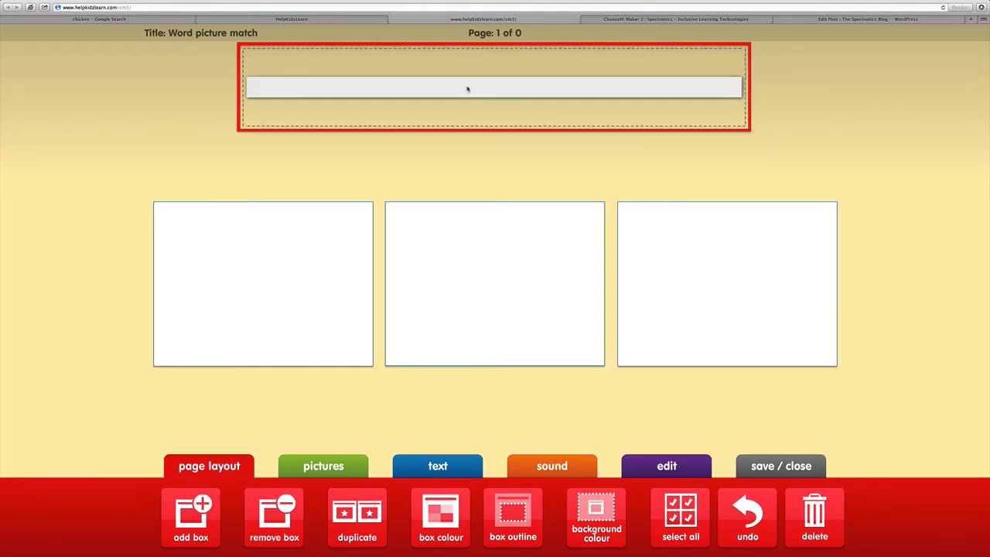
# Title the page 'cat' and enlarge the title text
pyautogui.write('cat')
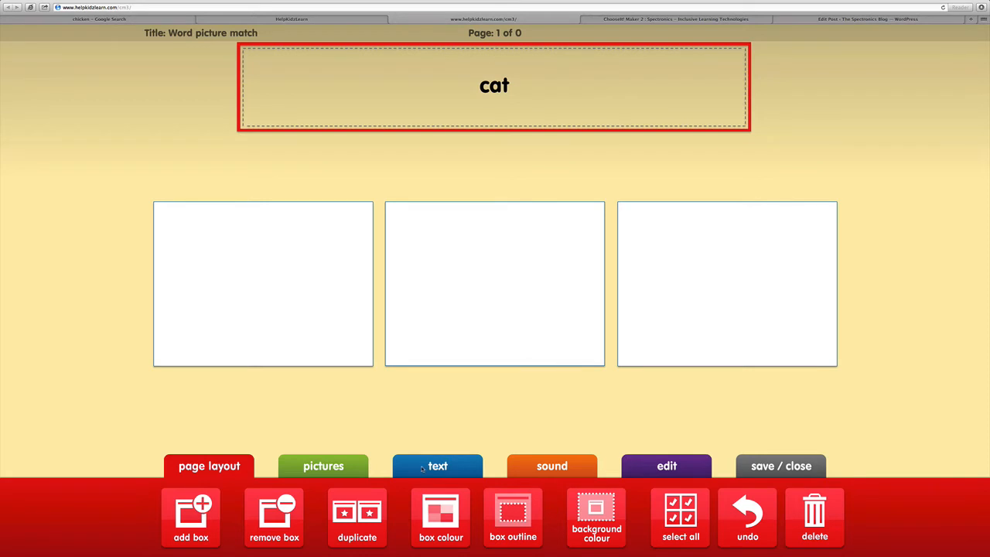
pyautogui.click(436, 465)
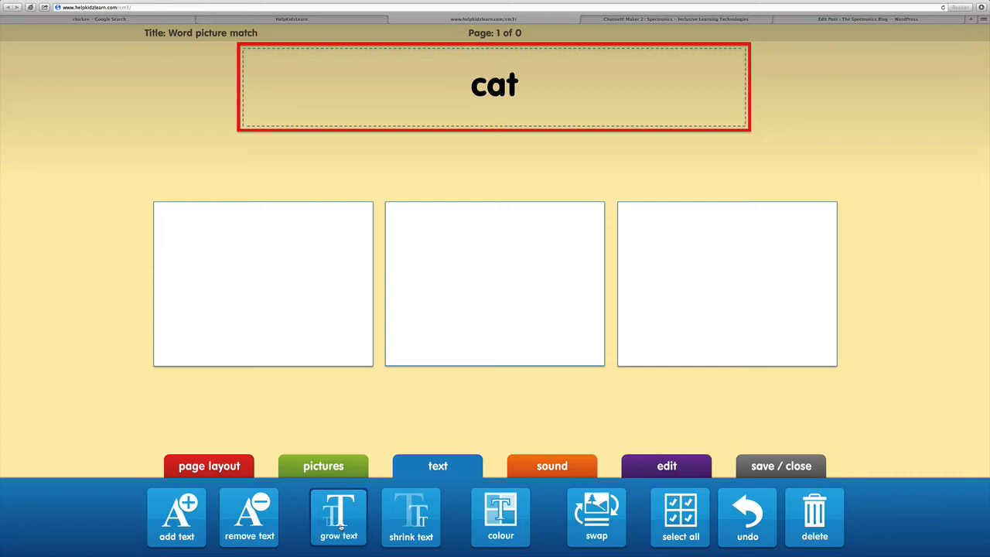
pyautogui.click(412, 516)
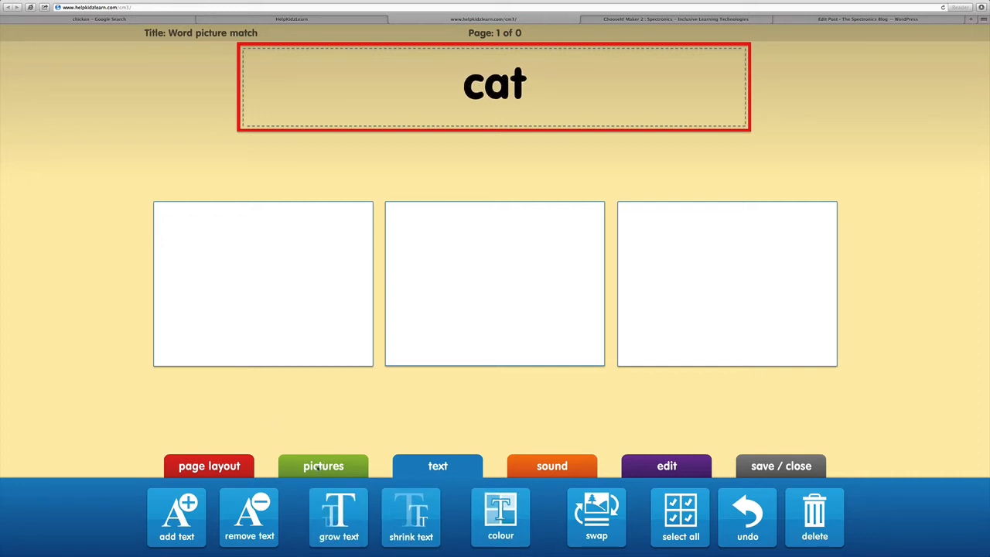
pyautogui.click(322, 466)
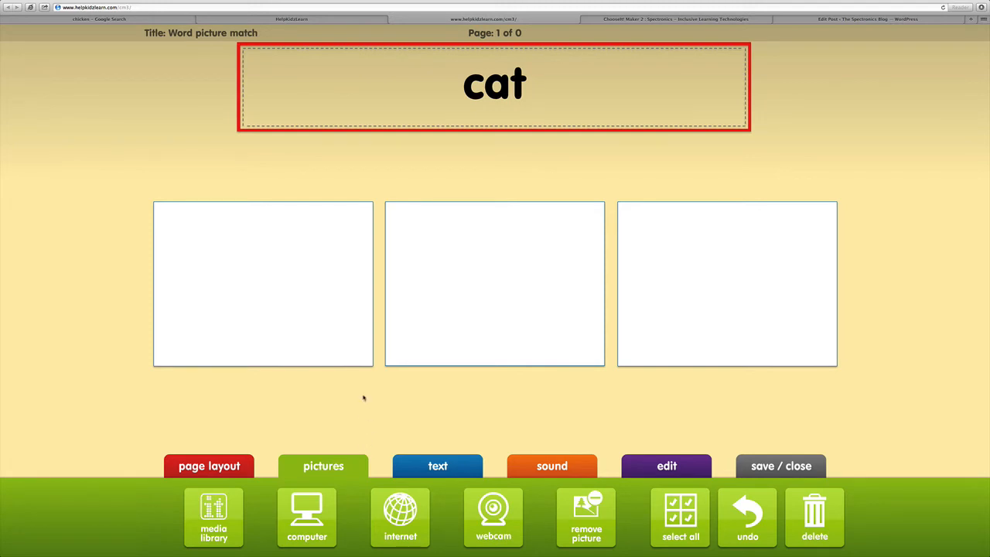
pyautogui.moveTo(317, 234)
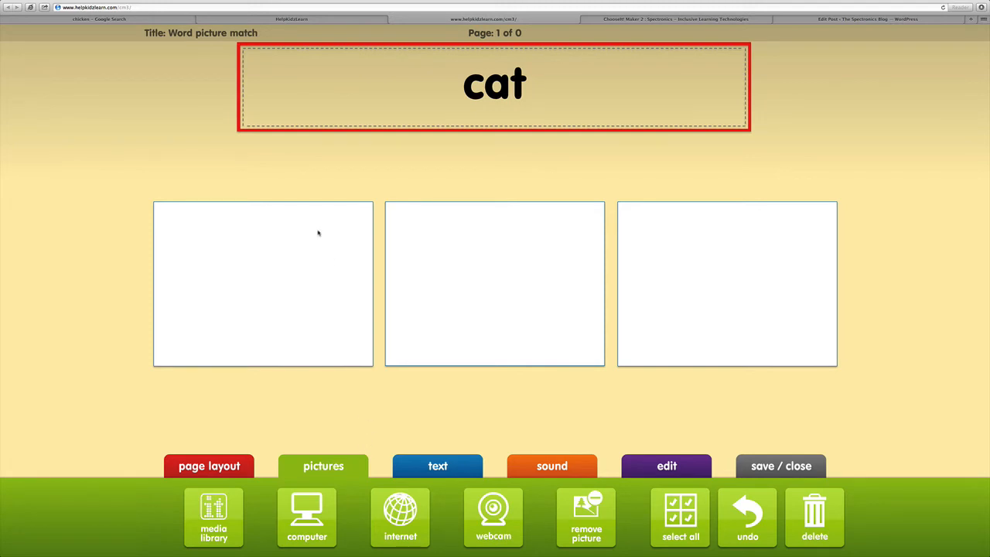
# Fill the first card with the frog symbol from the Media Library's animals > amphibians category
pyautogui.click(263, 285)
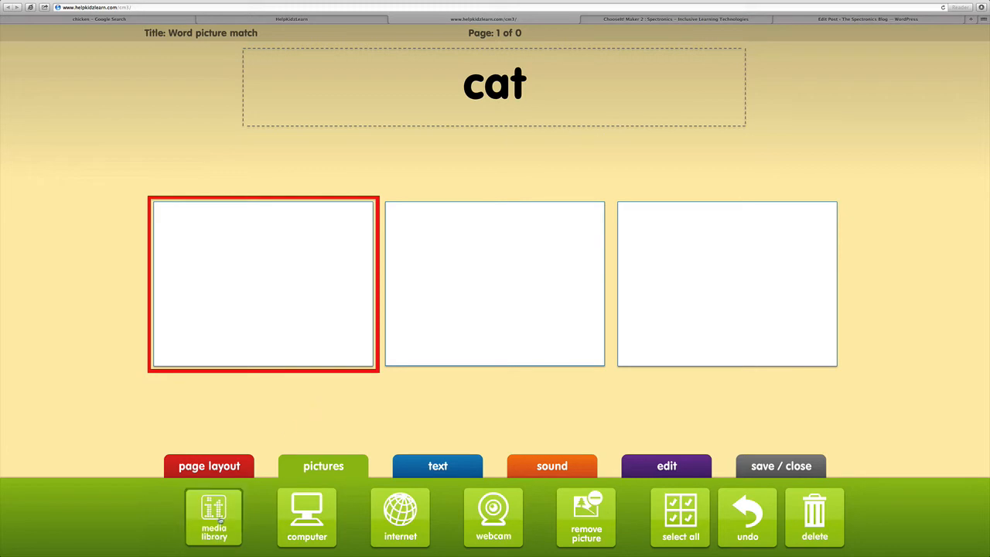
pyautogui.click(213, 517)
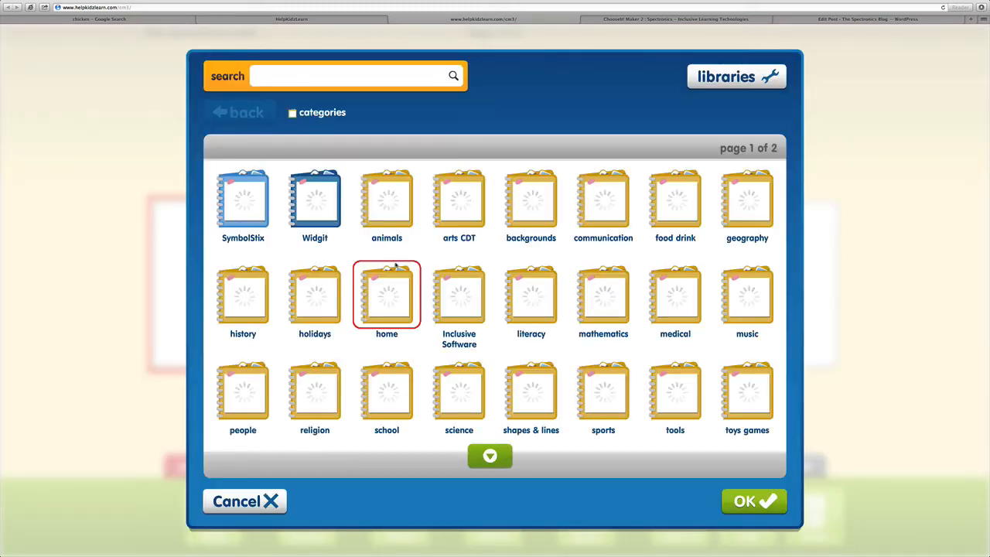
pyautogui.click(387, 201)
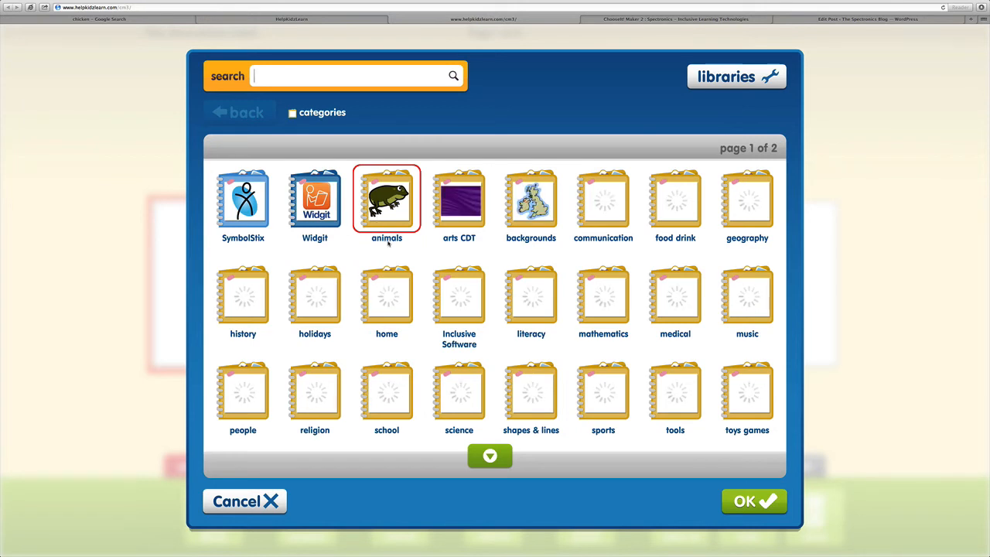
pyautogui.click(243, 201)
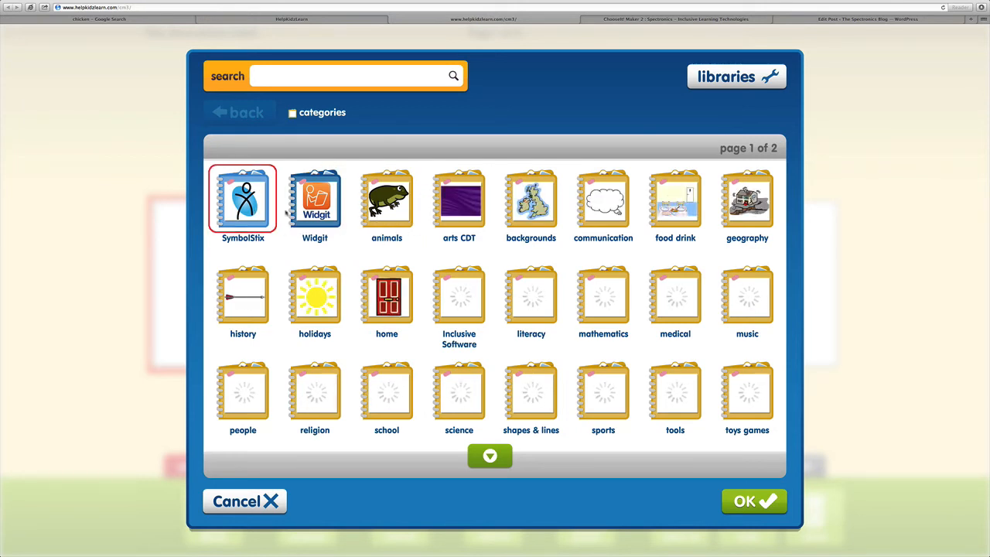
pyautogui.click(315, 198)
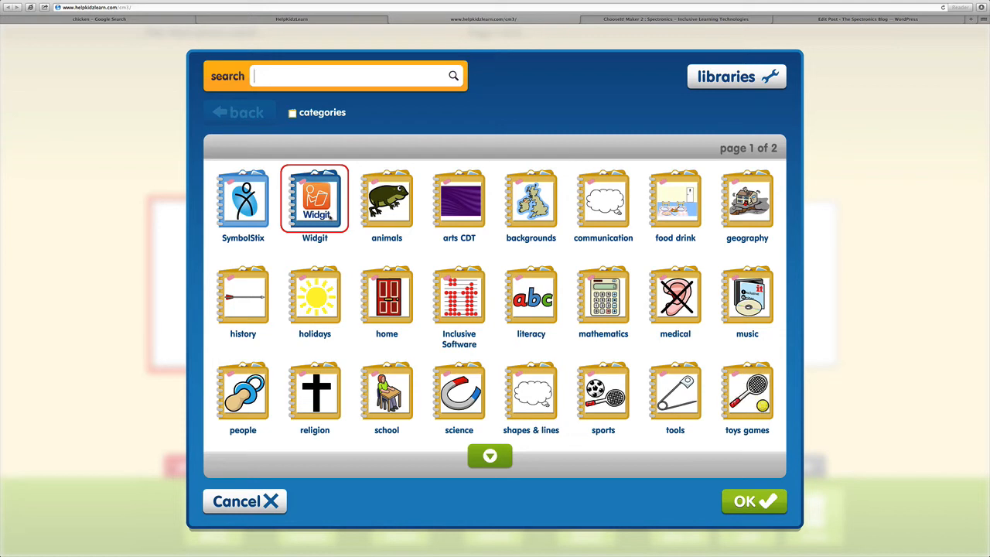
pyautogui.click(386, 200)
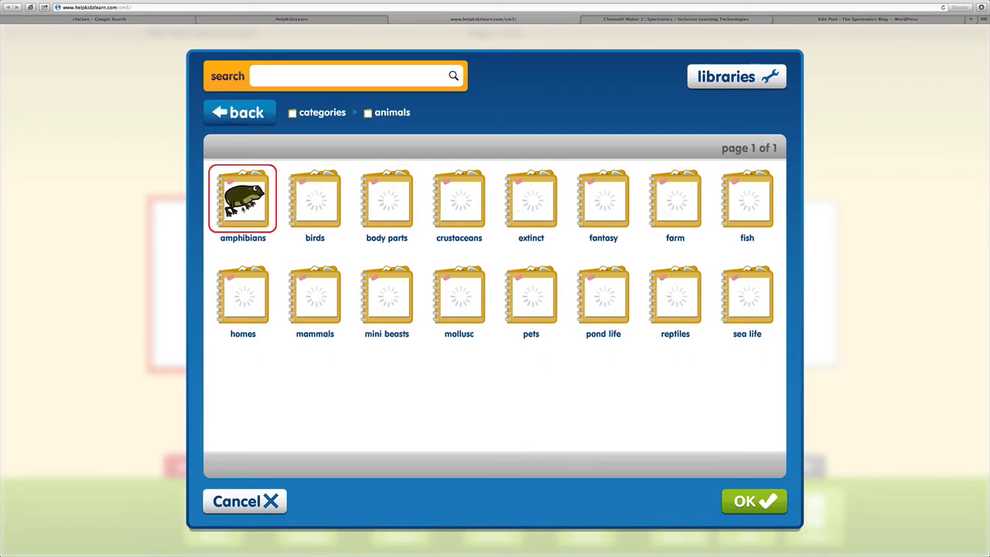
pyautogui.click(241, 200)
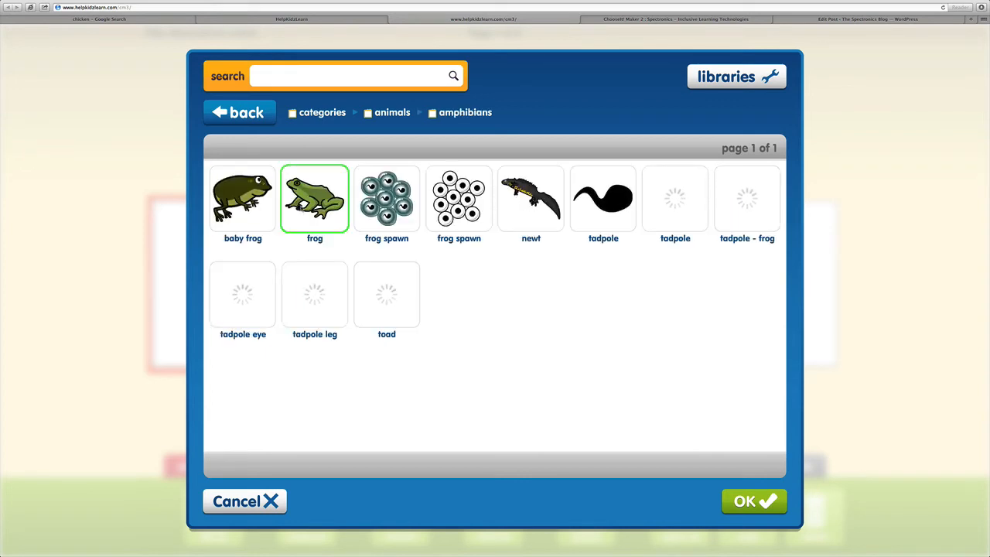
pyautogui.click(753, 501)
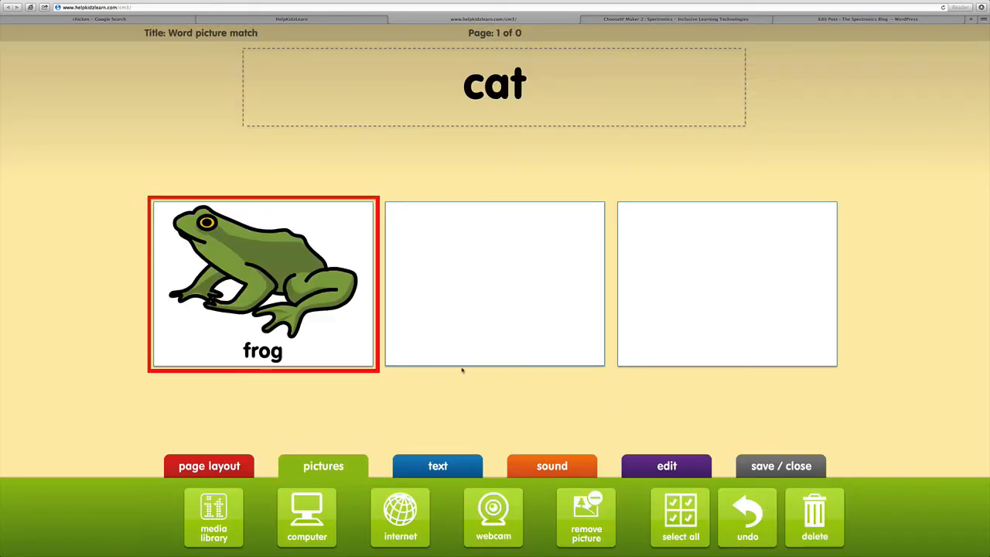
pyautogui.moveTo(315, 387)
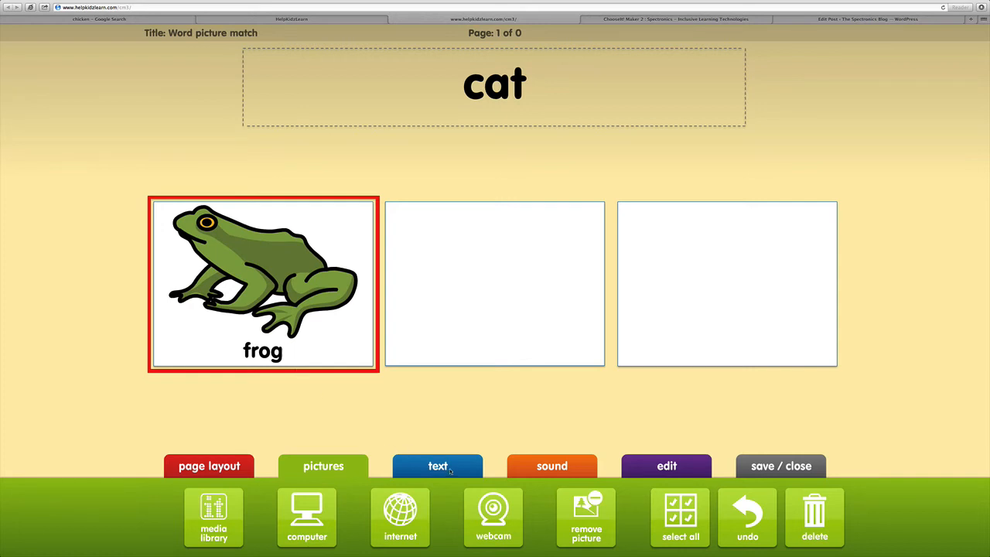
# Remove the frog's word label and insert the cat photo from the computer into the second card
pyautogui.click(437, 465)
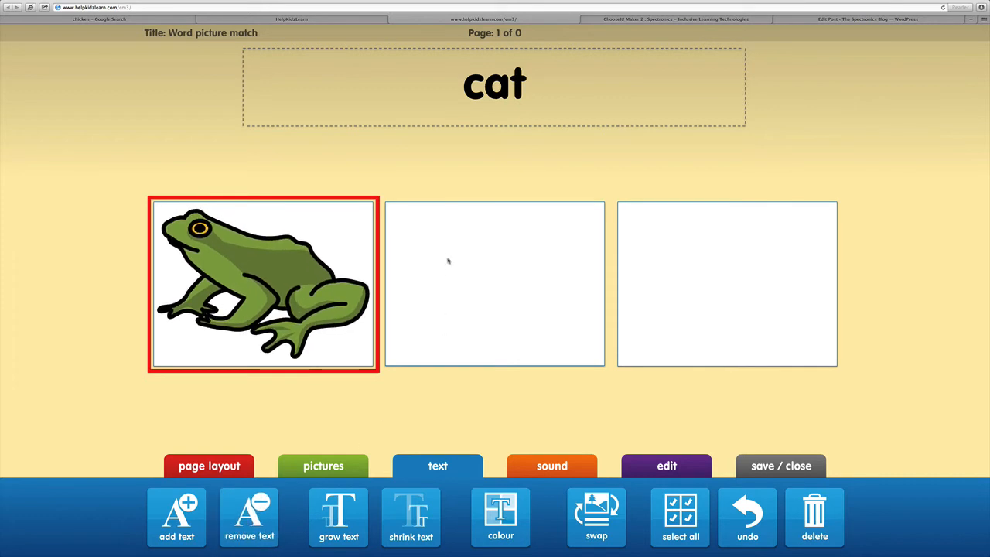
pyautogui.click(495, 284)
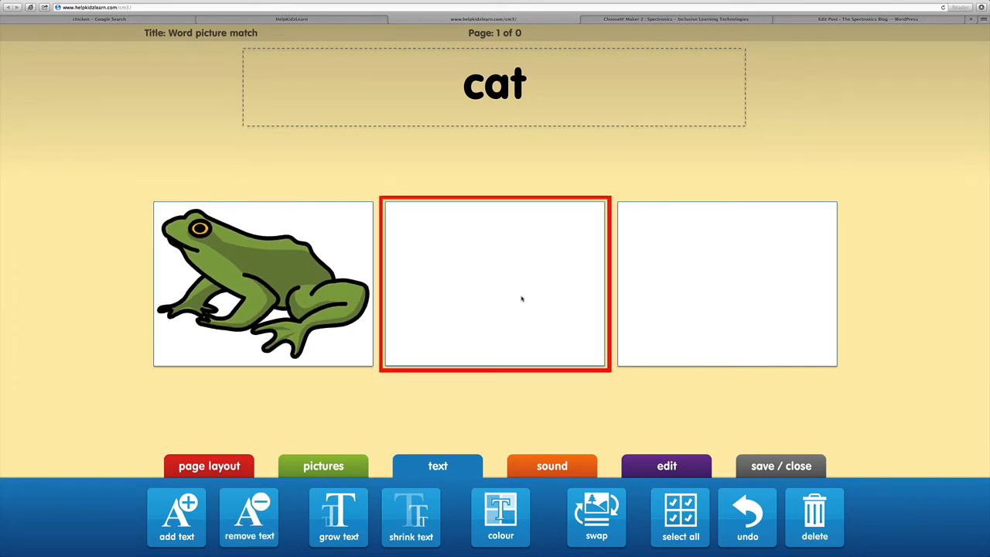
pyautogui.click(321, 466)
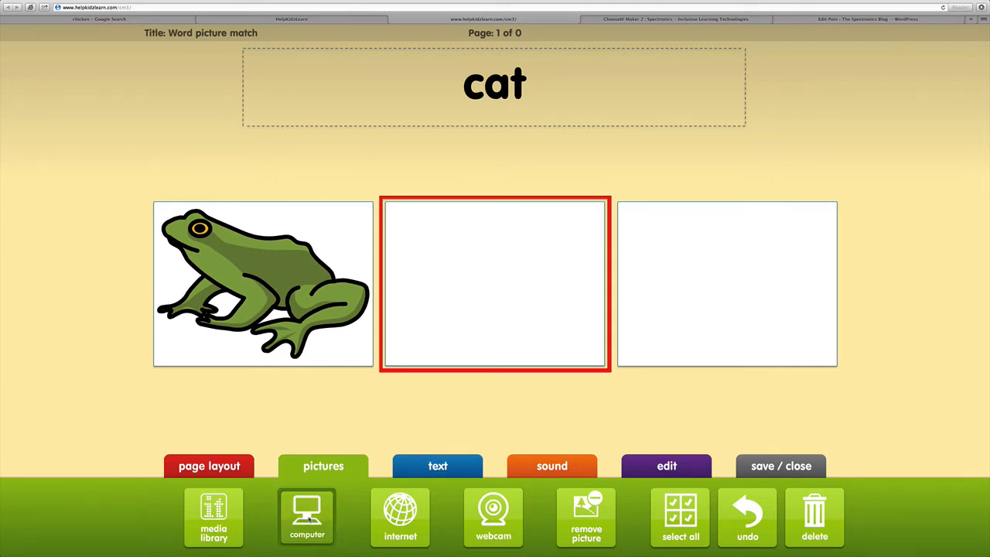
pyautogui.click(306, 516)
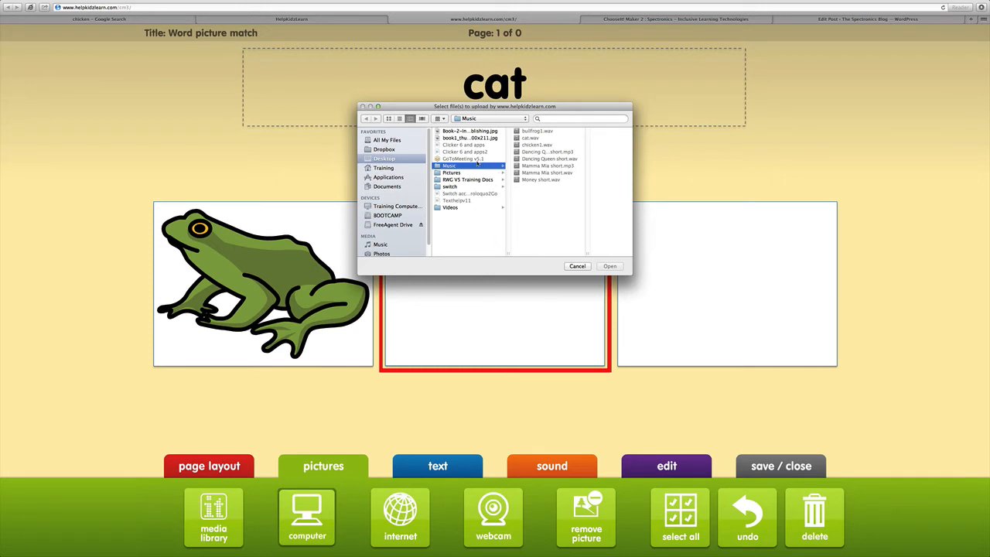
pyautogui.click(452, 173)
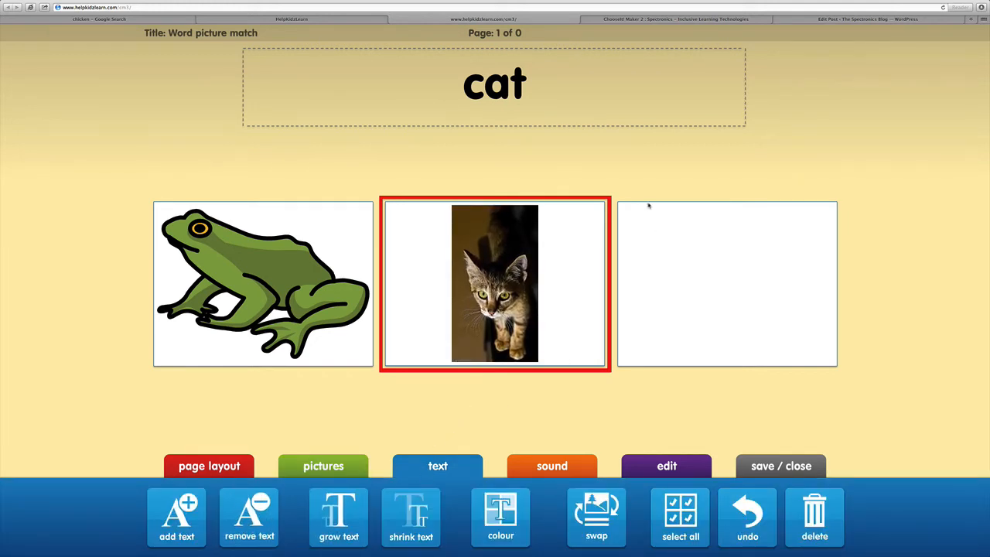
# Start adding an internet picture to the empty third card
pyautogui.click(727, 285)
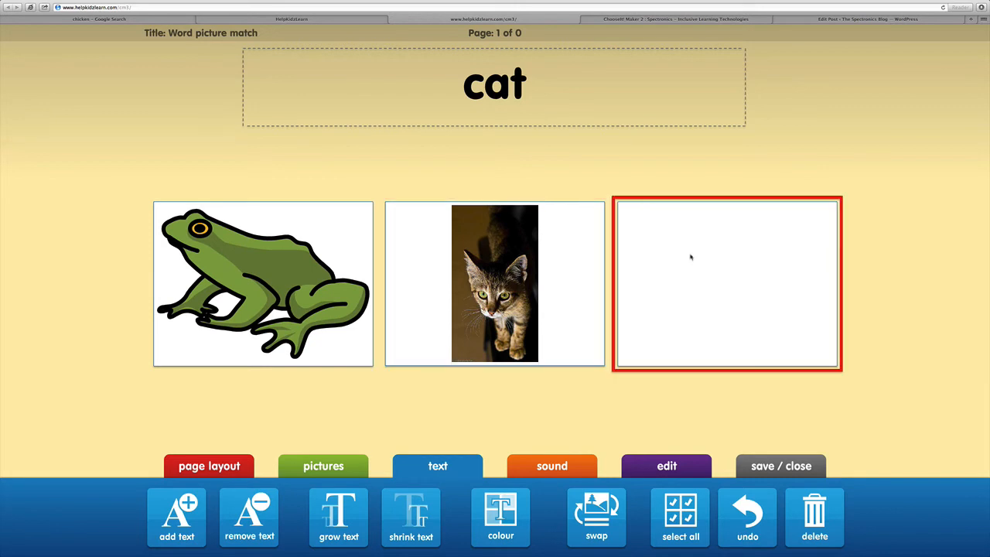
pyautogui.click(323, 465)
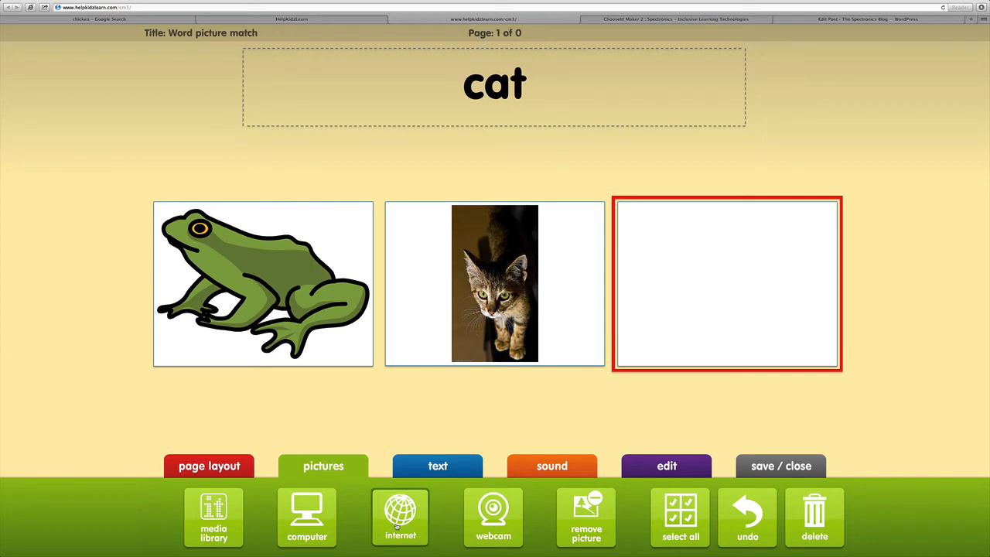
pyautogui.click(399, 516)
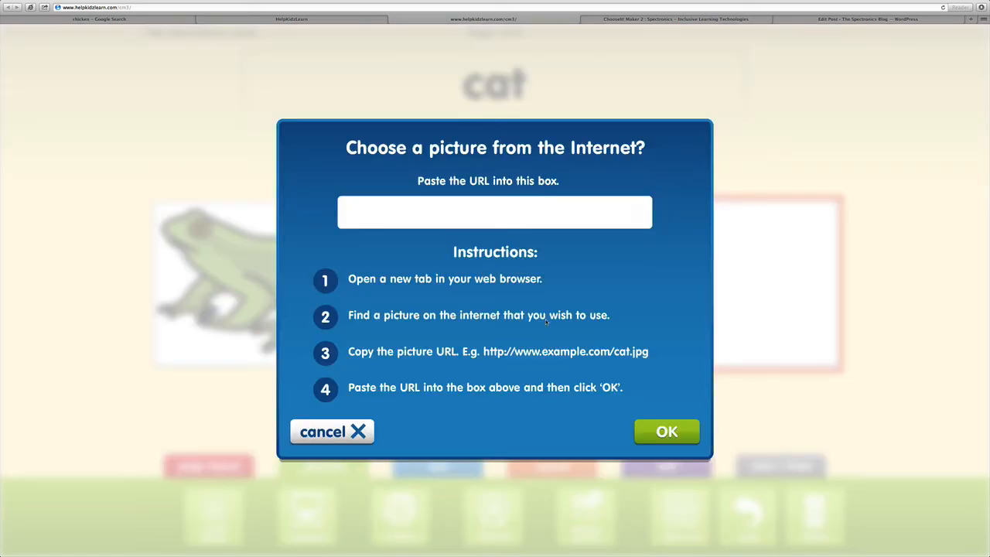
pyautogui.moveTo(671, 300)
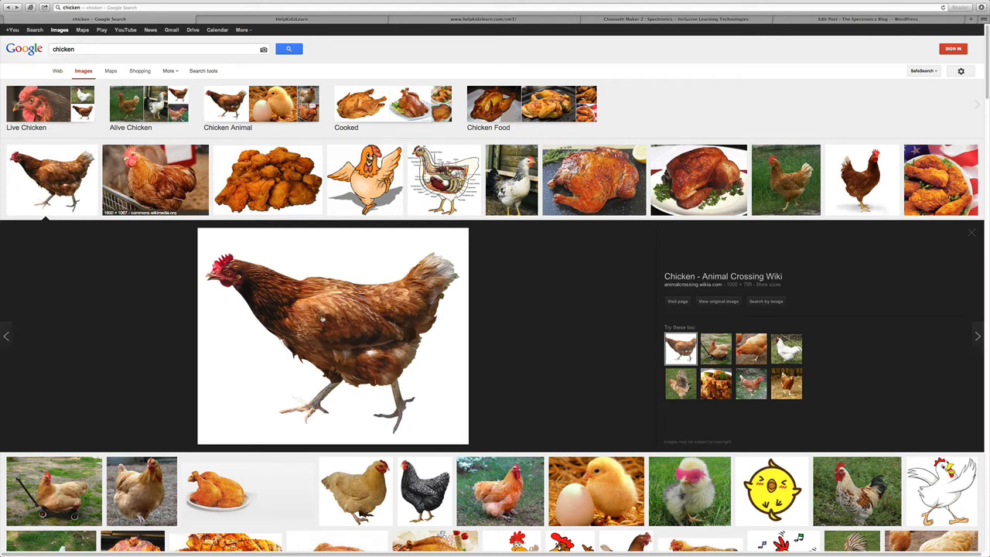
# Copy the image address of the enlarged brown chicken photo
pyautogui.rightClick(322, 318)
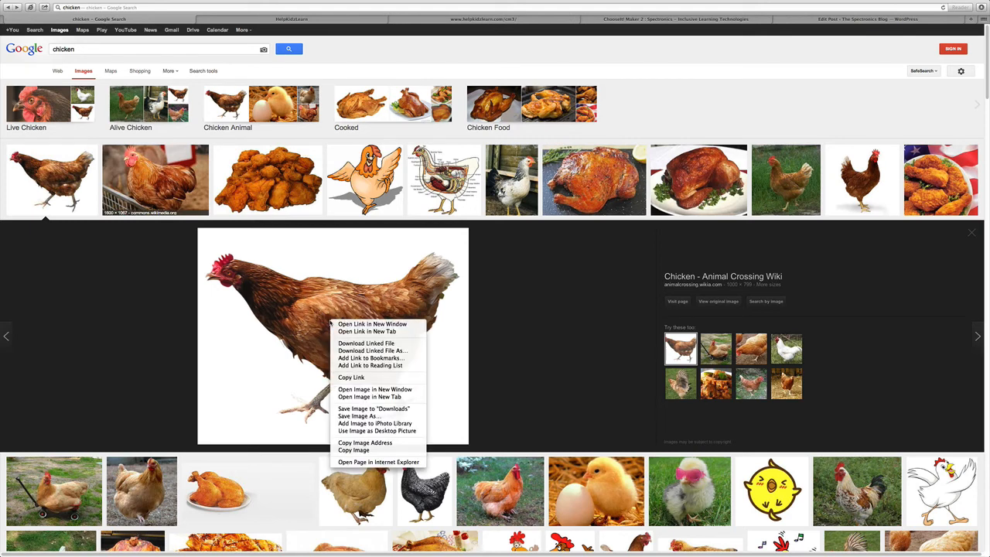
pyautogui.moveTo(370, 396)
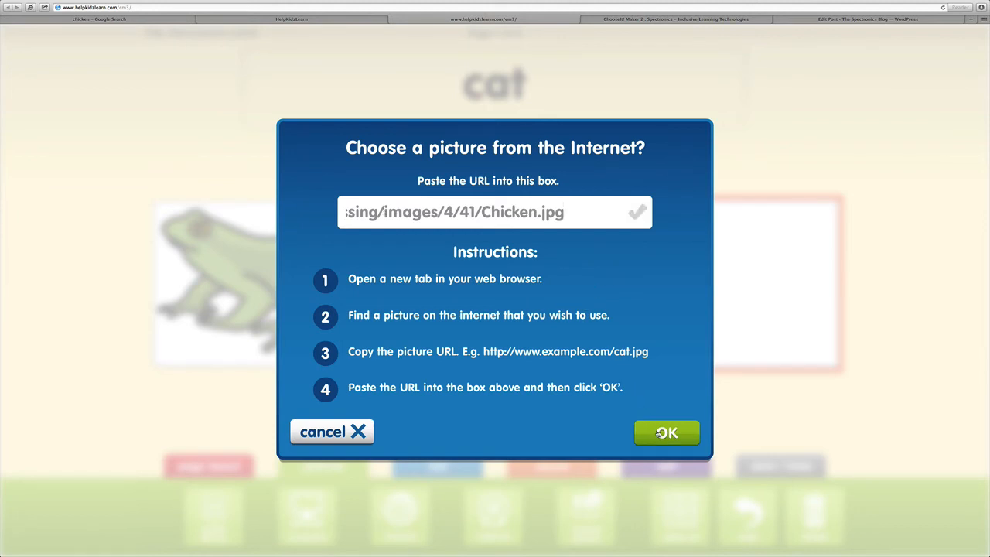
# Confirm the pasted chicken image URL so the photo fills the third card
pyautogui.click(666, 433)
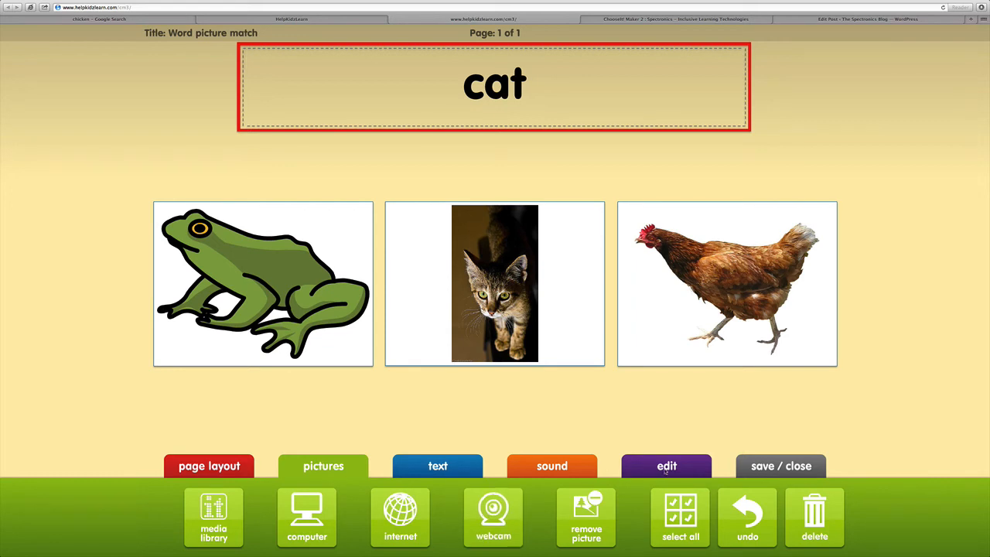
# Show the Edit tools and select the frog card
pyautogui.click(665, 466)
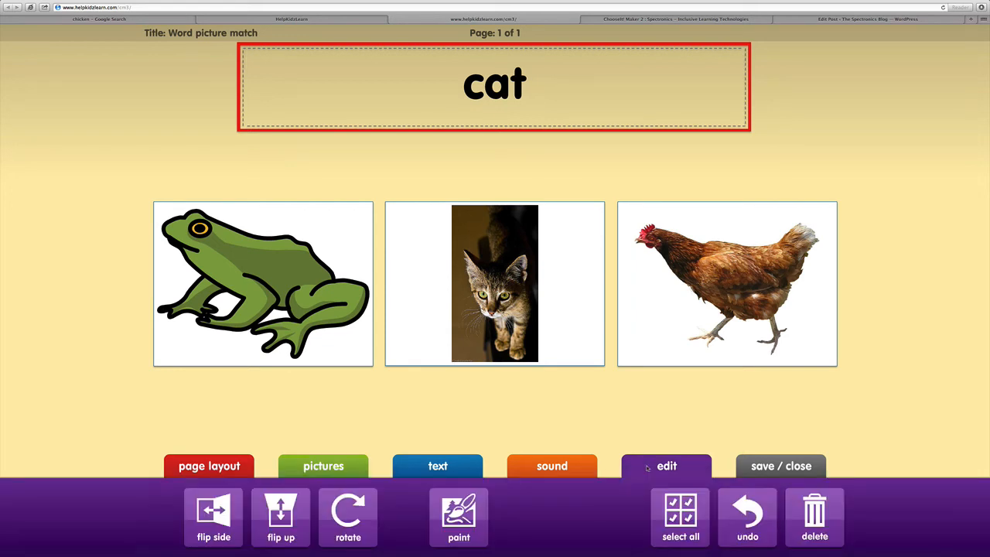
pyautogui.moveTo(591, 514)
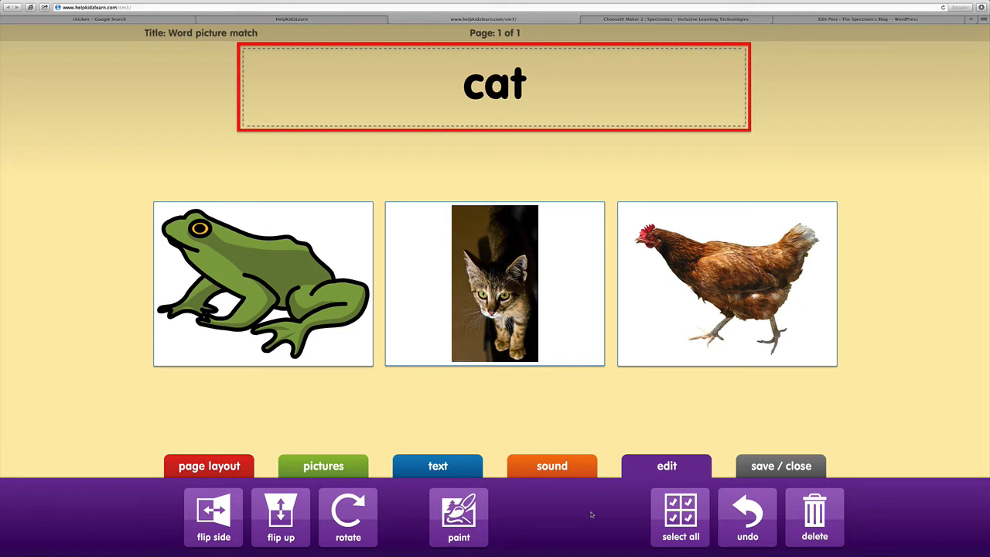
pyautogui.moveTo(255, 224)
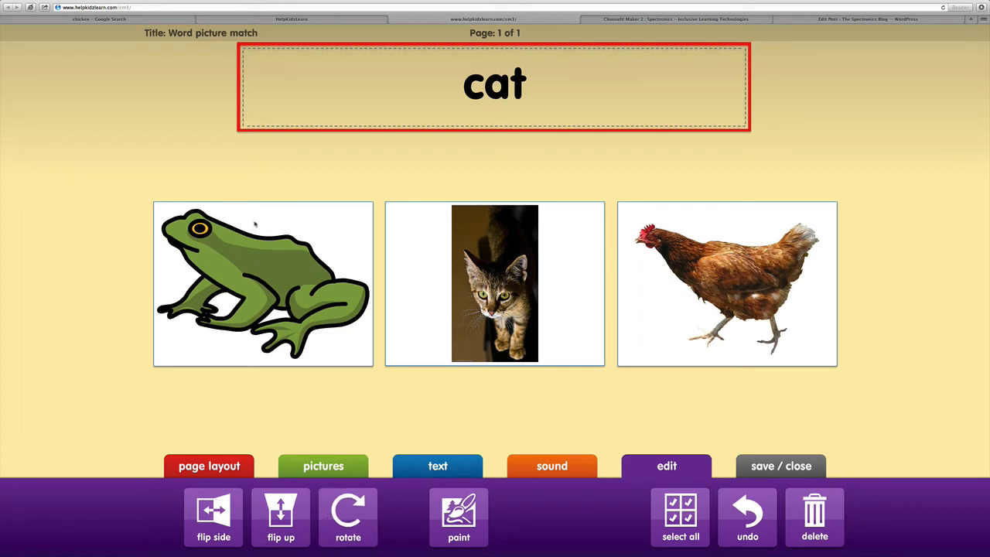
pyautogui.click(263, 284)
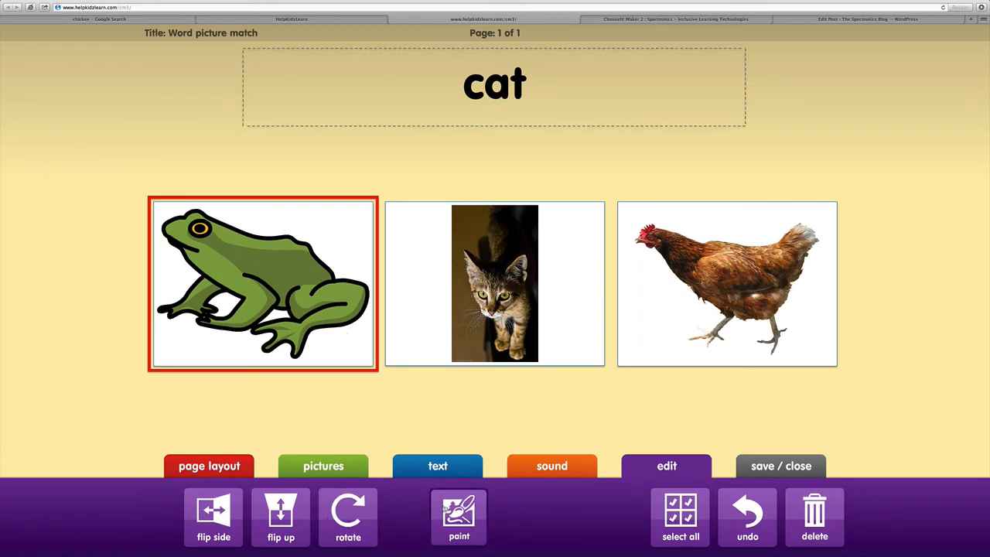
# Paint the frog's body and back leg dark green in the picture editor
pyautogui.click(458, 516)
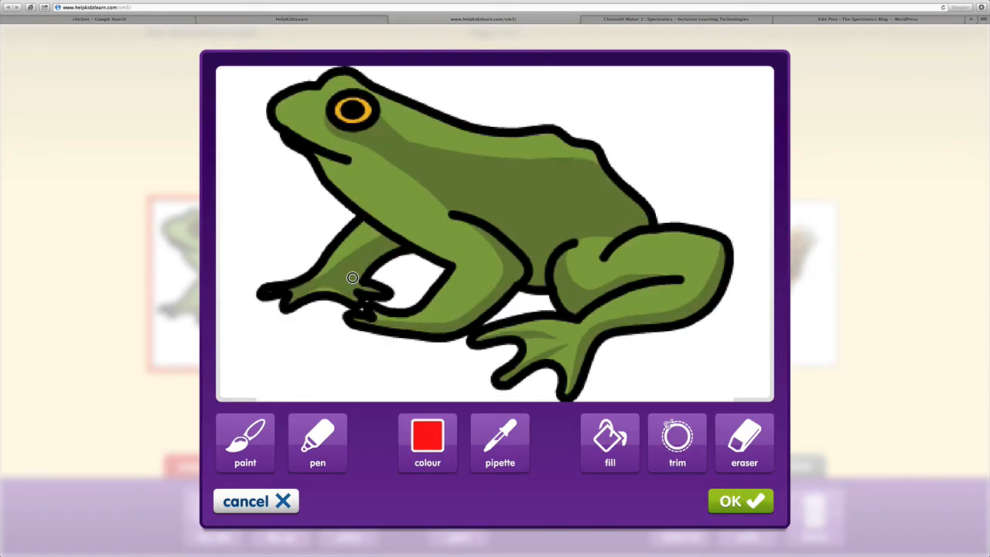
pyautogui.moveTo(497, 164)
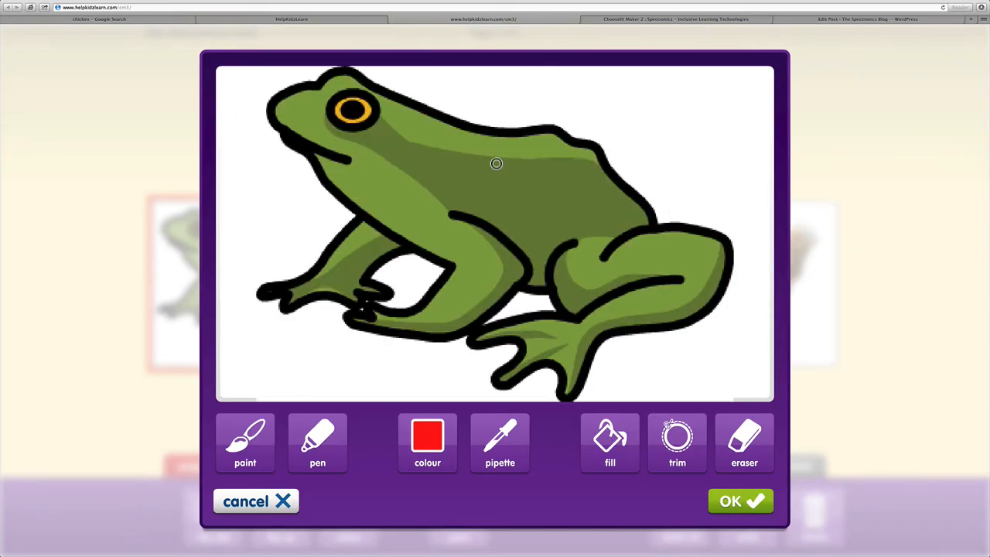
pyautogui.click(609, 442)
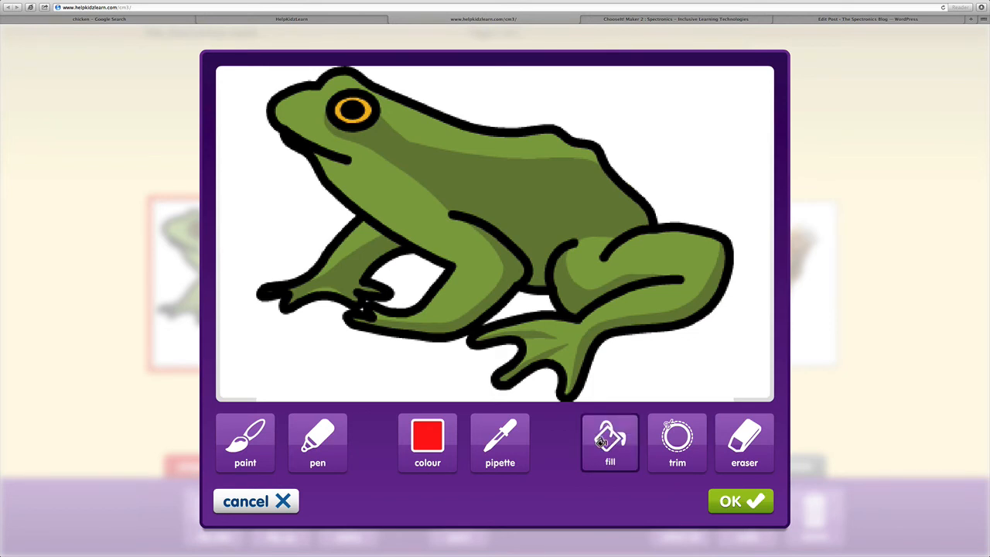
pyautogui.click(426, 436)
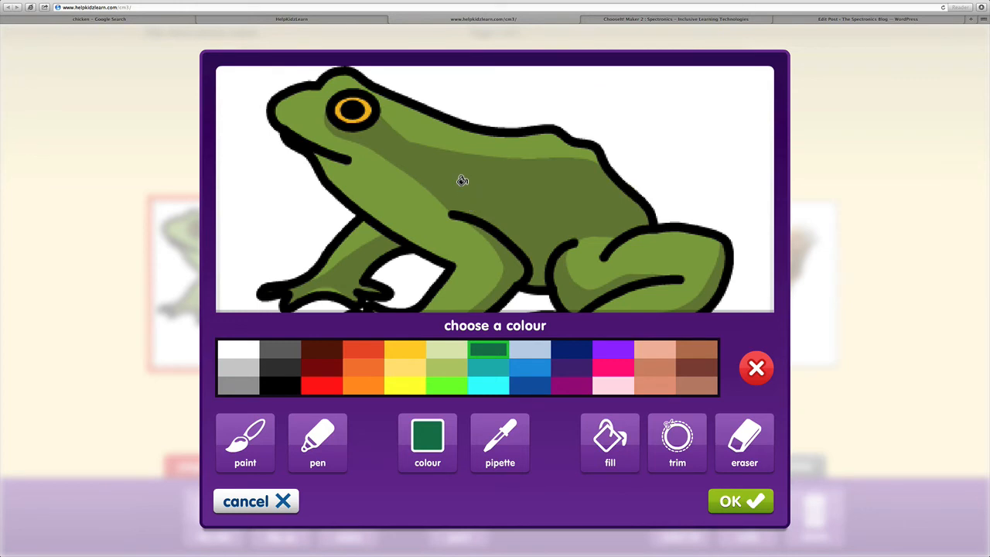
pyautogui.click(461, 179)
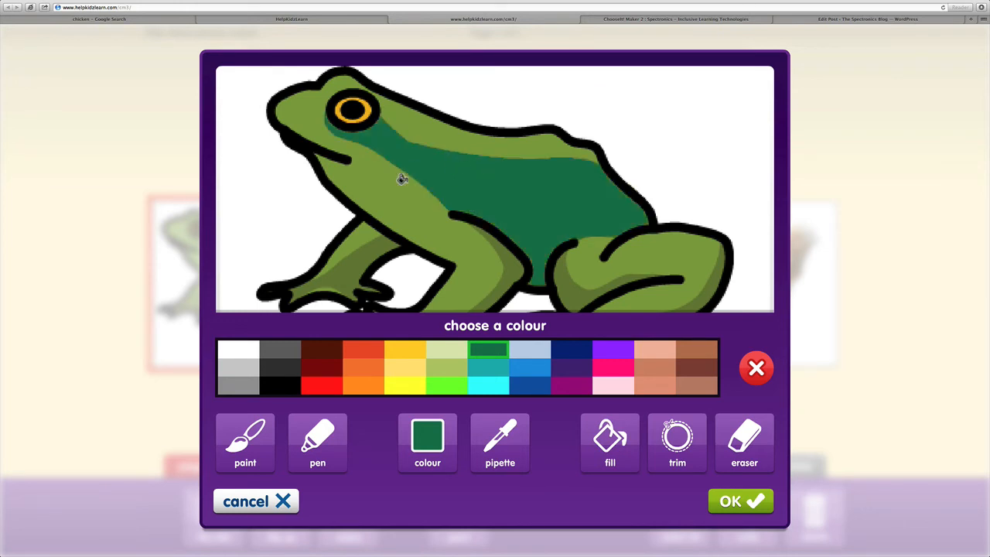
pyautogui.moveTo(538, 210)
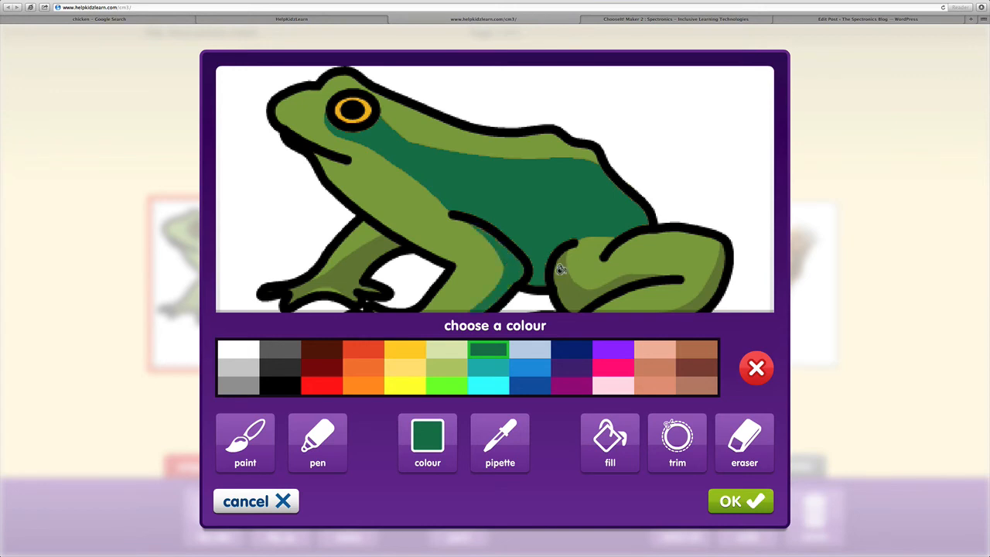
pyautogui.click(560, 269)
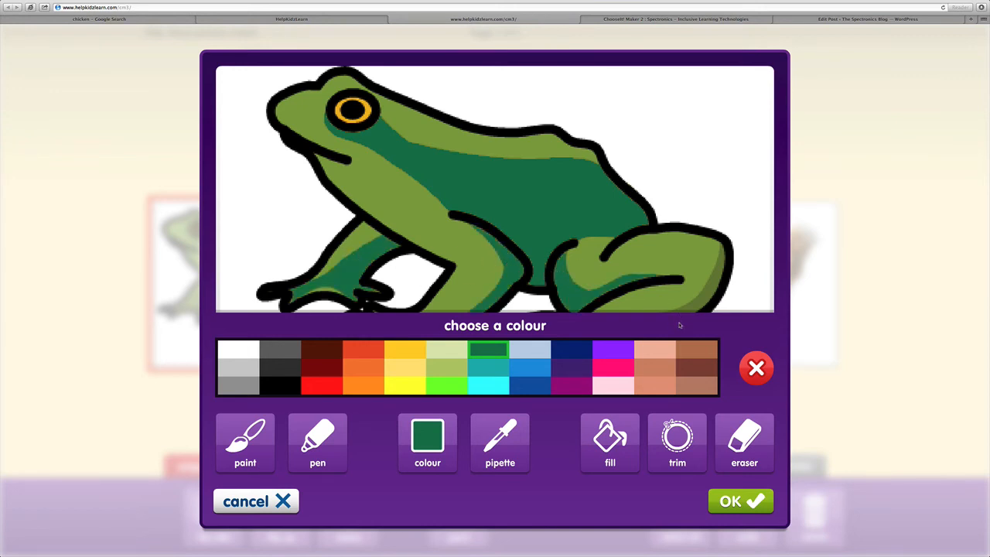
pyautogui.click(317, 443)
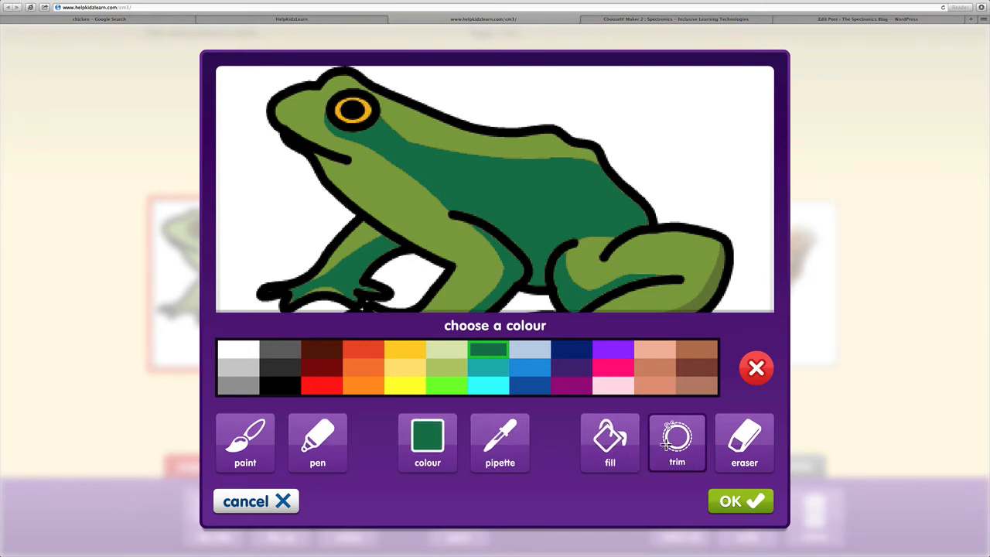
pyautogui.click(744, 443)
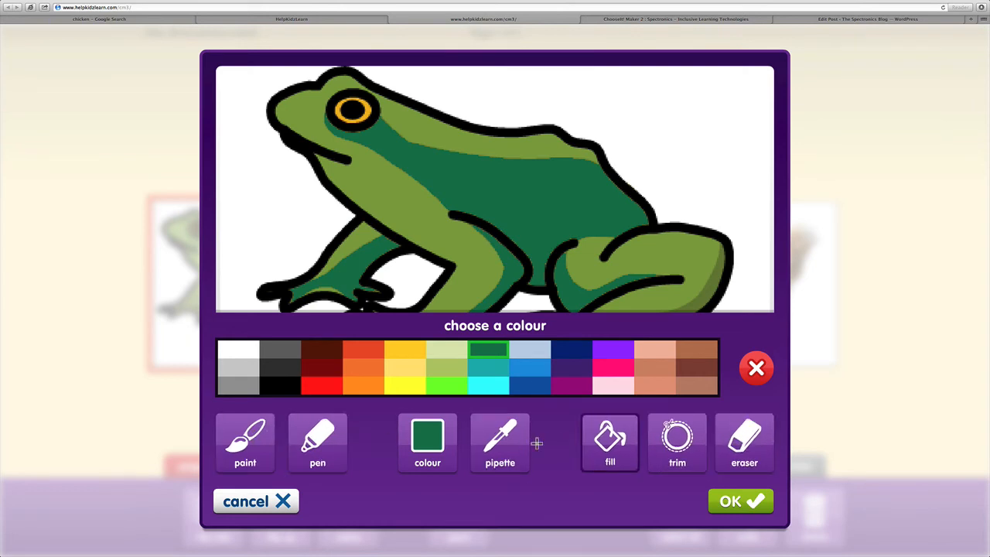
pyautogui.moveTo(460, 445)
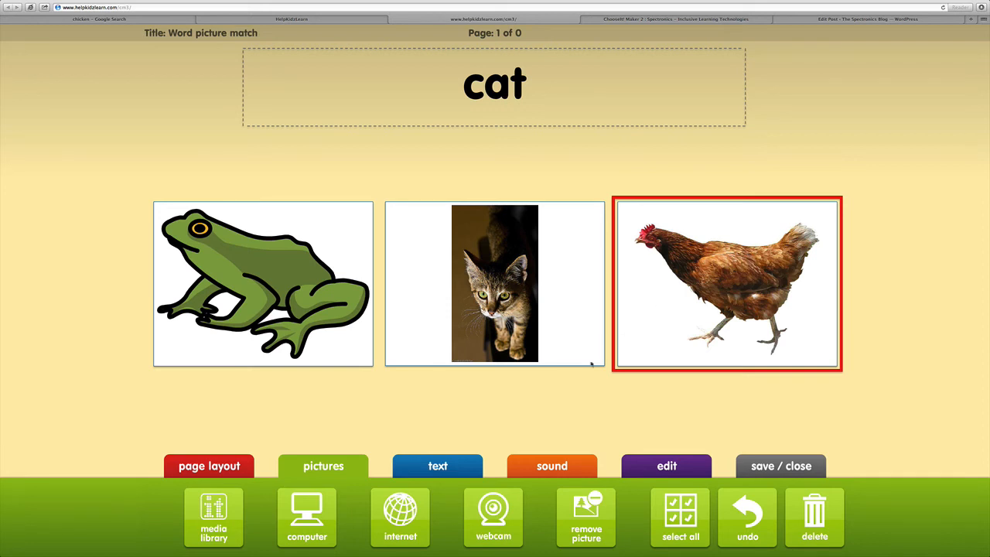
# Tick the cat photo card as the correct answer in the save/close options
pyautogui.click(780, 465)
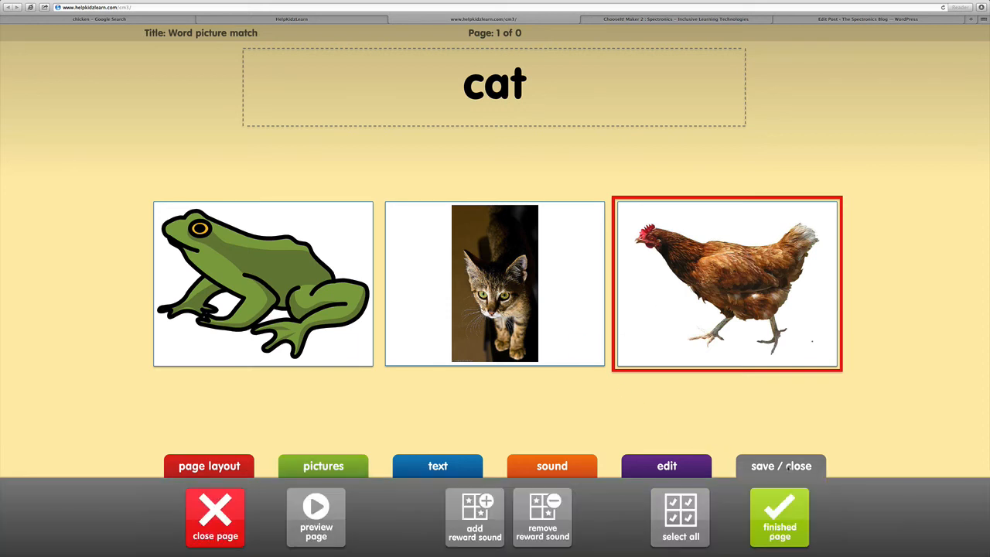
pyautogui.click(679, 517)
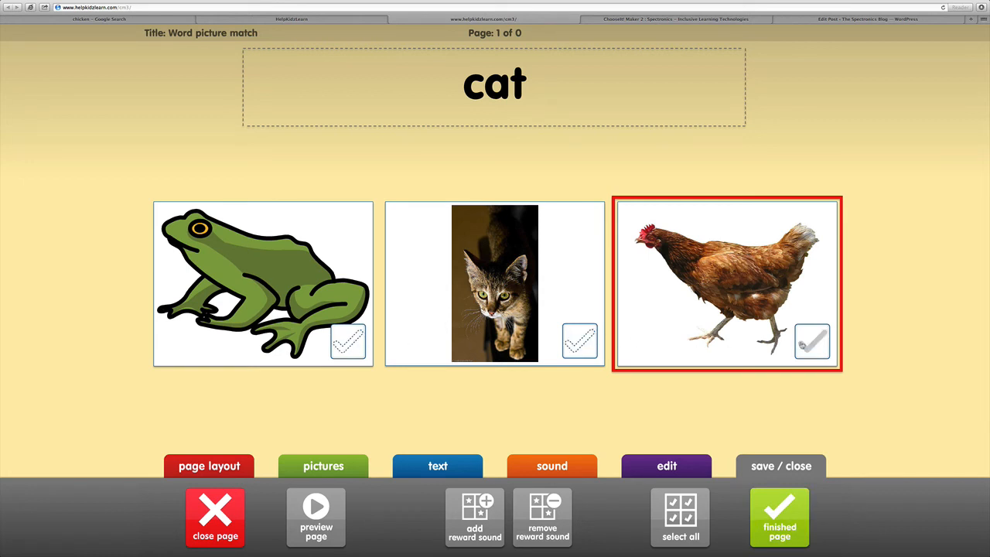
pyautogui.click(812, 342)
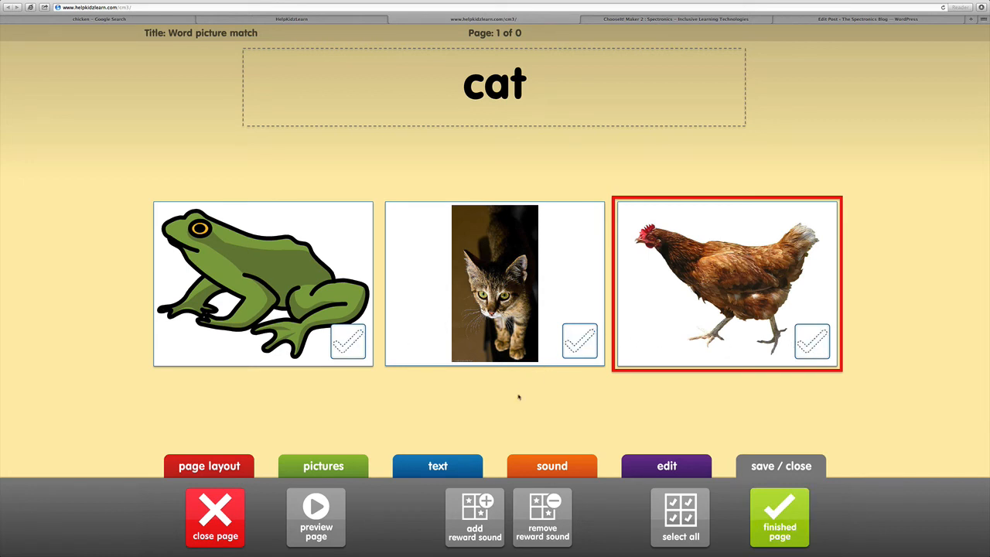
pyautogui.moveTo(560, 343)
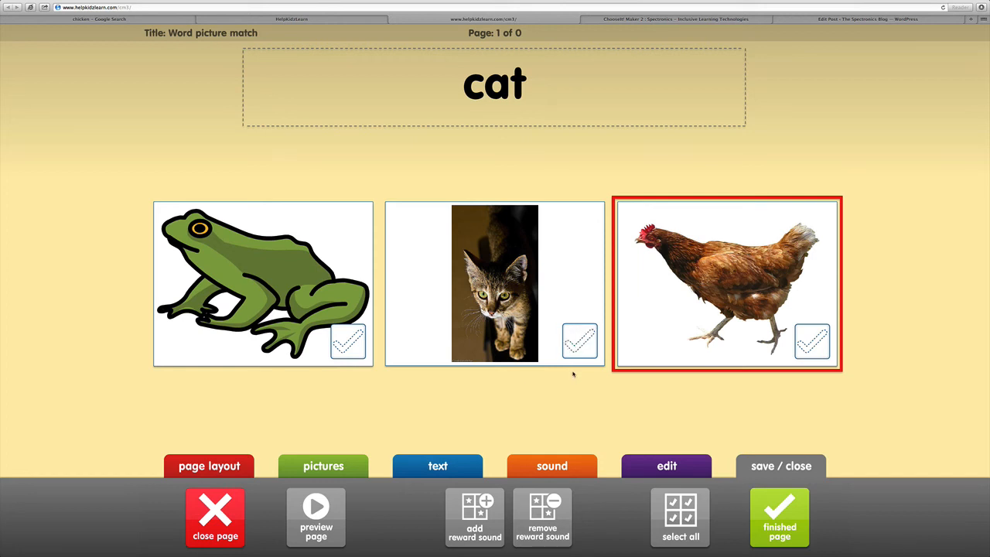
pyautogui.click(578, 341)
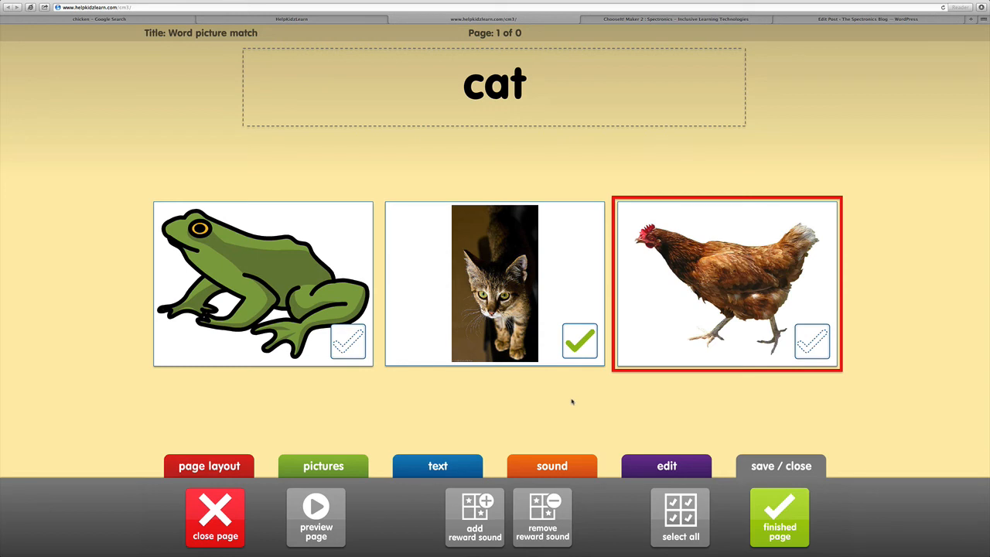
pyautogui.moveTo(571, 414)
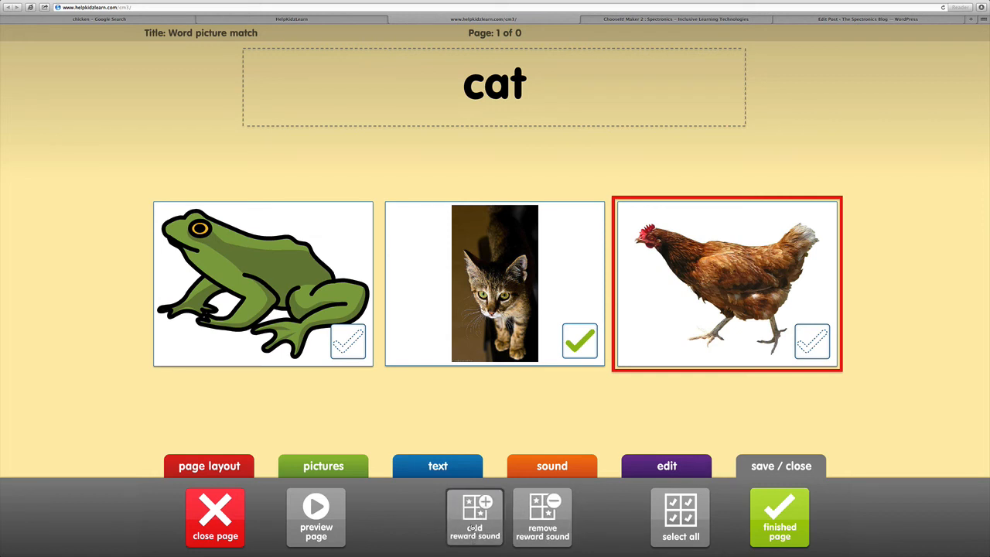
pyautogui.click(475, 516)
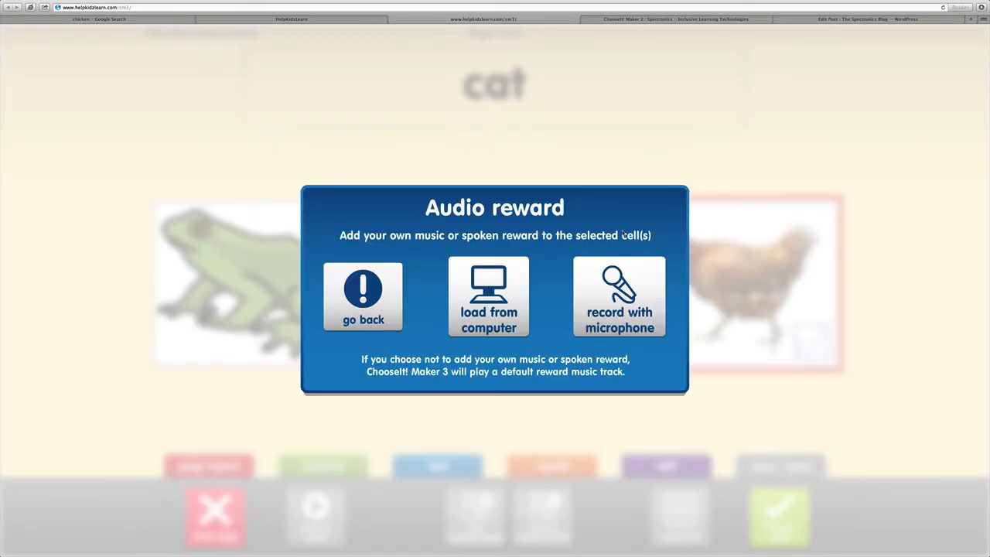
pyautogui.moveTo(678, 269)
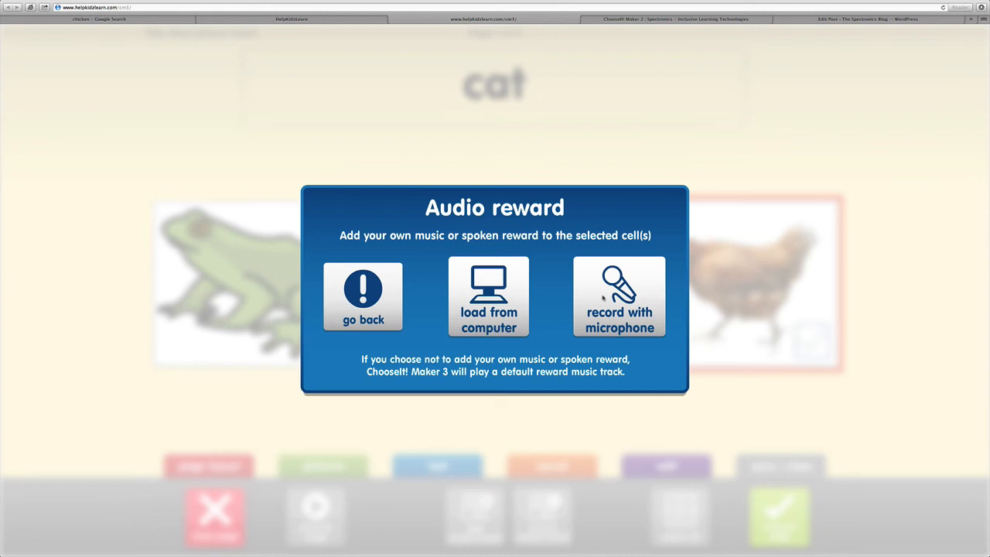
pyautogui.moveTo(461, 297)
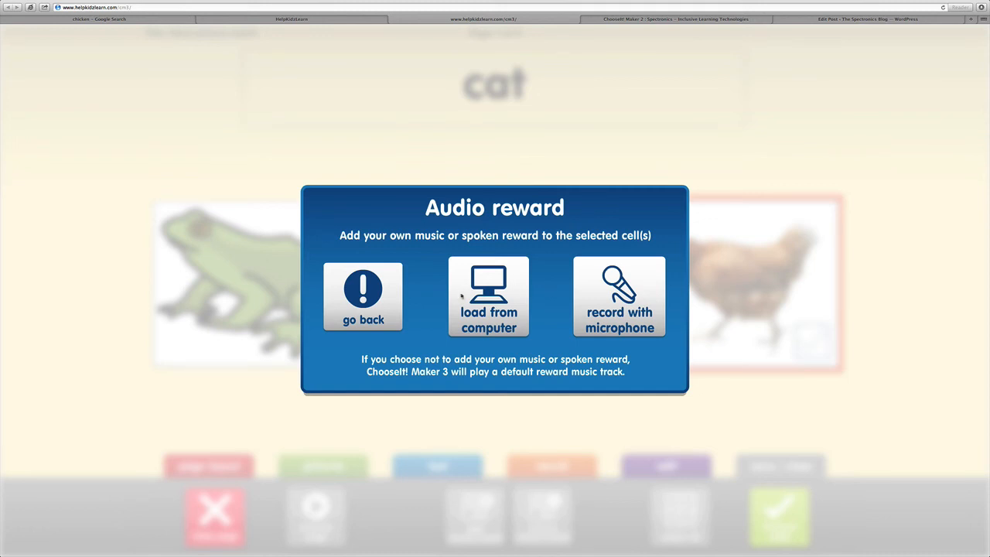
pyautogui.moveTo(470, 297)
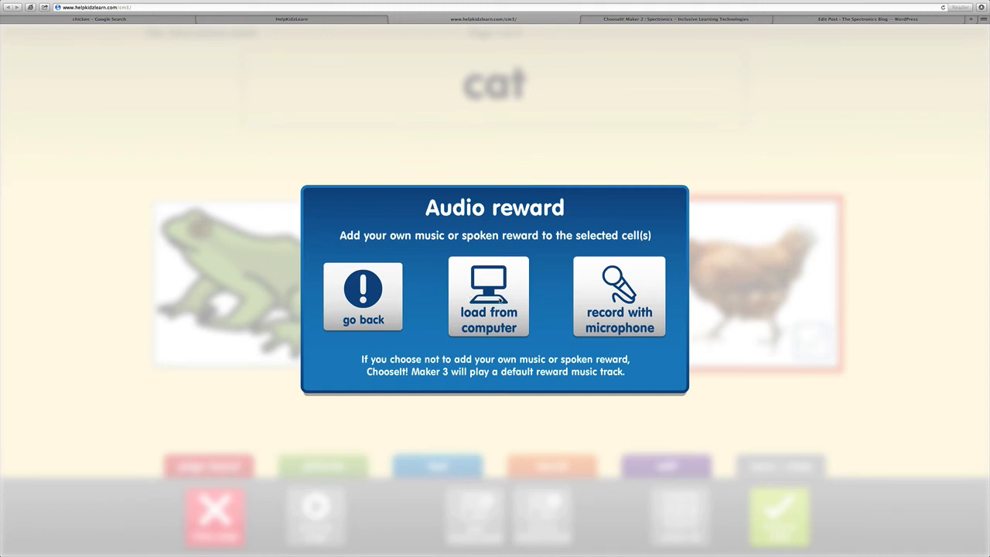
pyautogui.moveTo(563, 298)
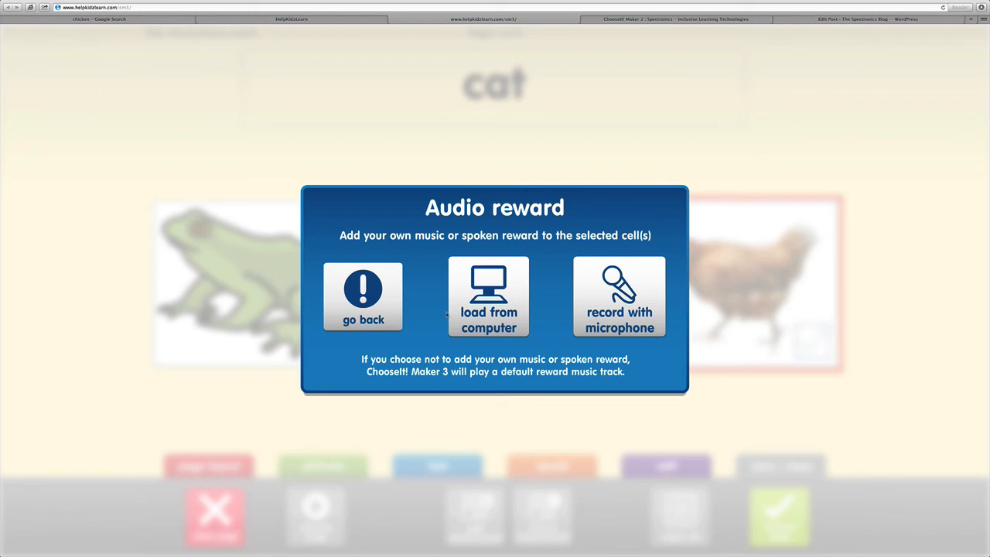
pyautogui.click(362, 297)
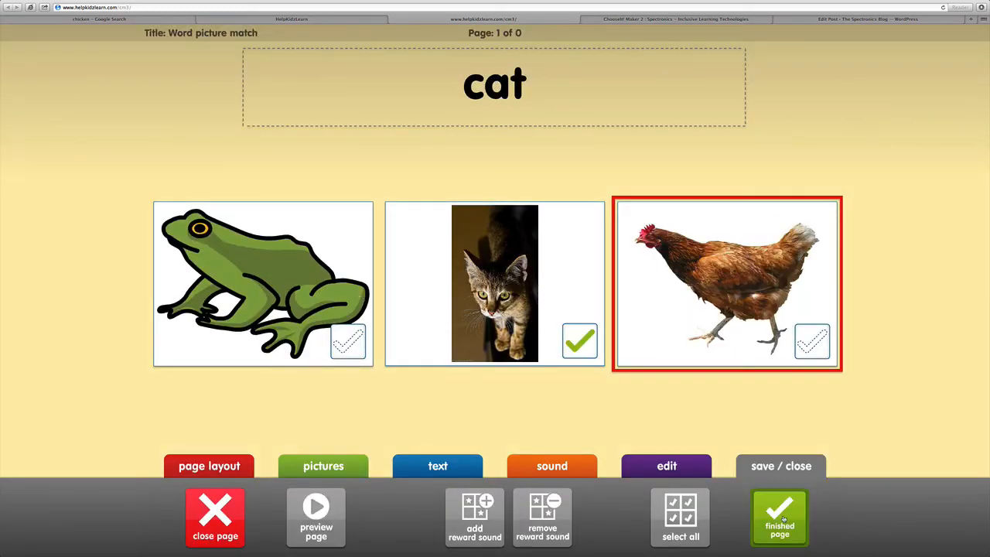
# Finish the cat page and save the Word picture match activity back to the list
pyautogui.click(780, 516)
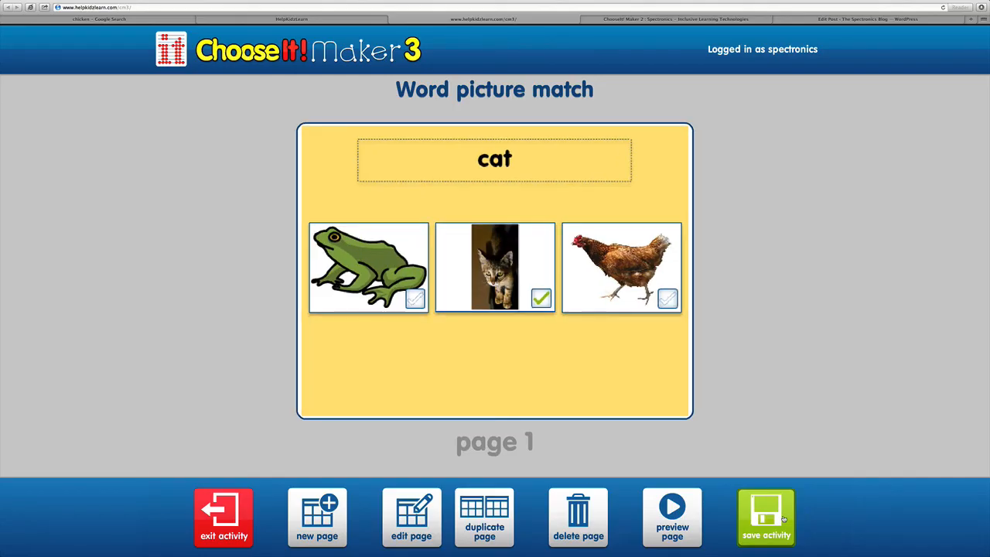
pyautogui.moveTo(559, 359)
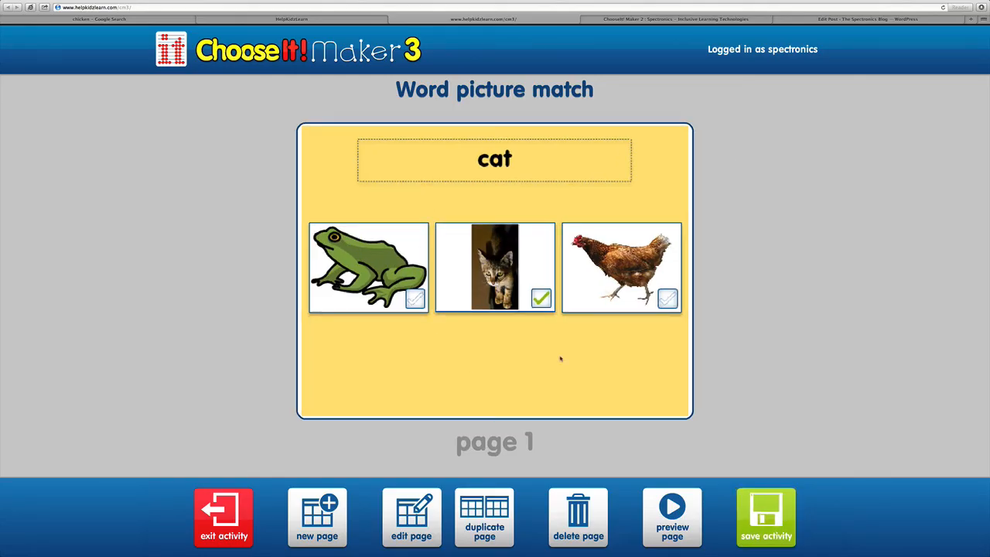
pyautogui.moveTo(316, 517)
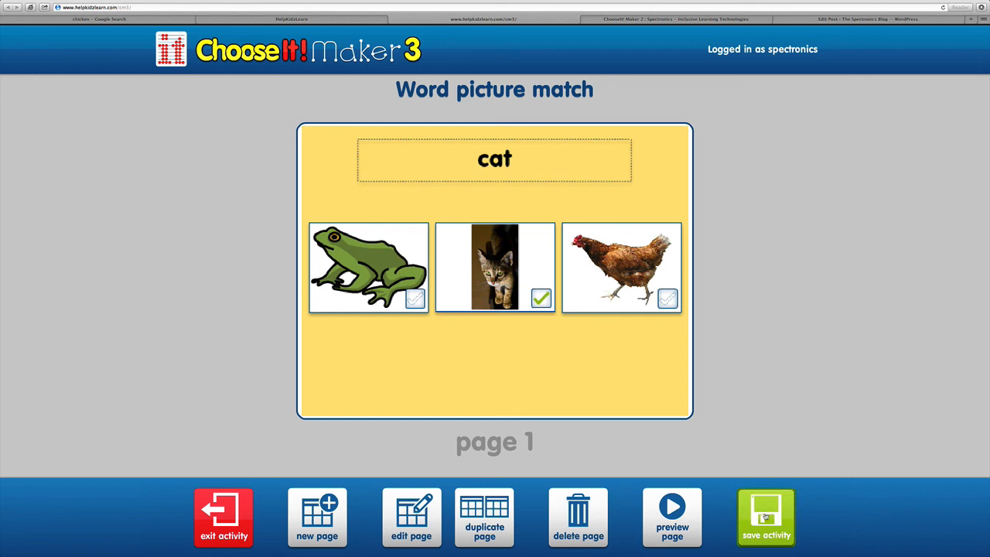
pyautogui.click(223, 517)
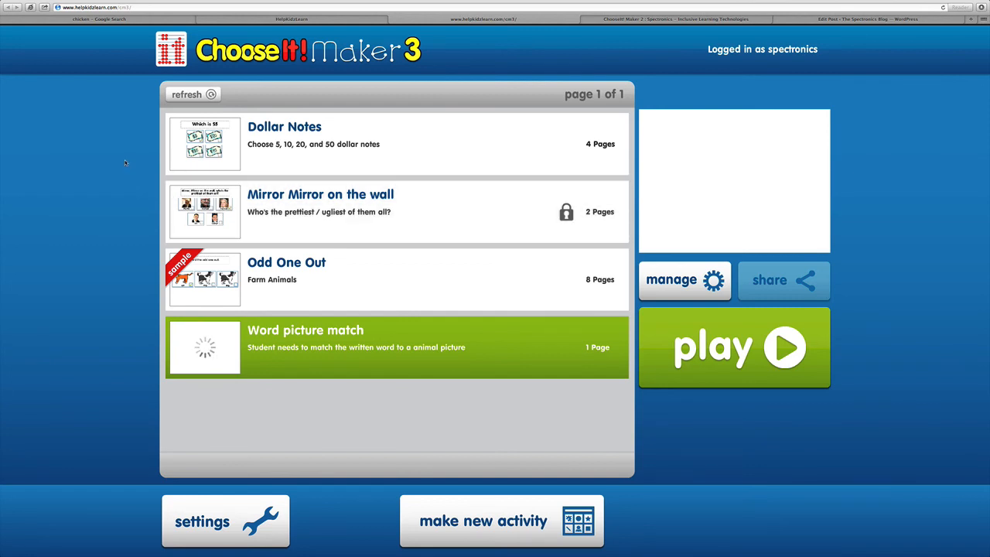
# Select the 'Word picture match' activity and start playing it
pyautogui.click(396, 346)
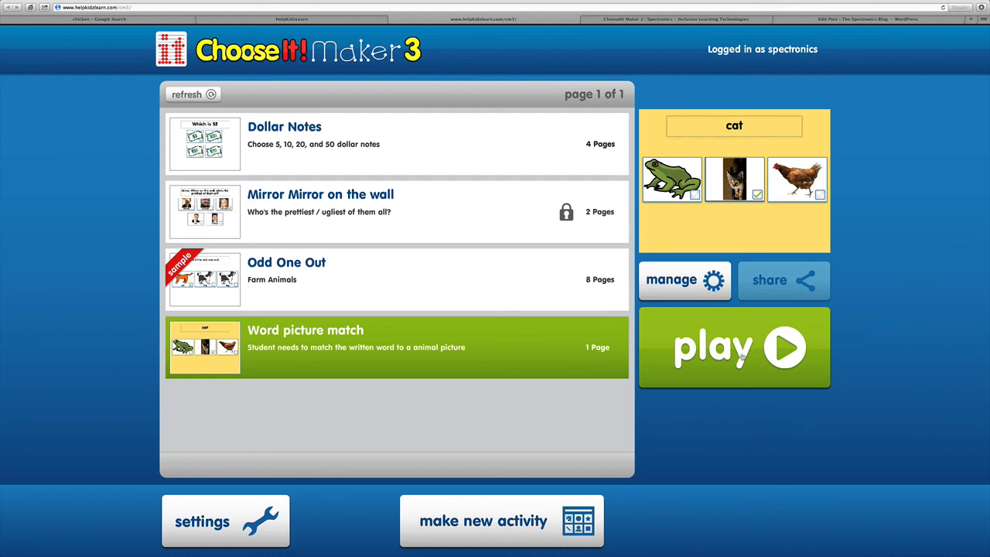
pyautogui.click(733, 347)
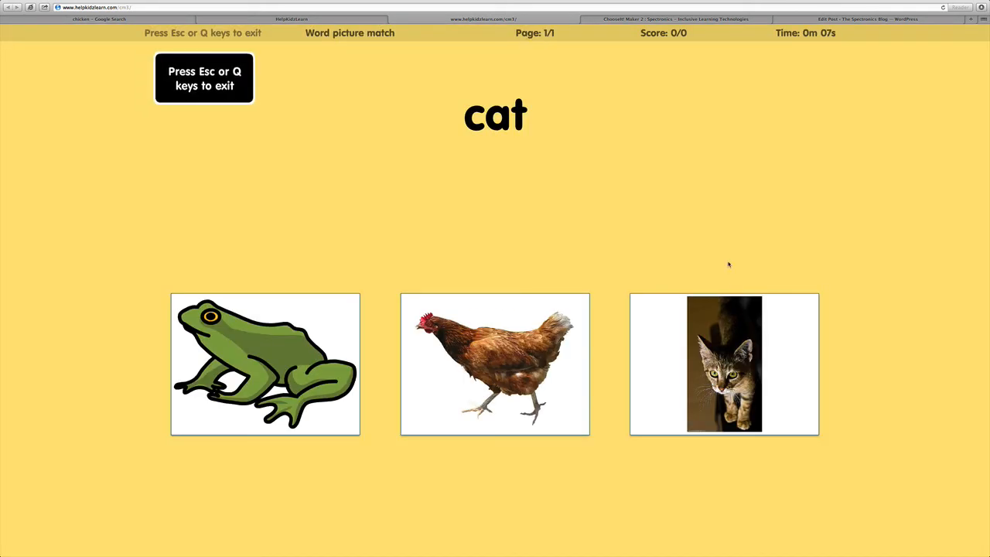
pyautogui.moveTo(425, 195)
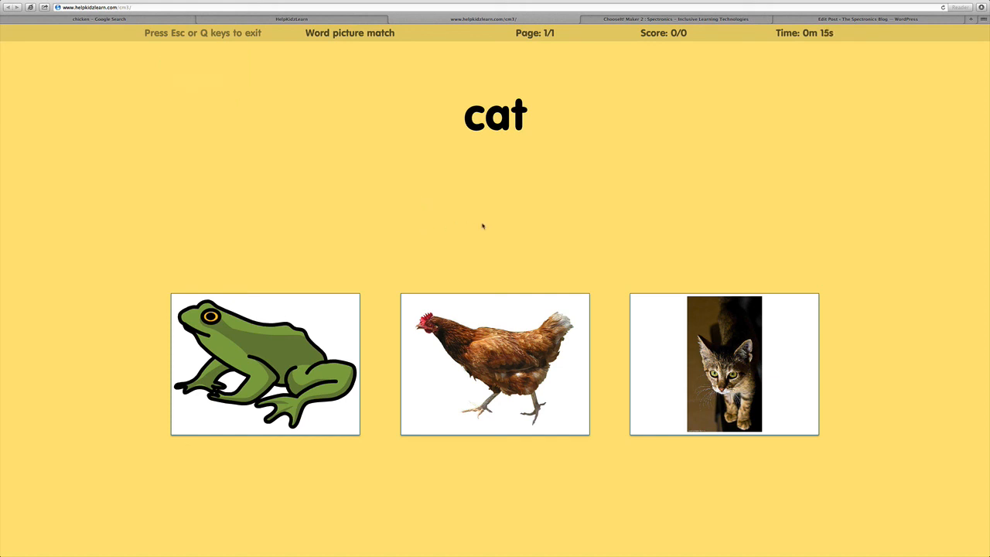
# Answer the 'cat' page by choosing the cat picture, recording one attempt (score 0/1)
pyautogui.click(266, 363)
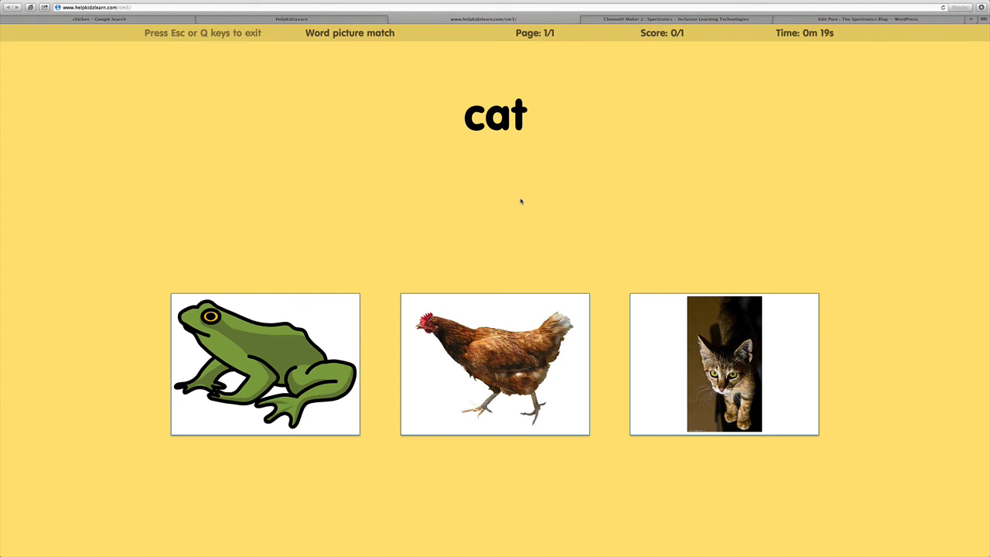
pyautogui.click(724, 364)
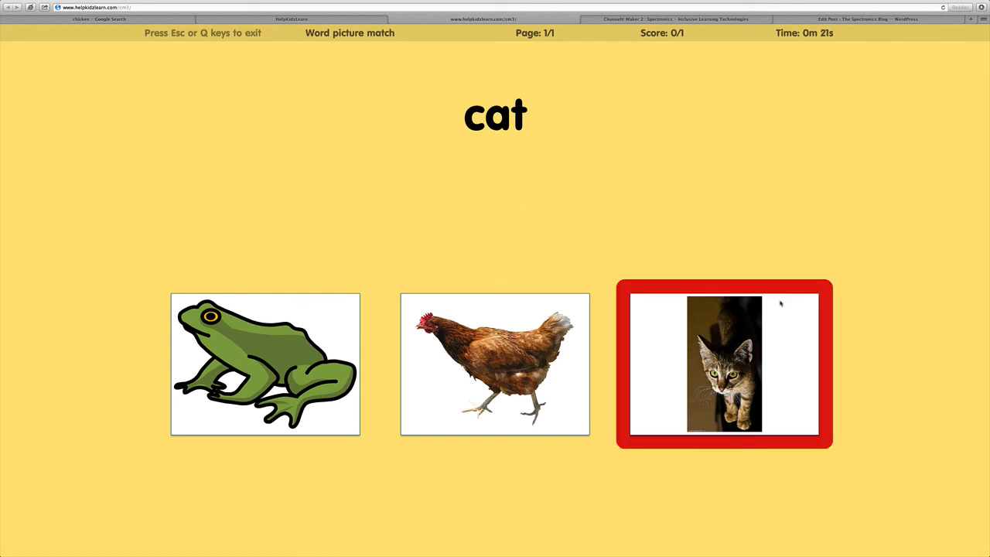
pyautogui.click(723, 363)
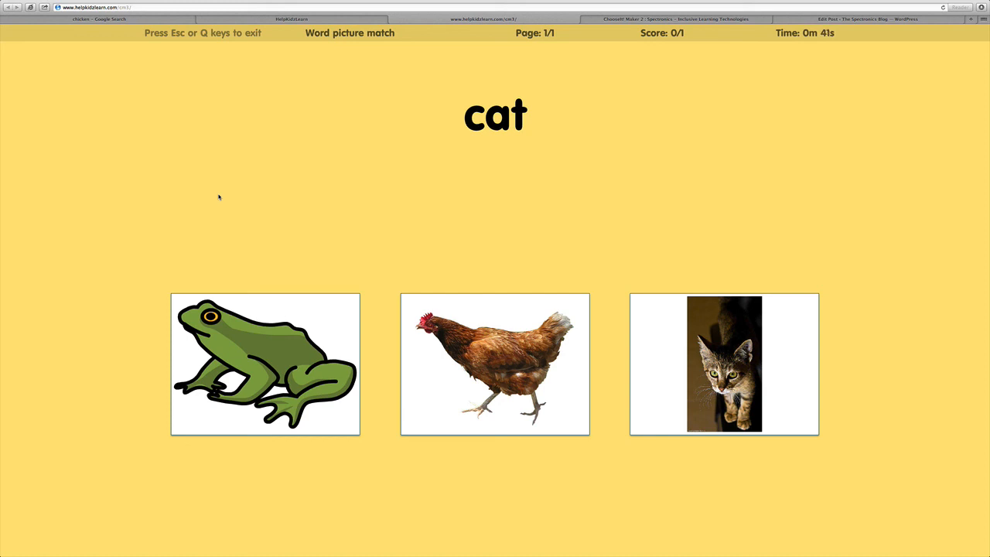
pyautogui.moveTo(584, 219)
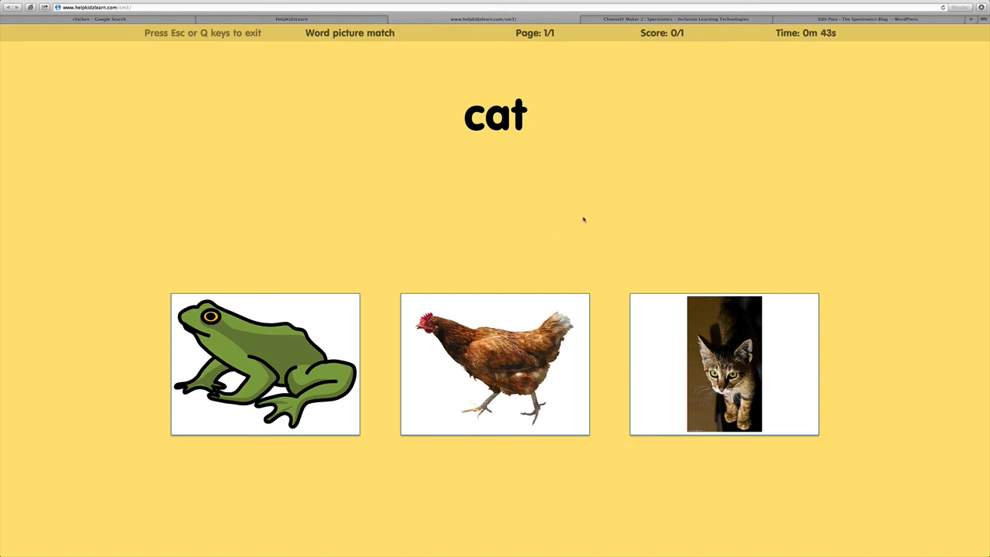
pyautogui.moveTo(581, 192)
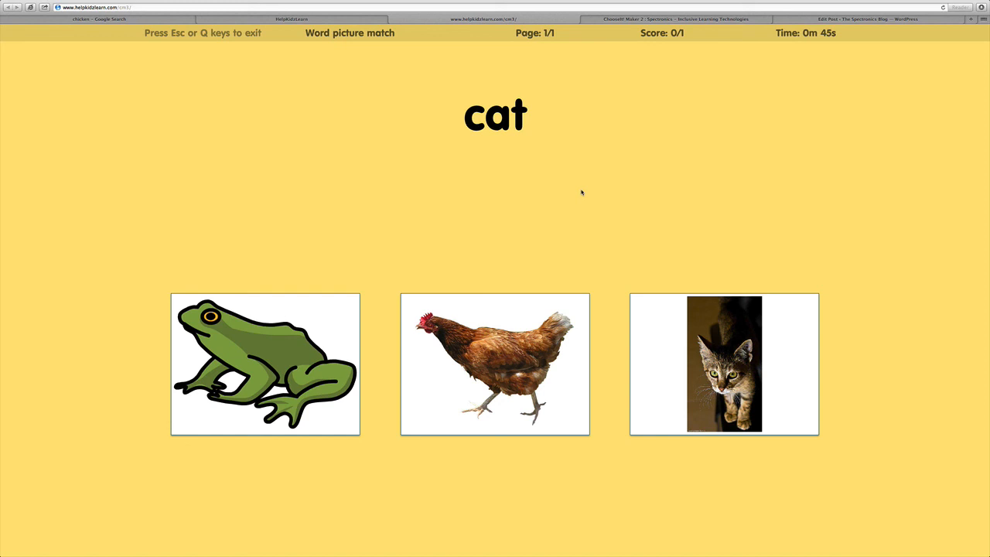
pyautogui.moveTo(239, 120)
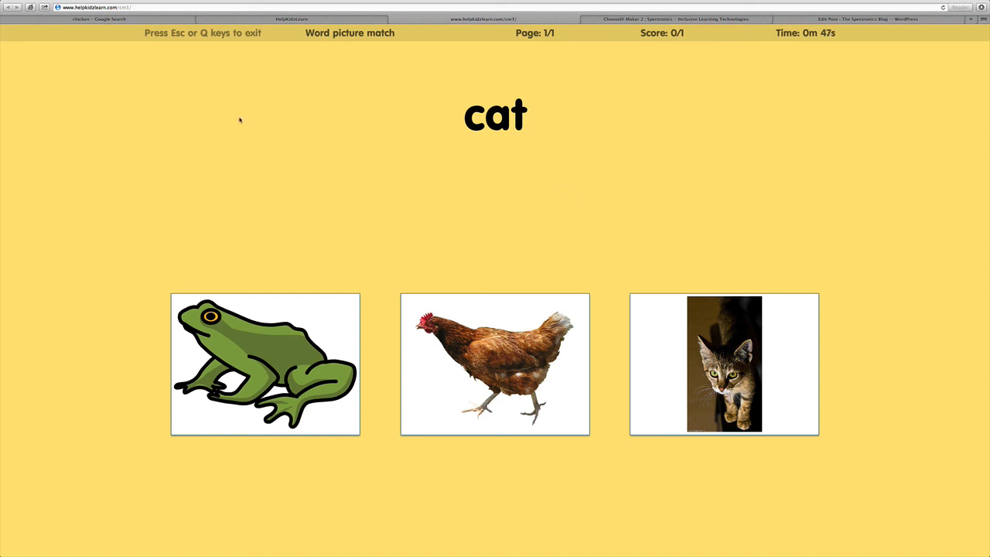